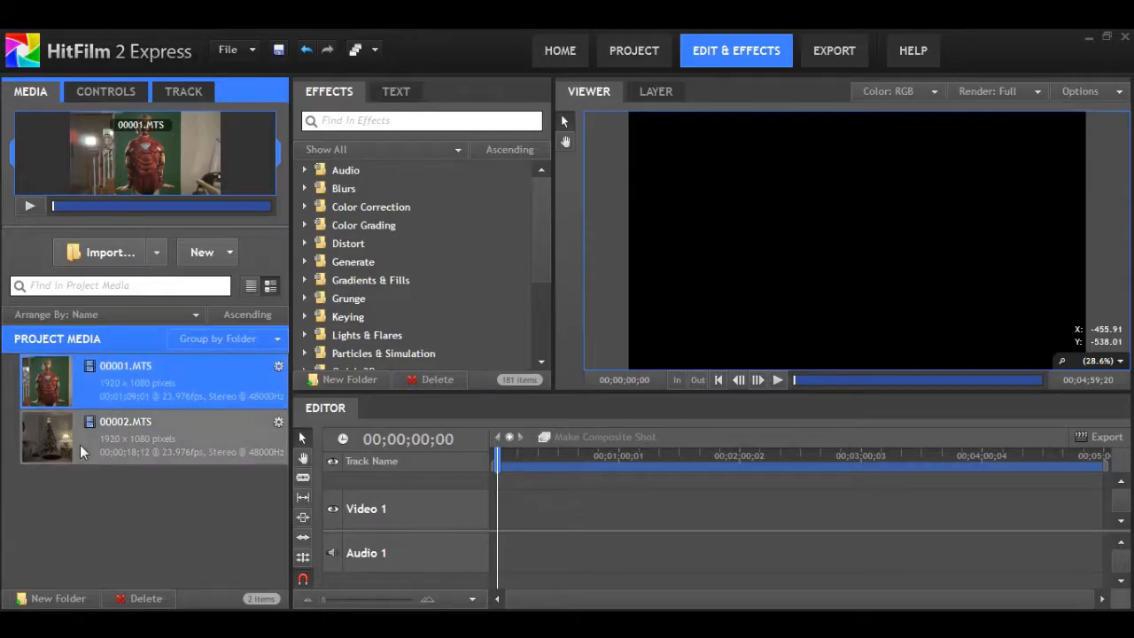
# Step: Preview both clips, then create a new composite shot named Iron Man Take Off
pyautogui.click(124, 435)
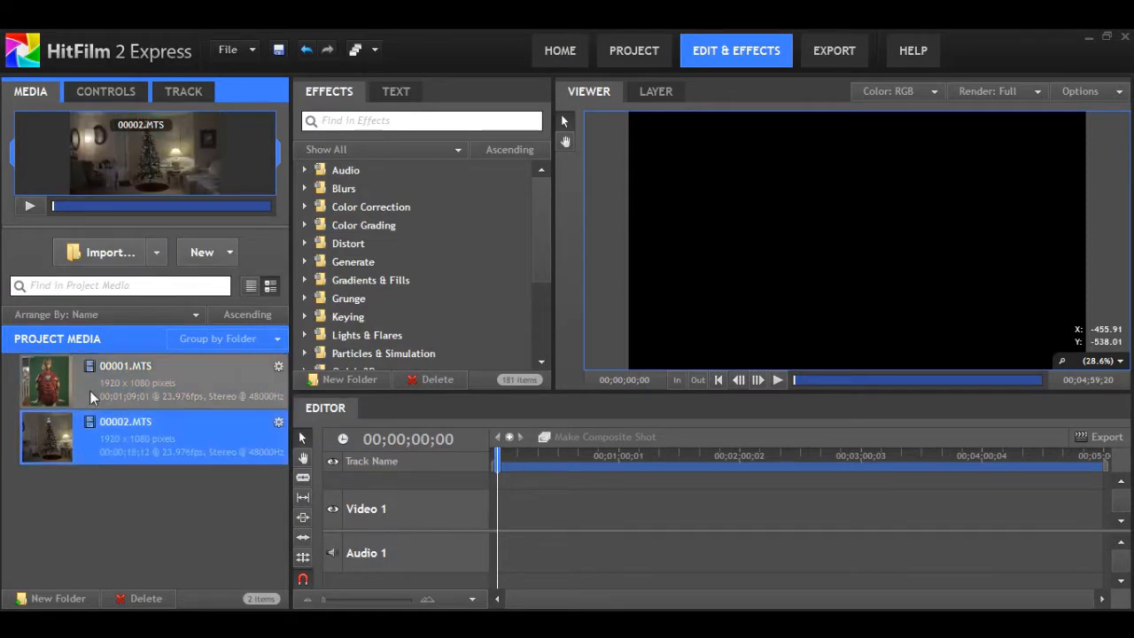
pyautogui.click(124, 365)
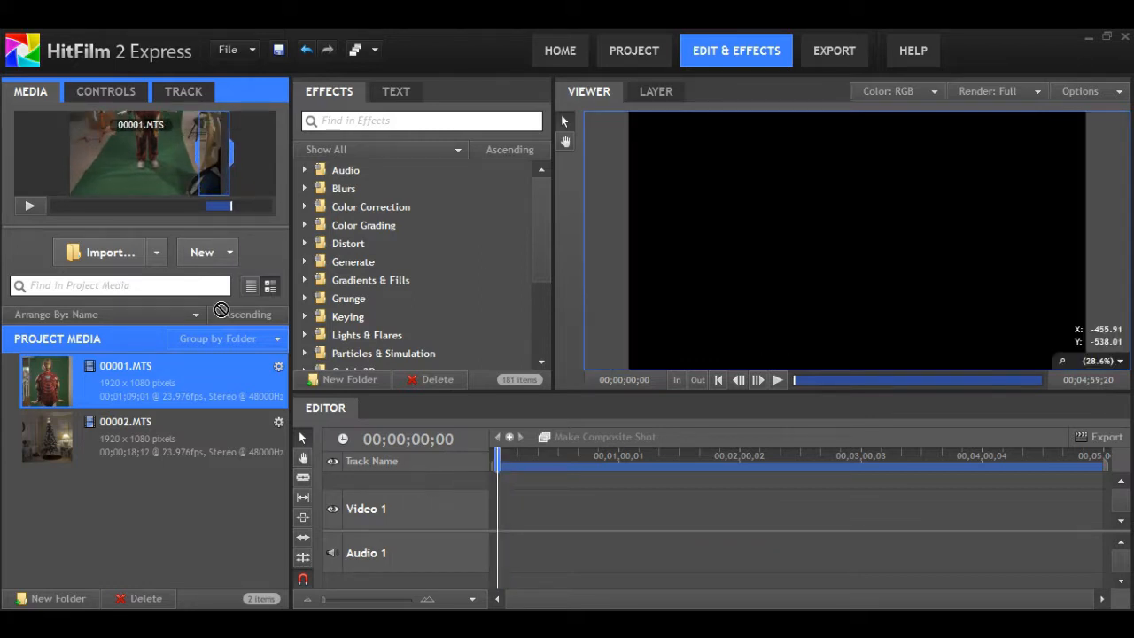
pyautogui.click(202, 252)
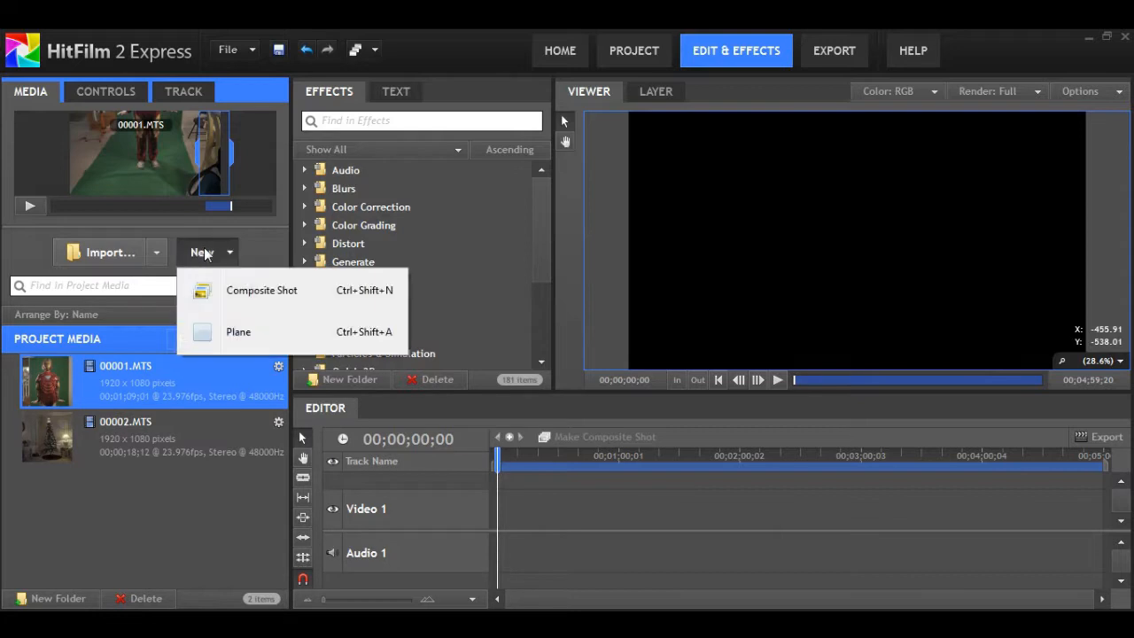
pyautogui.click(262, 290)
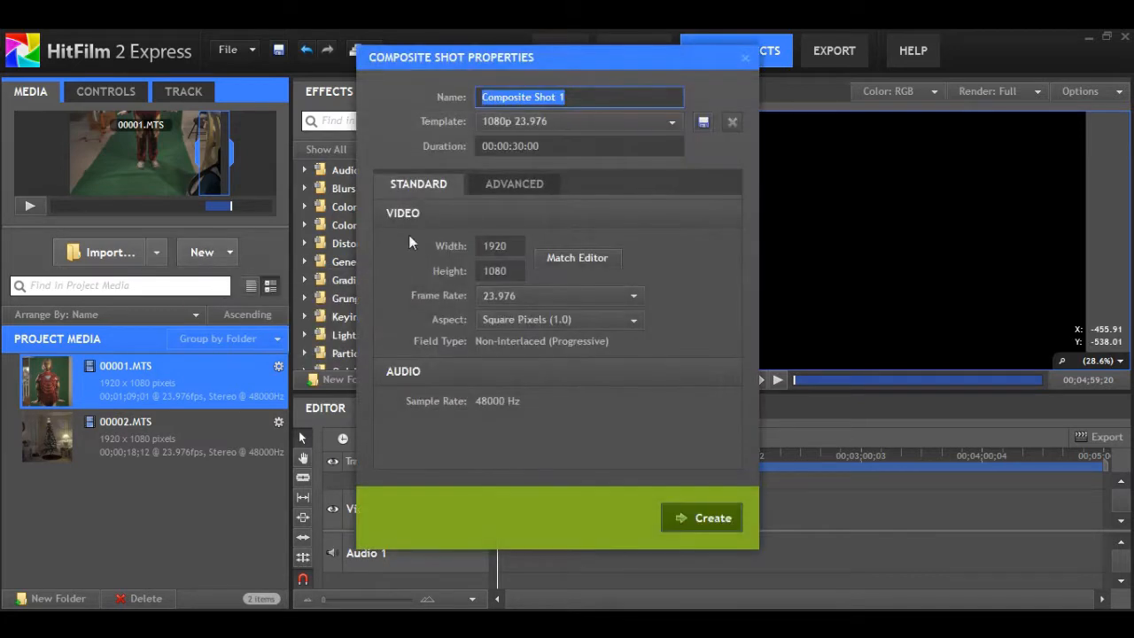
pyautogui.write('Iron Man Take 0')
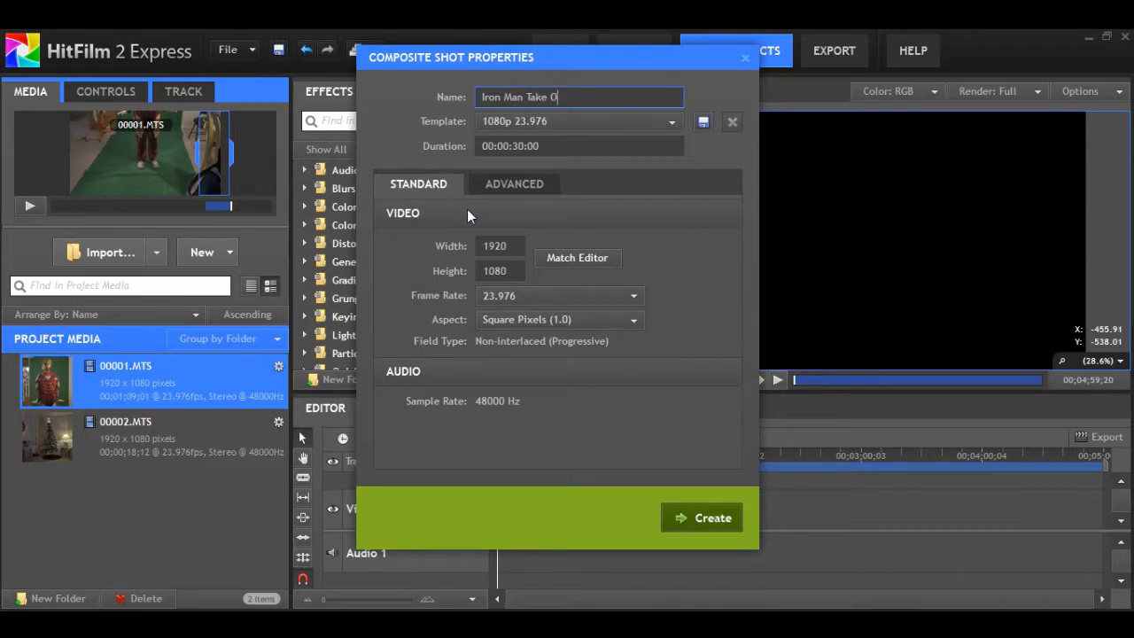
pyautogui.click(701, 518)
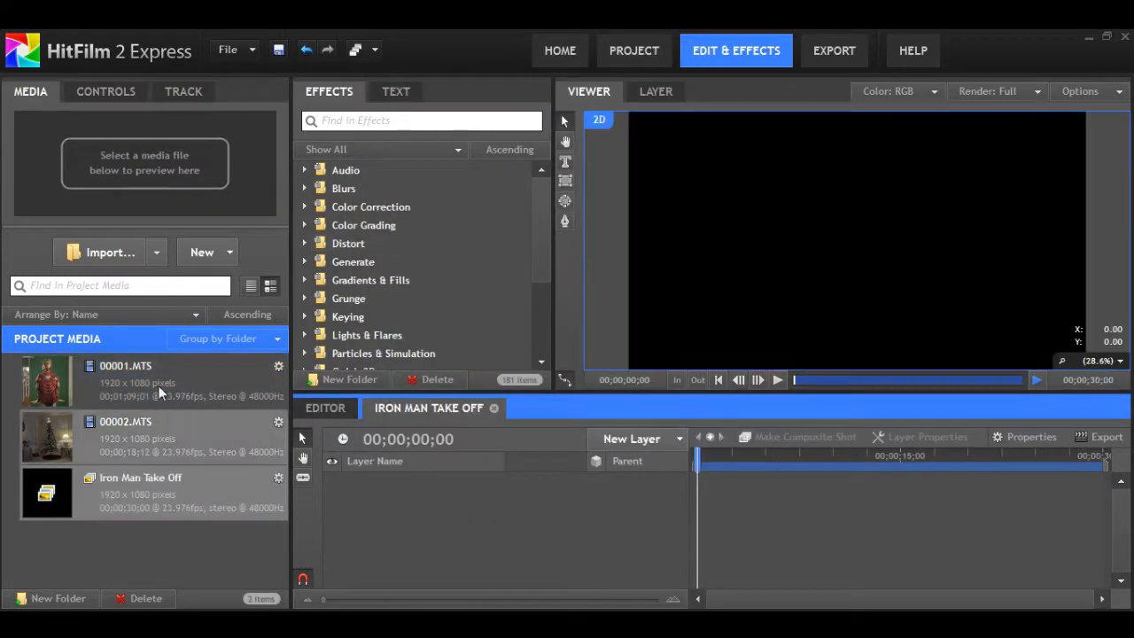
# Step: Add the 00001.MTS green-screen clip to the composite timeline and scrub through it
pyautogui.click(124, 365)
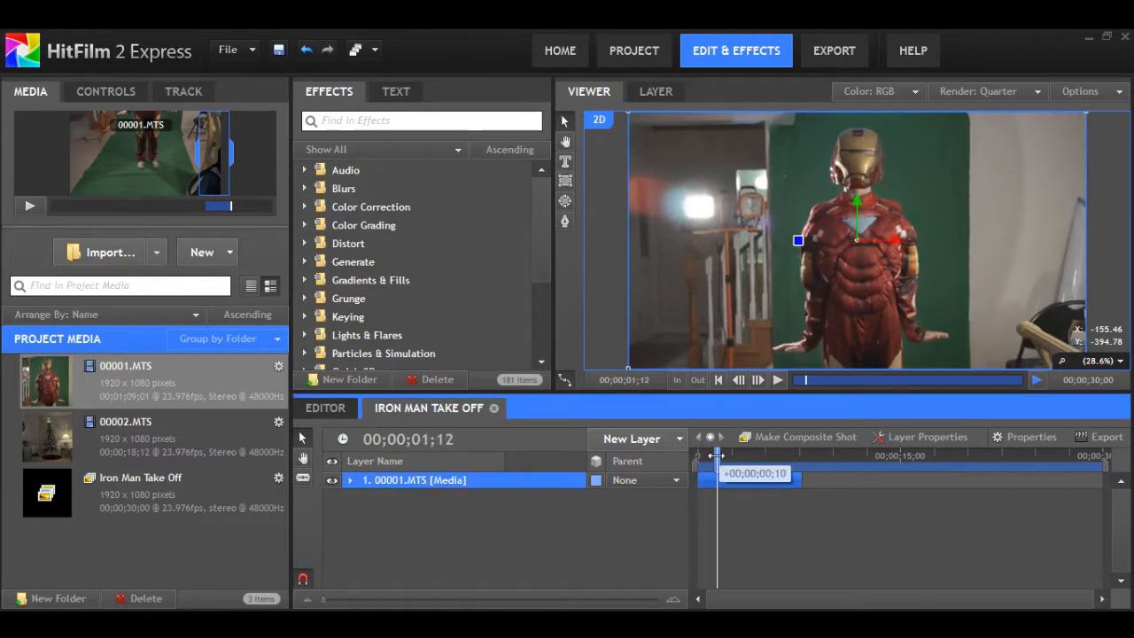
pyautogui.moveTo(718, 454); pyautogui.dragTo(737, 453)
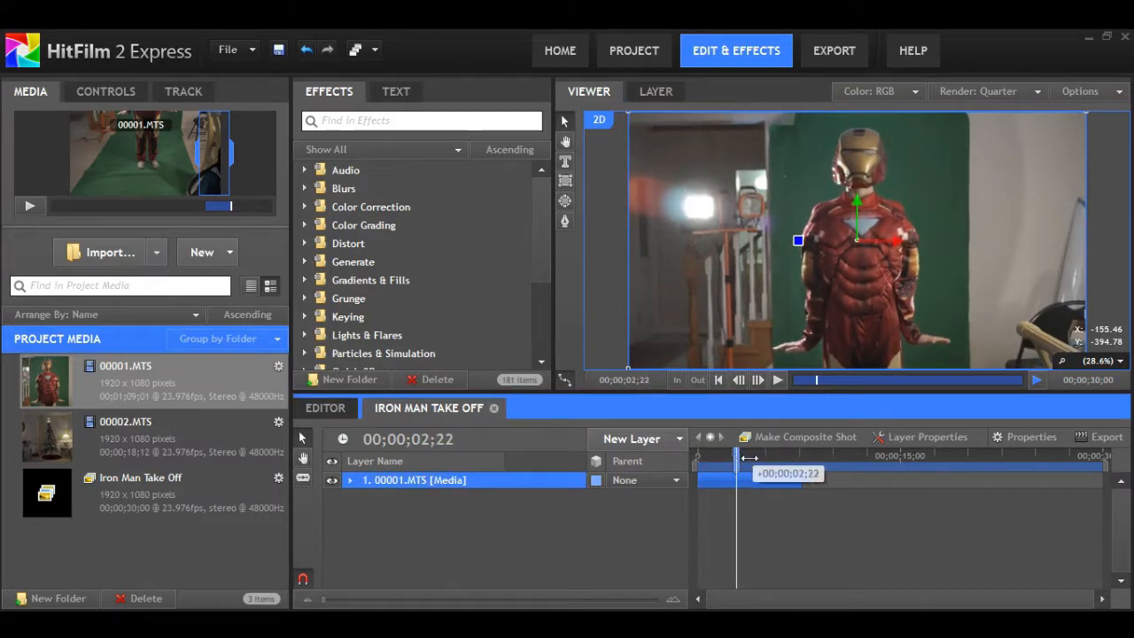
pyautogui.moveTo(735, 473); pyautogui.dragTo(765, 473)
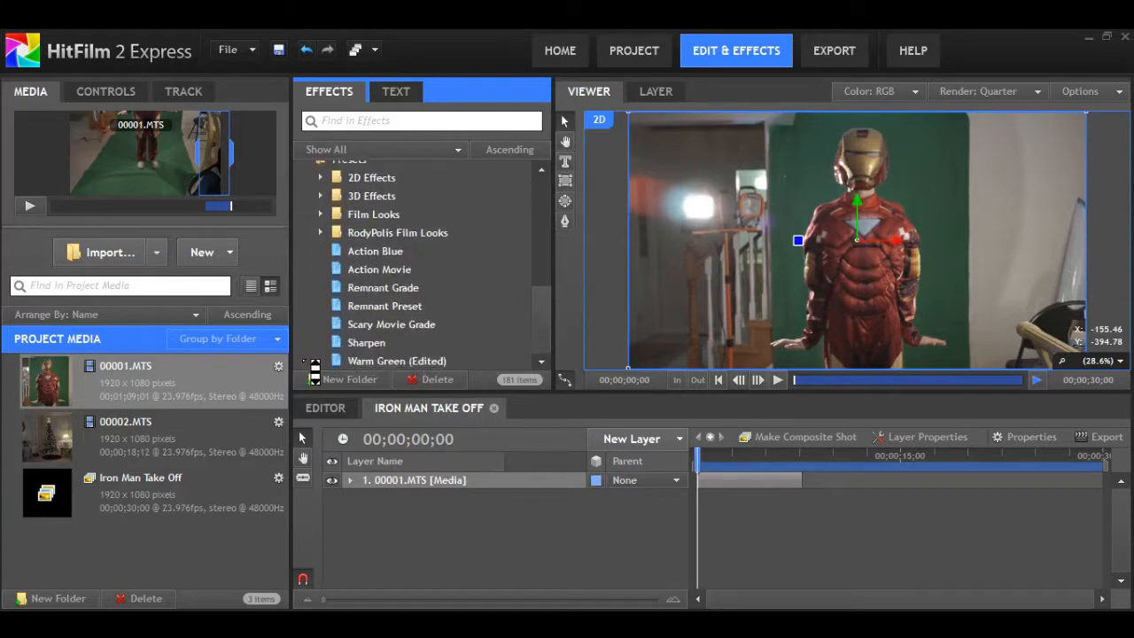
# Step: Apply the Greenscreen Key preset from Presets > 2D Effects to the 00001.MTS layer
pyautogui.scroll(-3)
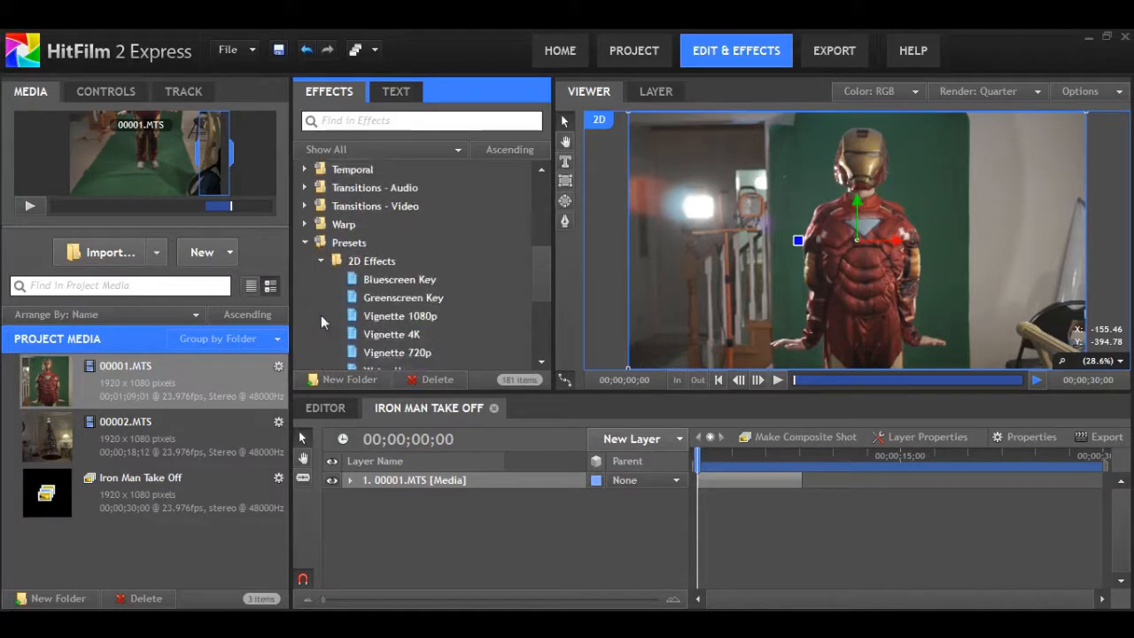
pyautogui.click(351, 480)
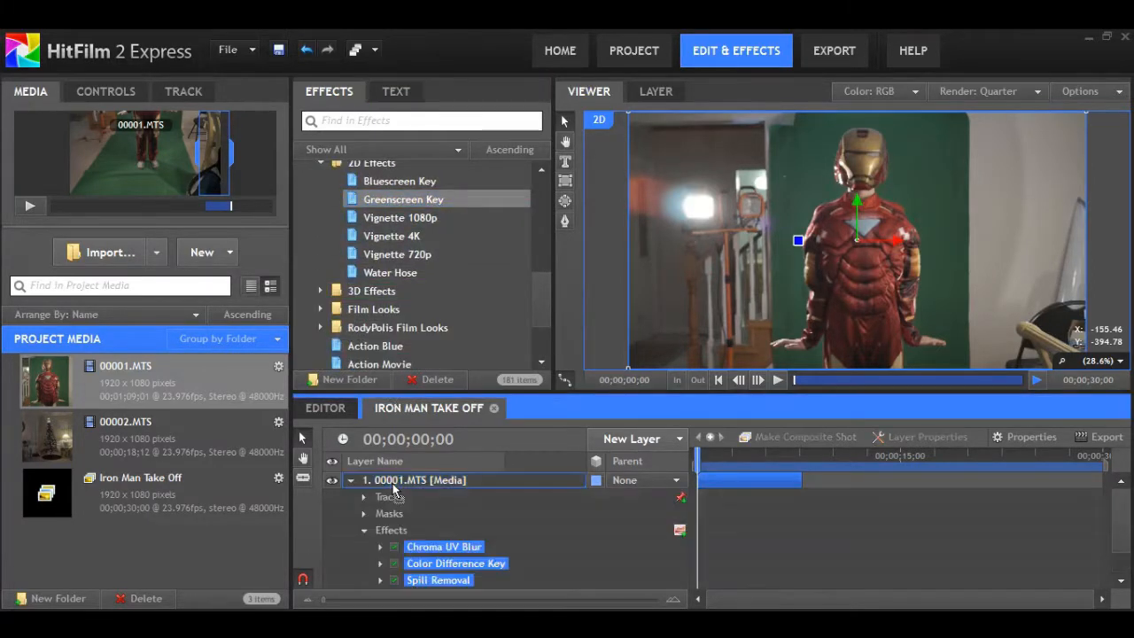
pyautogui.click(106, 93)
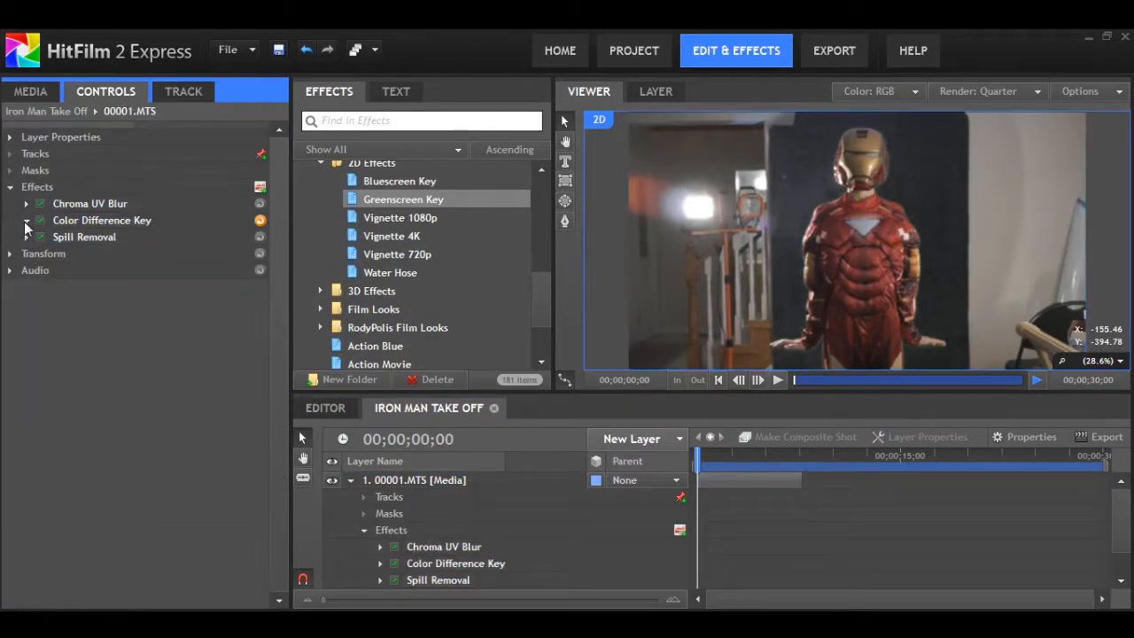
# Step: Set the preview render to Full quality and raise the key's Min to 0.96
pyautogui.click(983, 92)
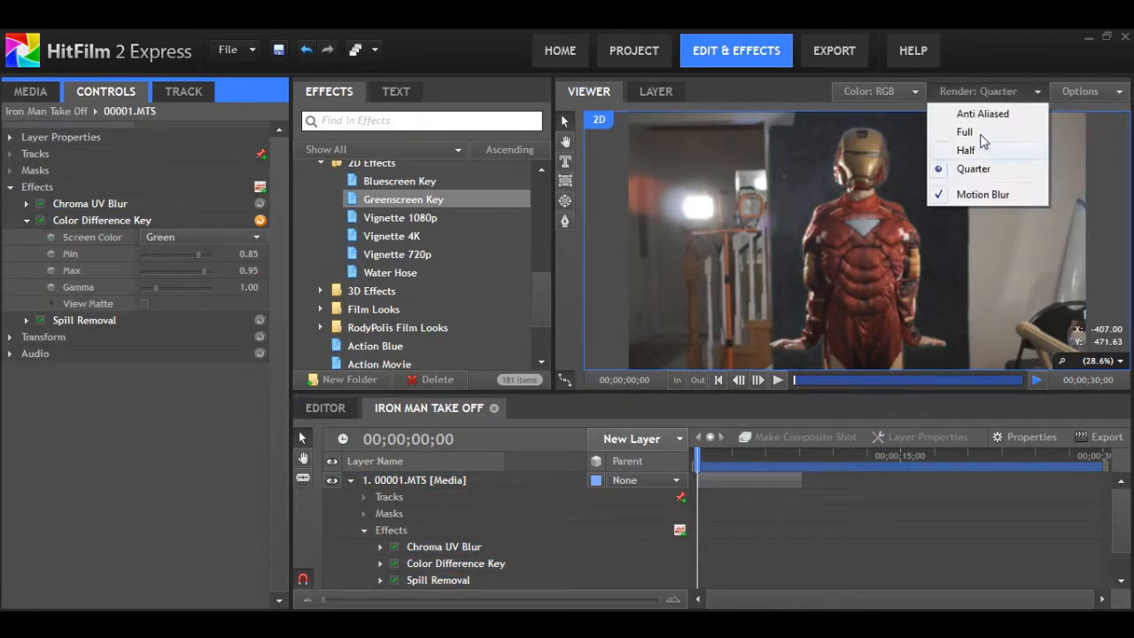
pyautogui.click(985, 90)
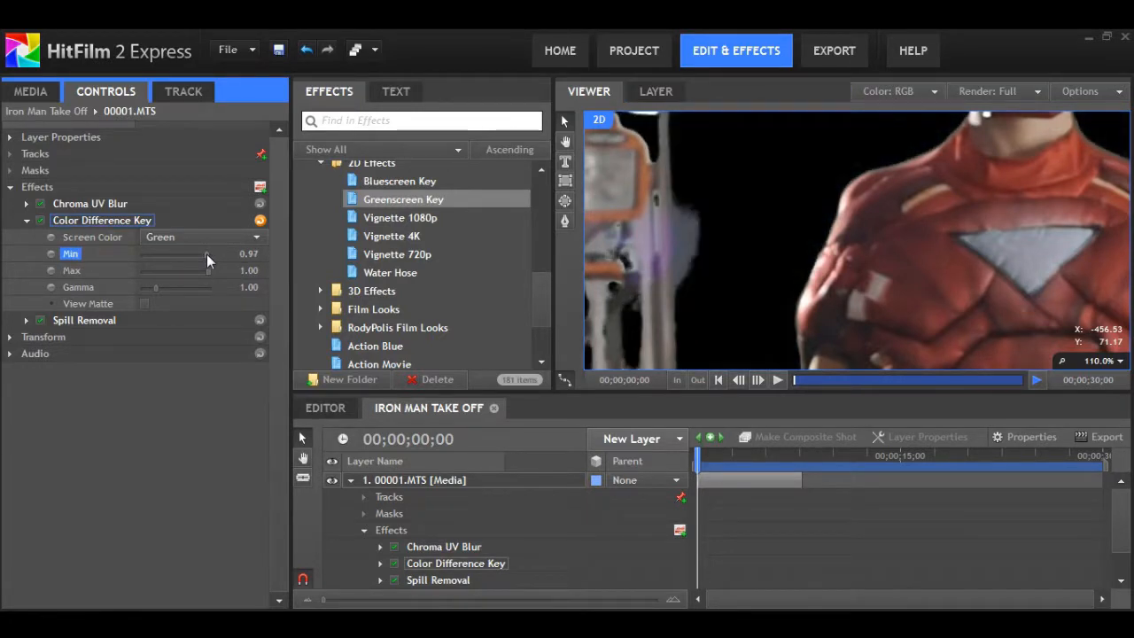
pyautogui.moveTo(204, 253); pyautogui.dragTo(195, 254)
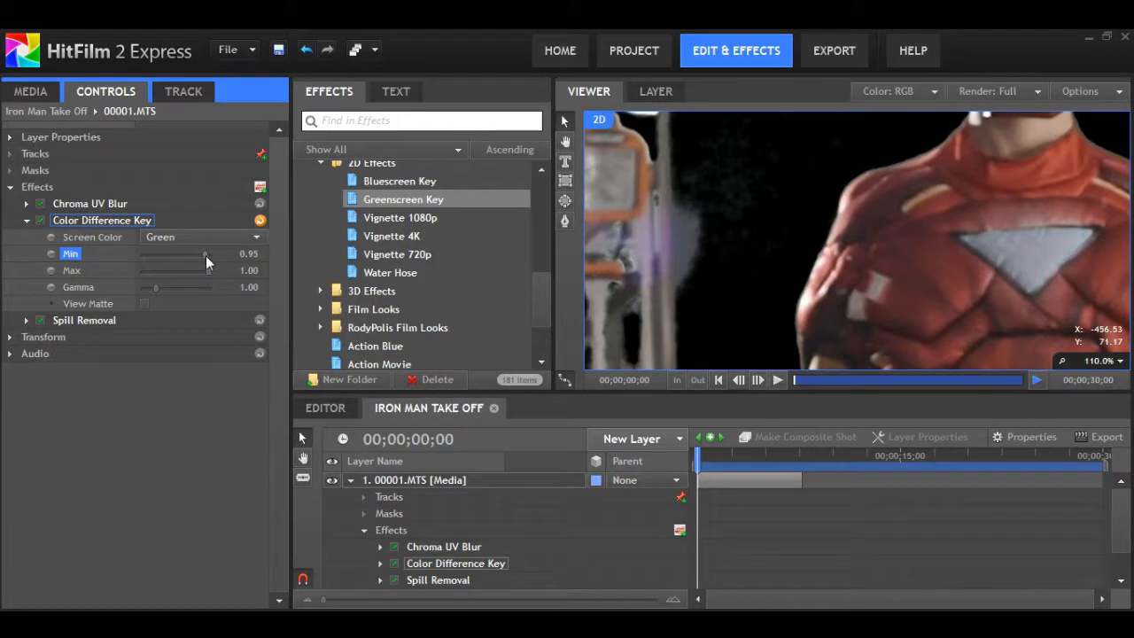
# Step: Fit the frame in the viewer and raise the Color Difference Key Gamma to 1.31
pyautogui.click(1100, 362)
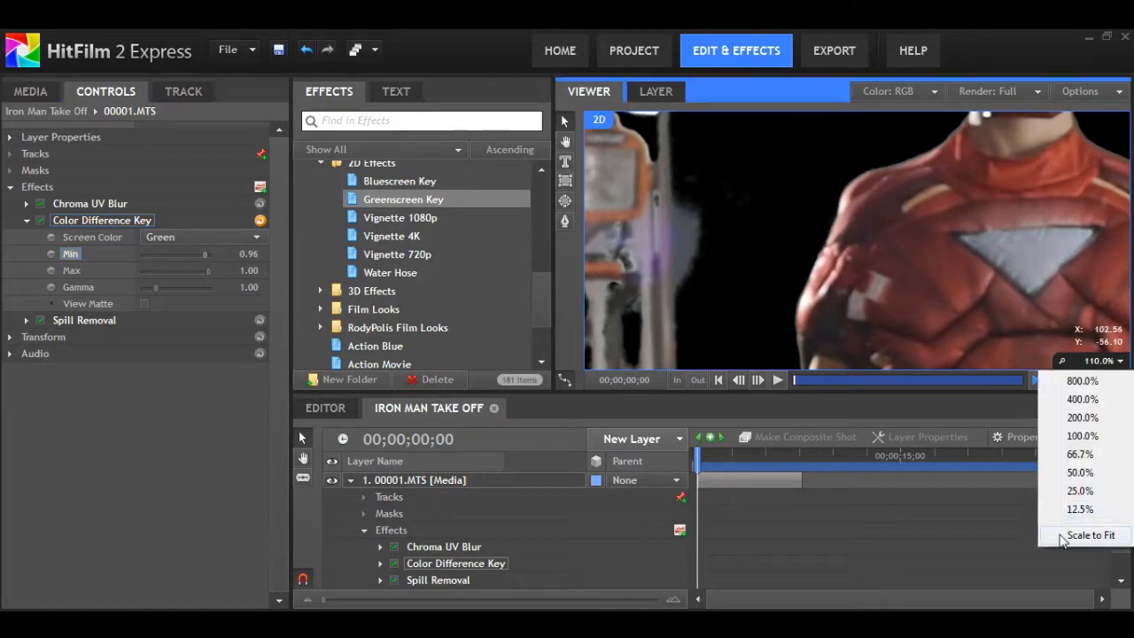
pyautogui.click(1091, 535)
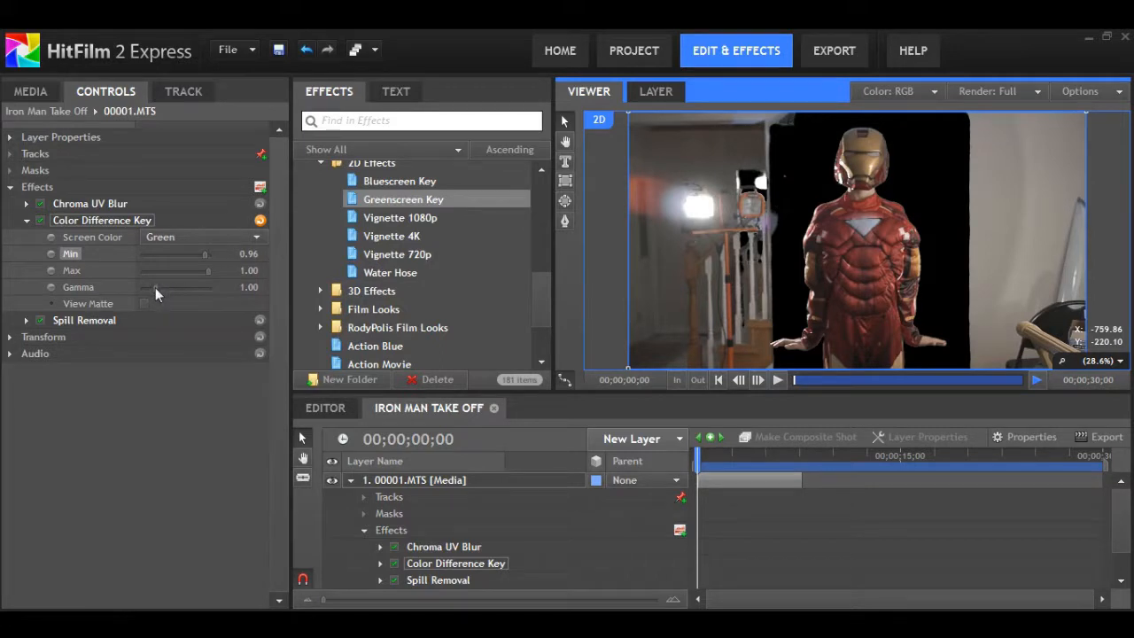
pyautogui.moveTo(156, 287); pyautogui.dragTo(181, 287)
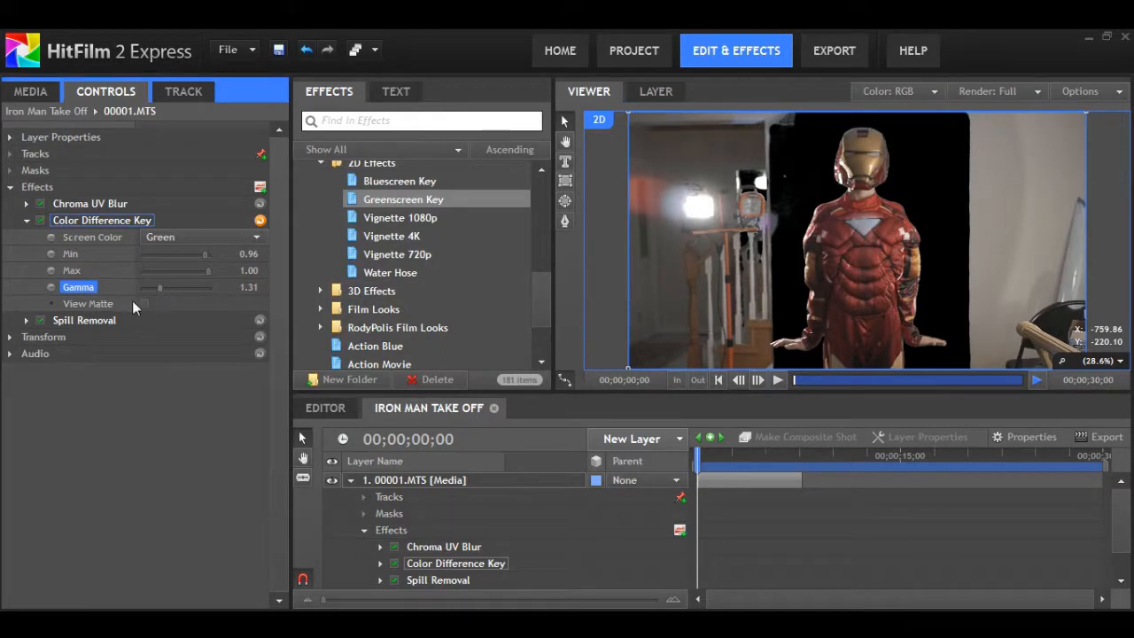
pyautogui.click(88, 303)
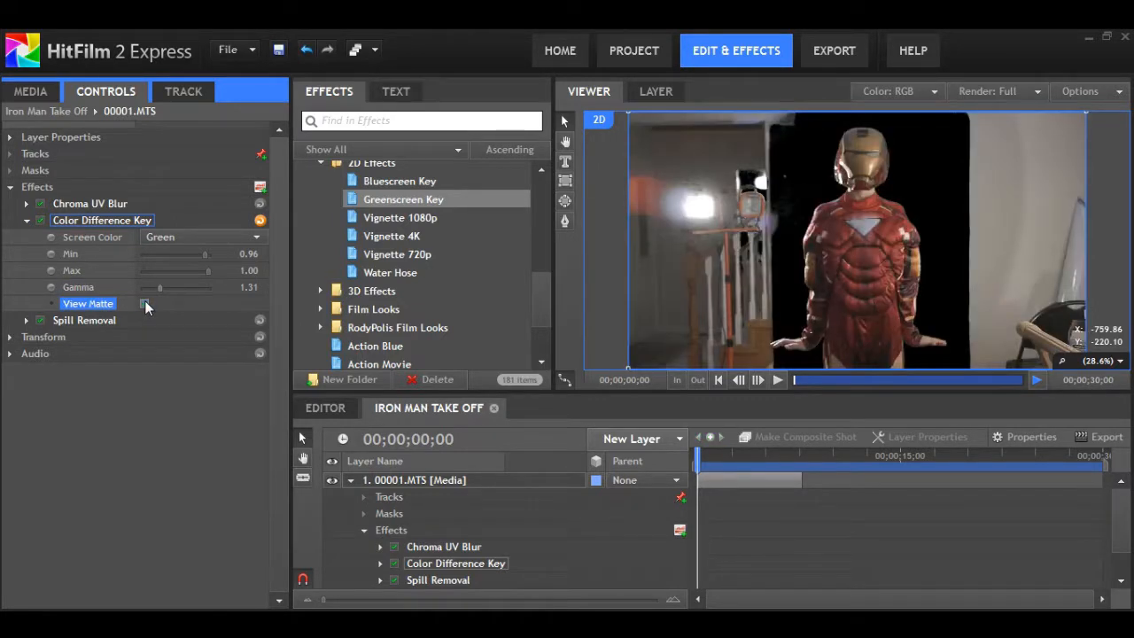
# Step: View the matte, retune the key to Min 0.97 and Gamma 1.21, then return to the keyed image
pyautogui.click(146, 305)
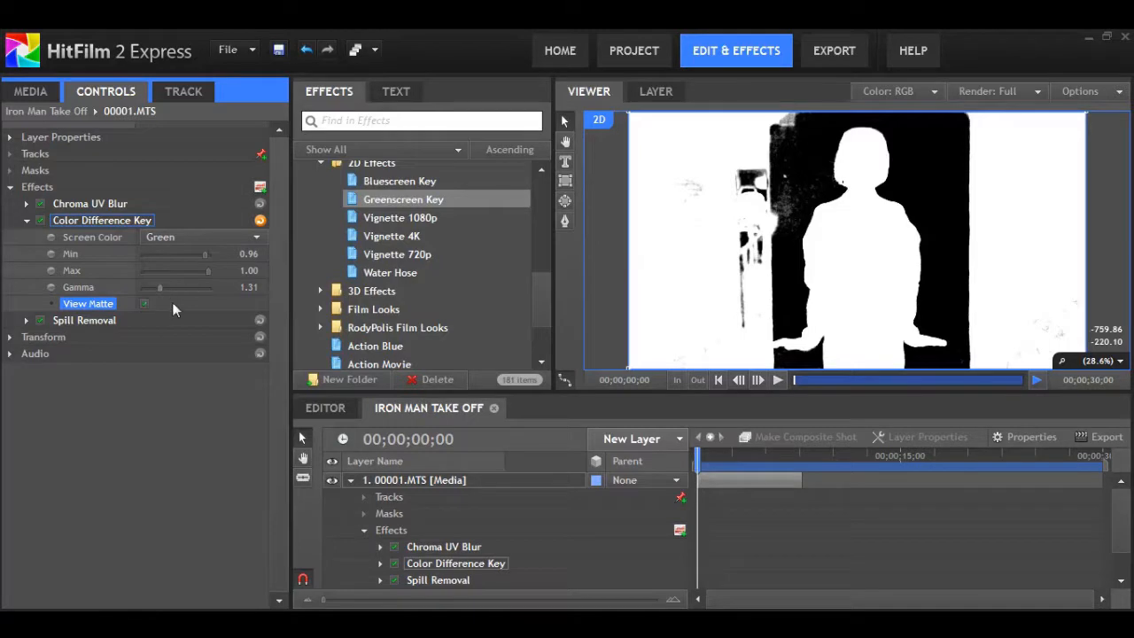
pyautogui.moveTo(159, 287); pyautogui.dragTo(163, 287)
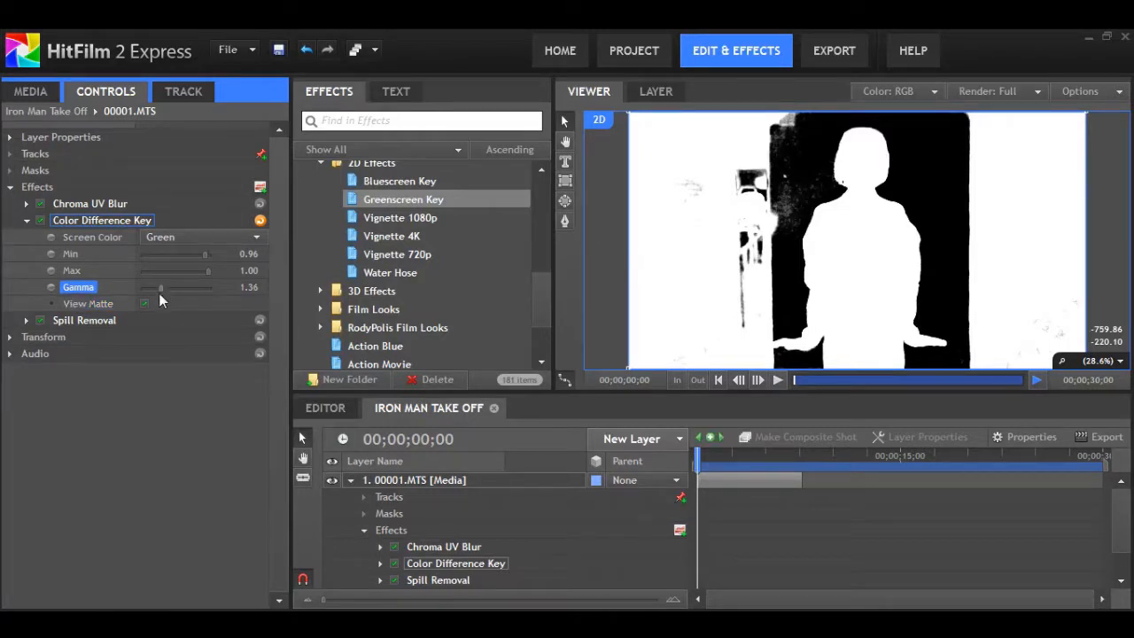
pyautogui.moveTo(186, 287); pyautogui.dragTo(159, 287)
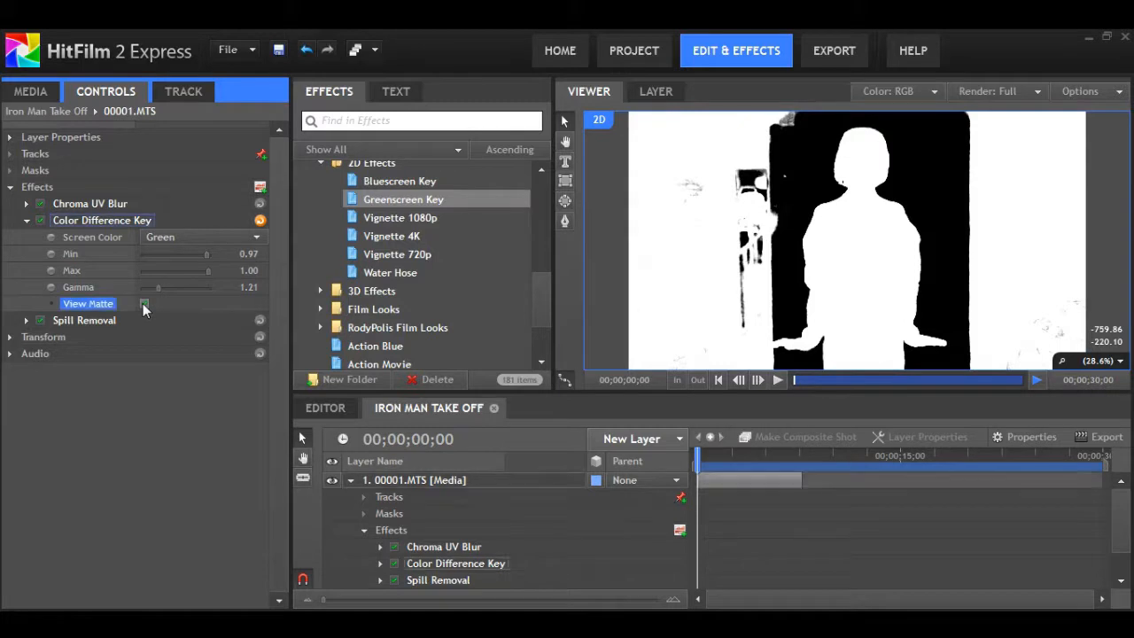
pyautogui.click(144, 303)
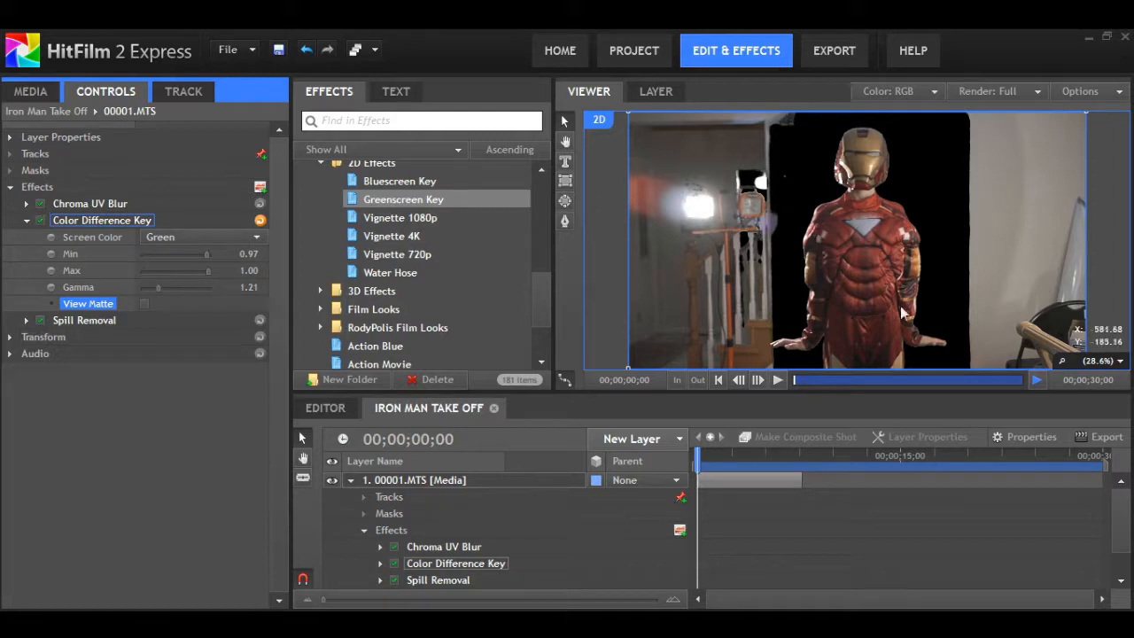
pyautogui.click(416, 479)
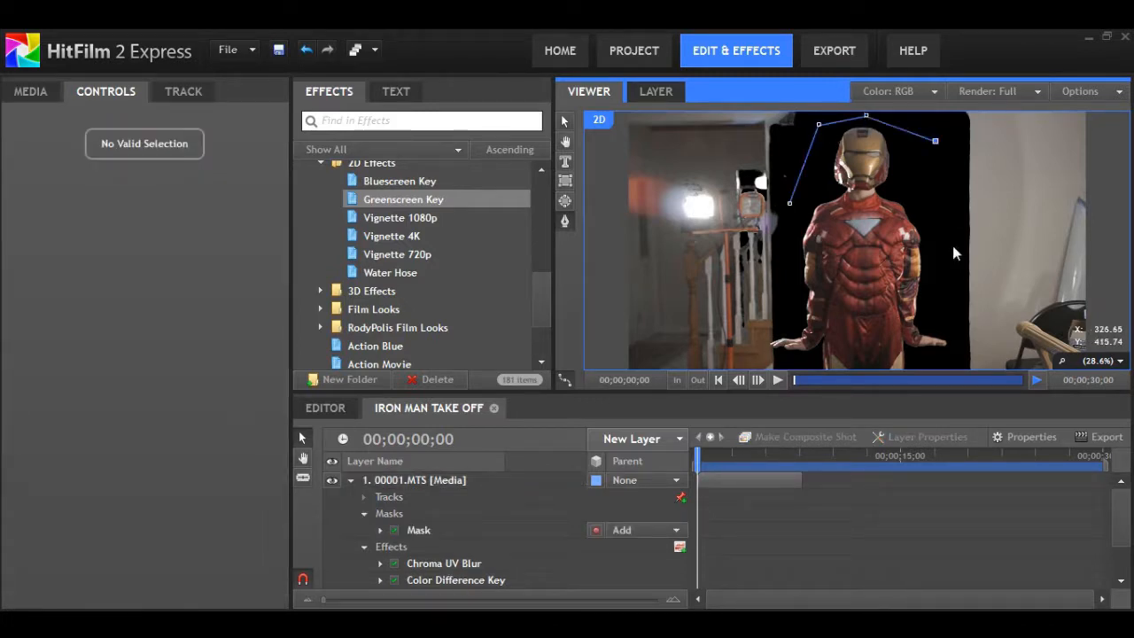
# Step: Close a freehand mask around the Iron Man figure and collapse the layer's properties
pyautogui.scroll(-3)
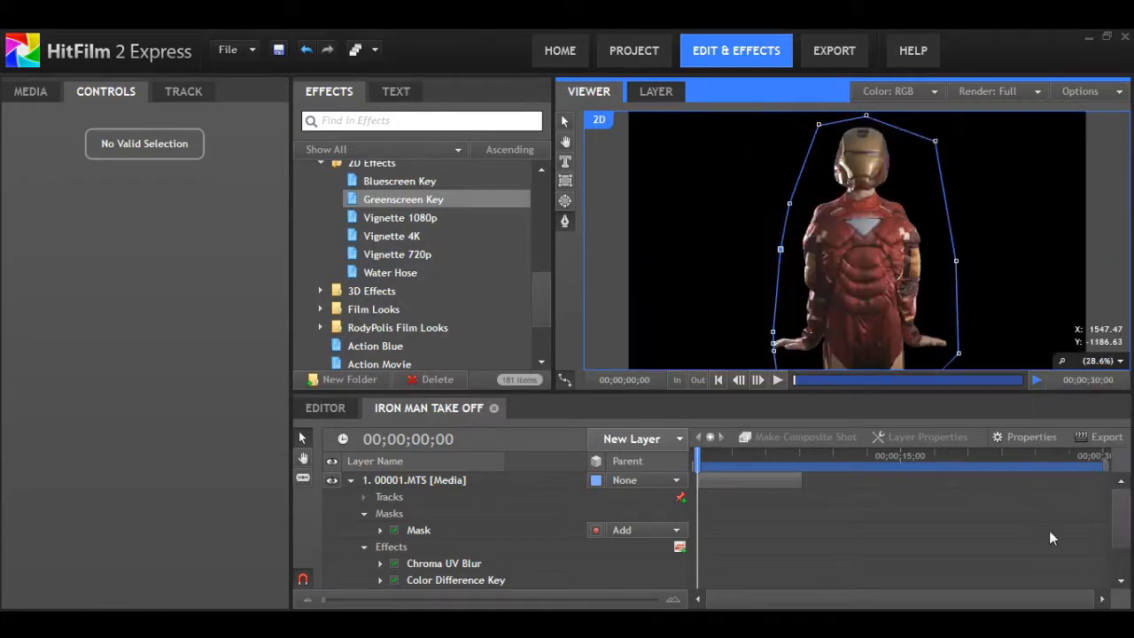
pyautogui.click(333, 479)
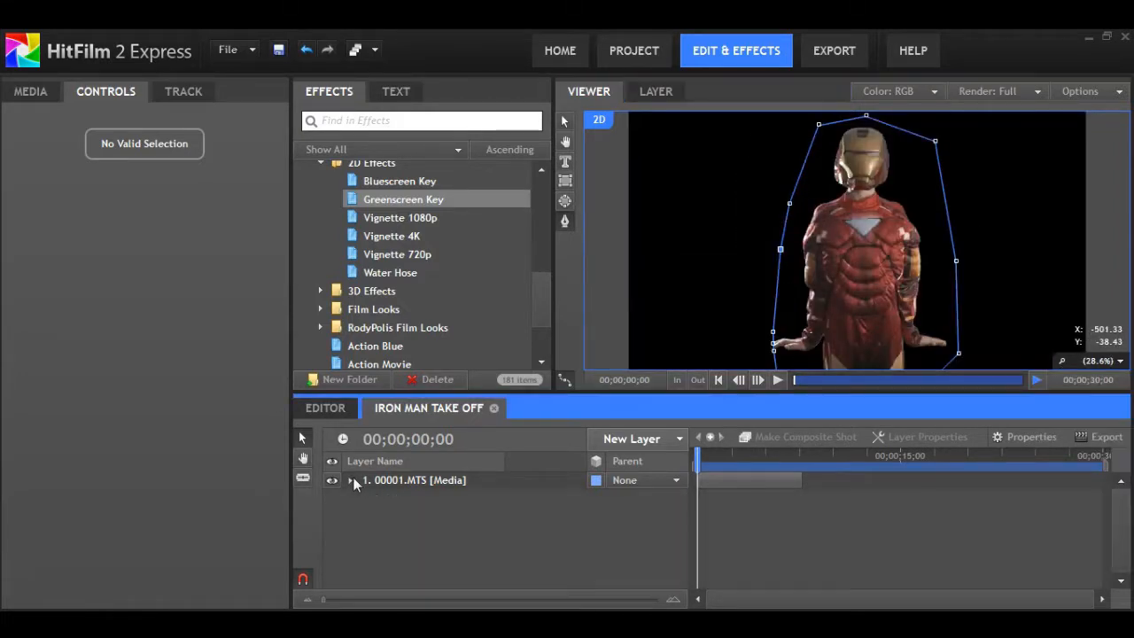
# Step: Place the 00002.MTS living-room clip below the Iron Man layer as the background
pyautogui.click(30, 92)
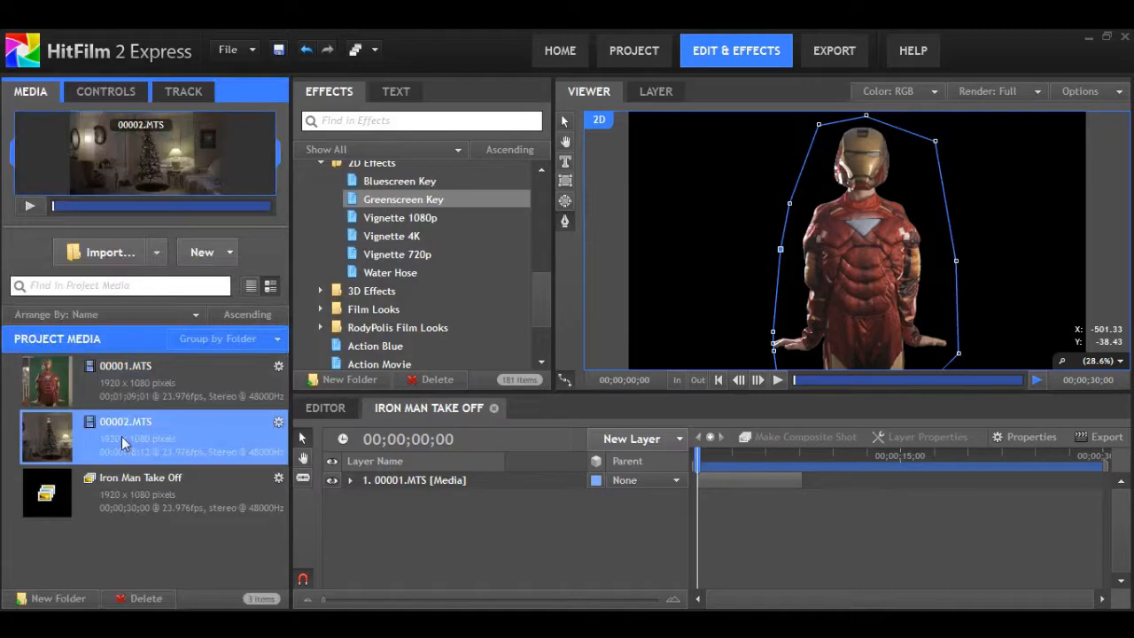
pyautogui.click(124, 436)
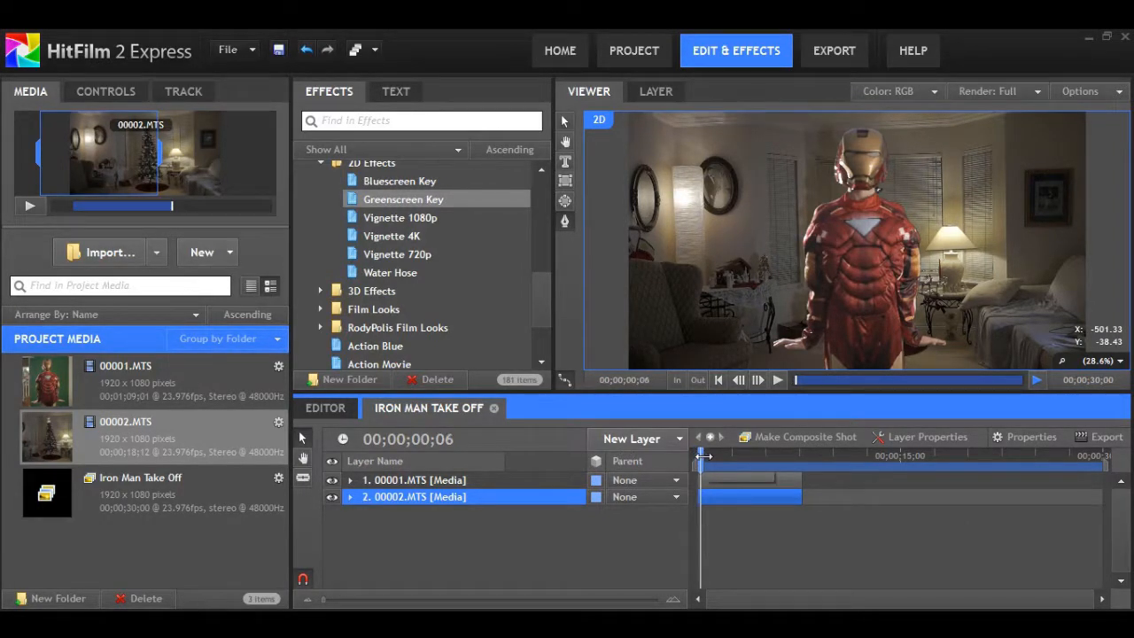
# Step: Slide the 00001.MTS clip later along the timeline so Iron Man stands beside the Christmas tree
pyautogui.moveTo(705, 454); pyautogui.dragTo(709, 453)
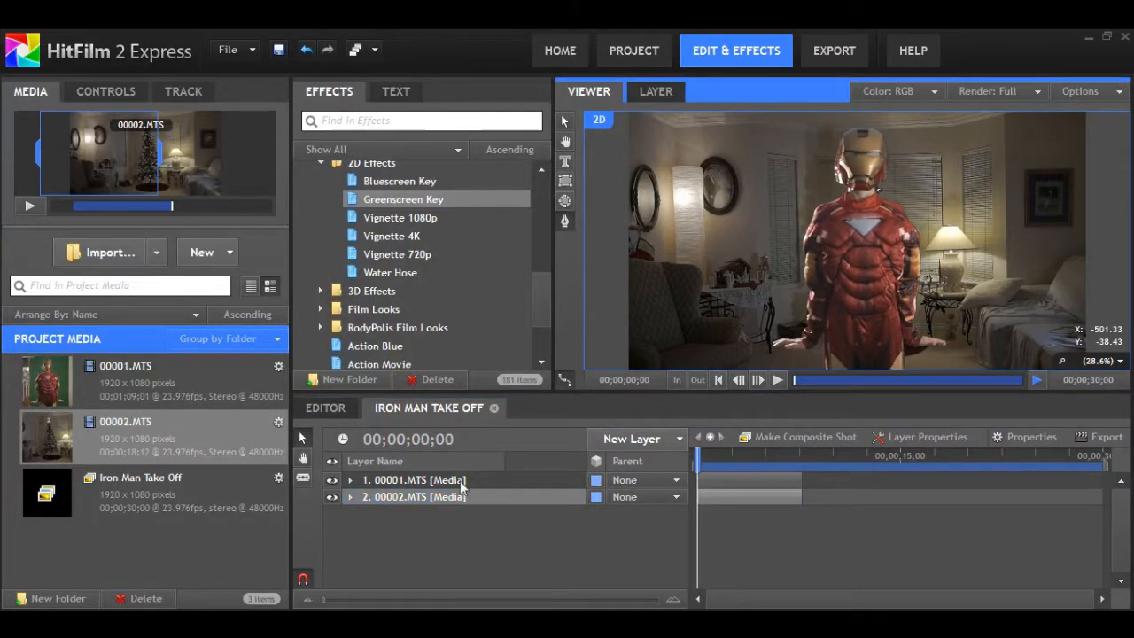
pyautogui.click(415, 478)
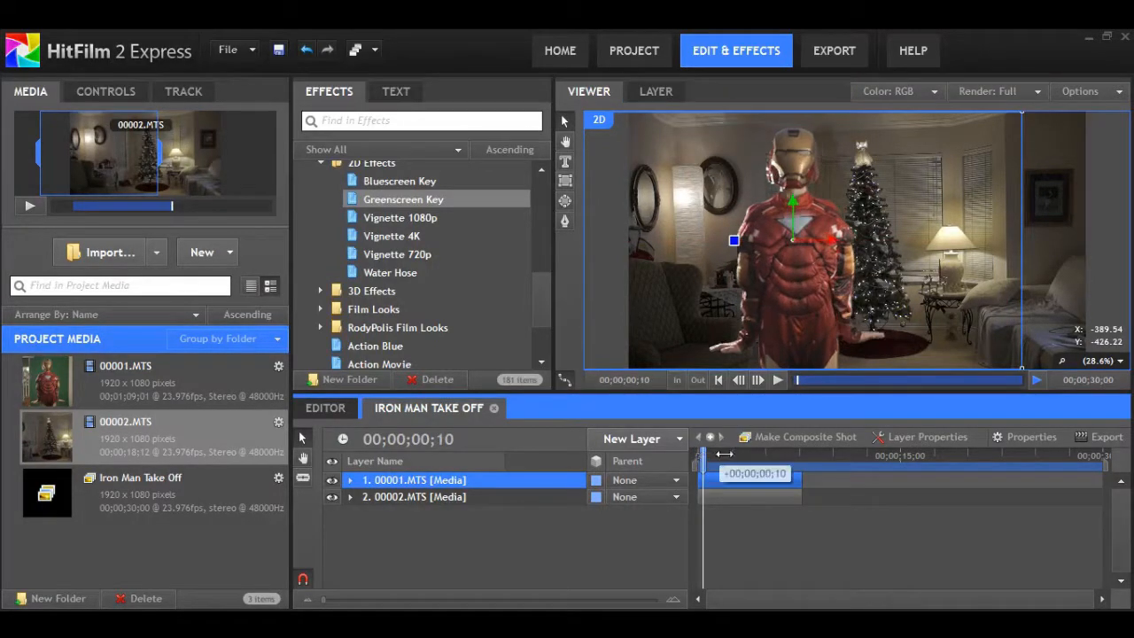
pyautogui.moveTo(723, 453); pyautogui.dragTo(744, 454)
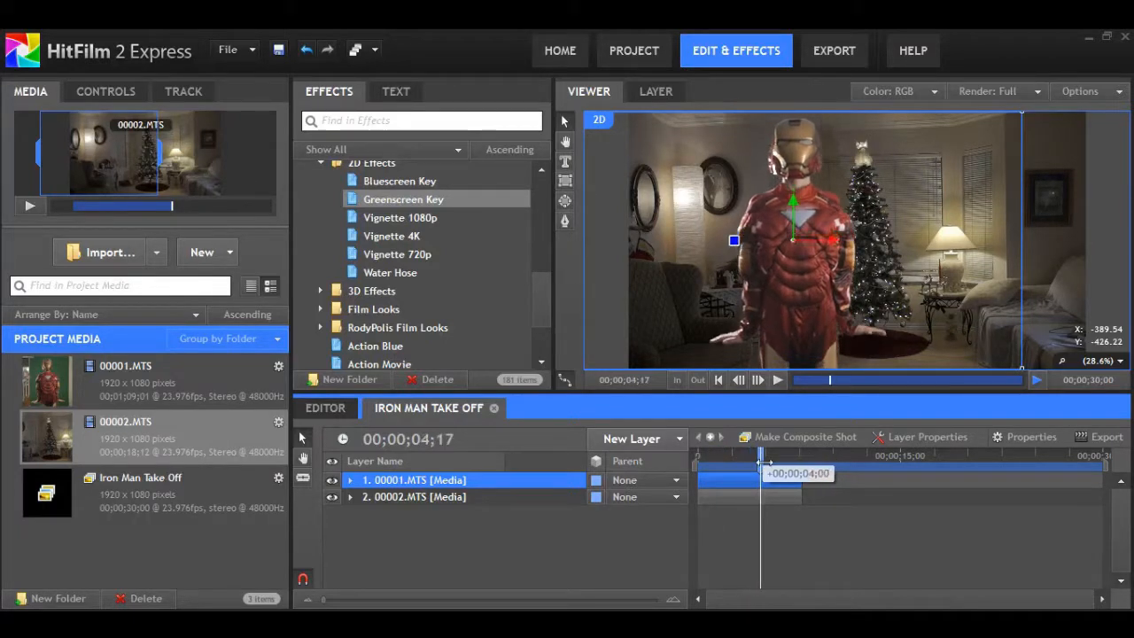
pyautogui.moveTo(758, 473); pyautogui.dragTo(779, 473)
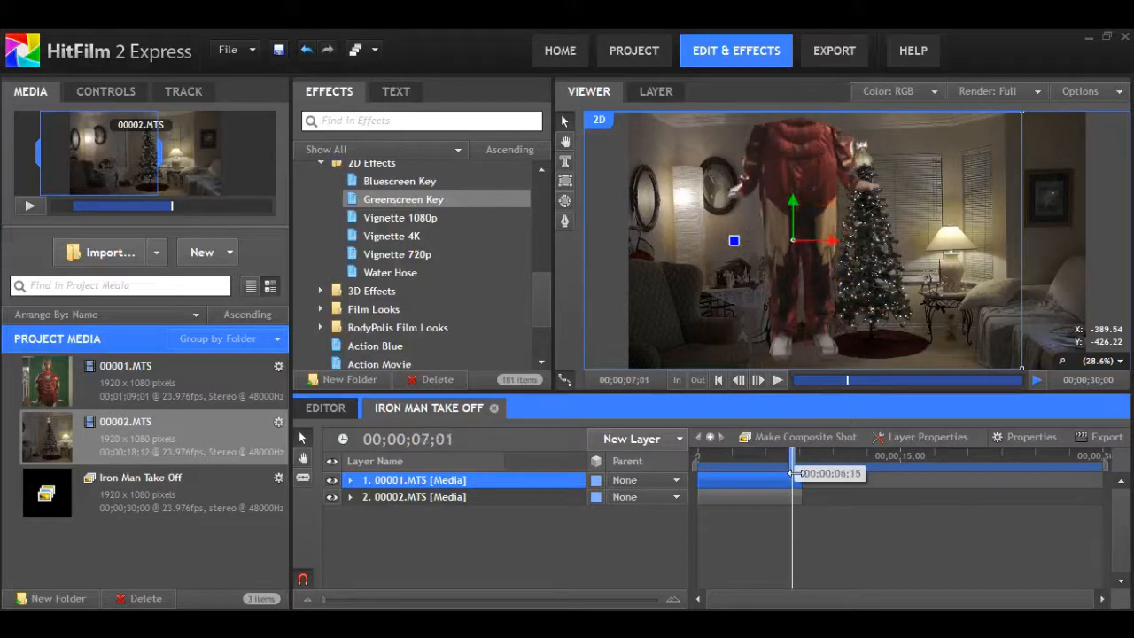
pyautogui.moveTo(790, 473); pyautogui.dragTo(795, 473)
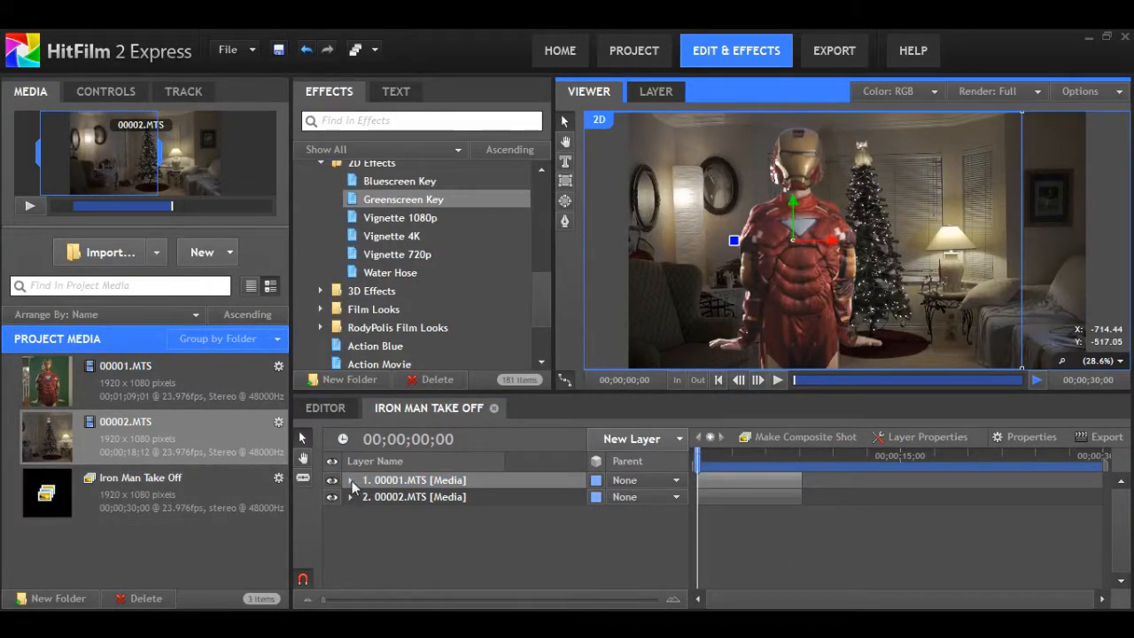
# Step: Reshape the Iron Man mask path at several times to set keyframes that follow his movement
pyautogui.click(351, 478)
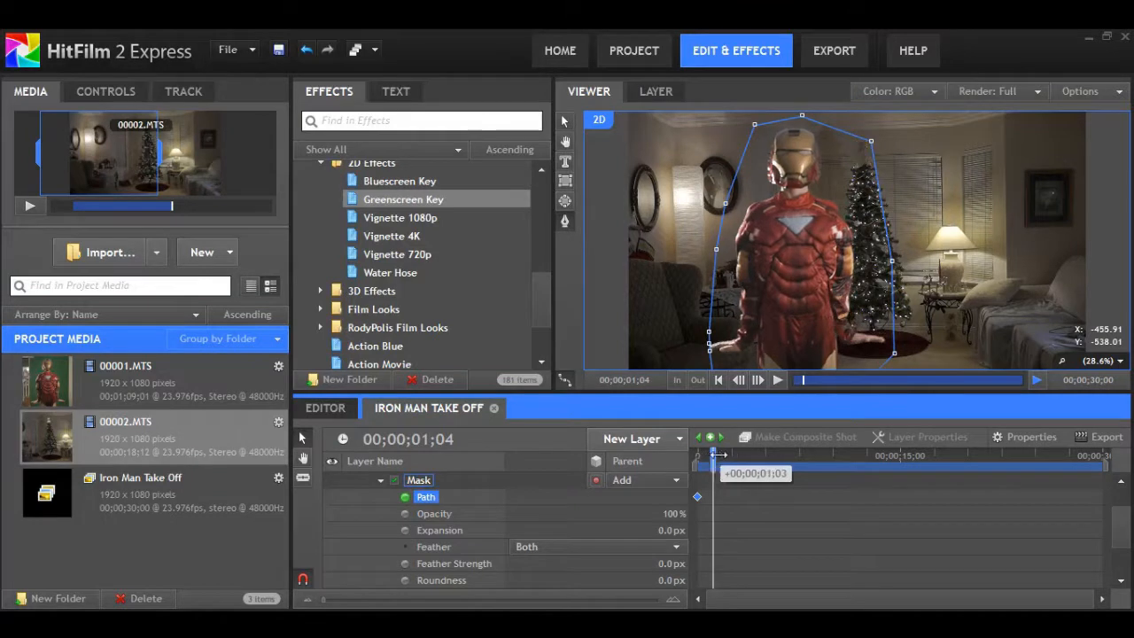
pyautogui.moveTo(723, 454); pyautogui.dragTo(743, 454)
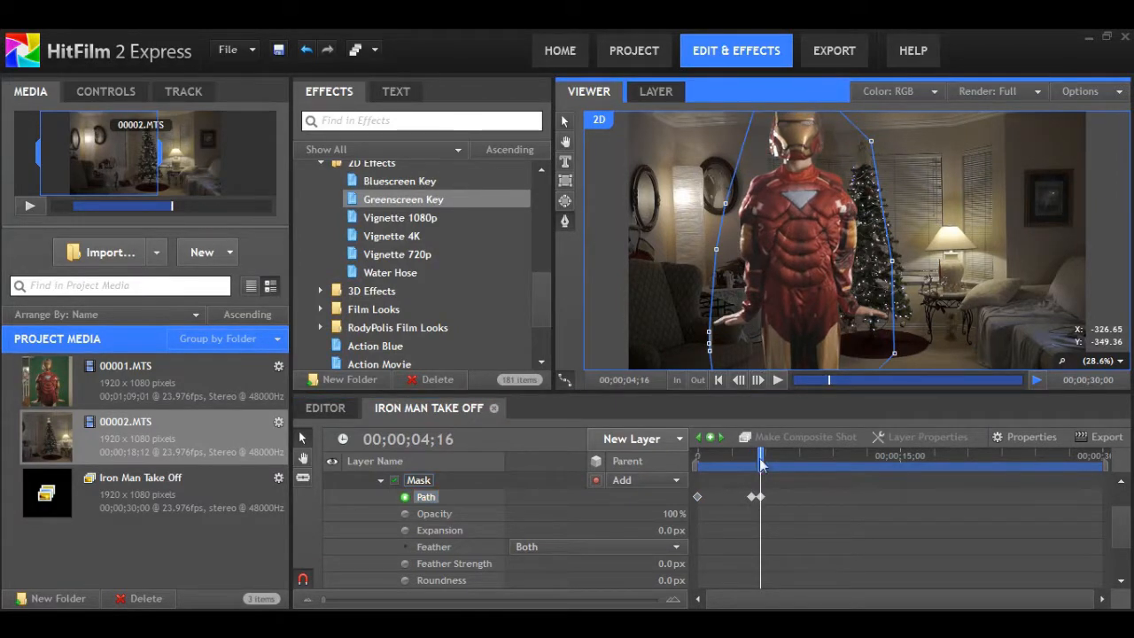
pyautogui.moveTo(760, 456); pyautogui.dragTo(765, 455)
pyautogui.write('gun')
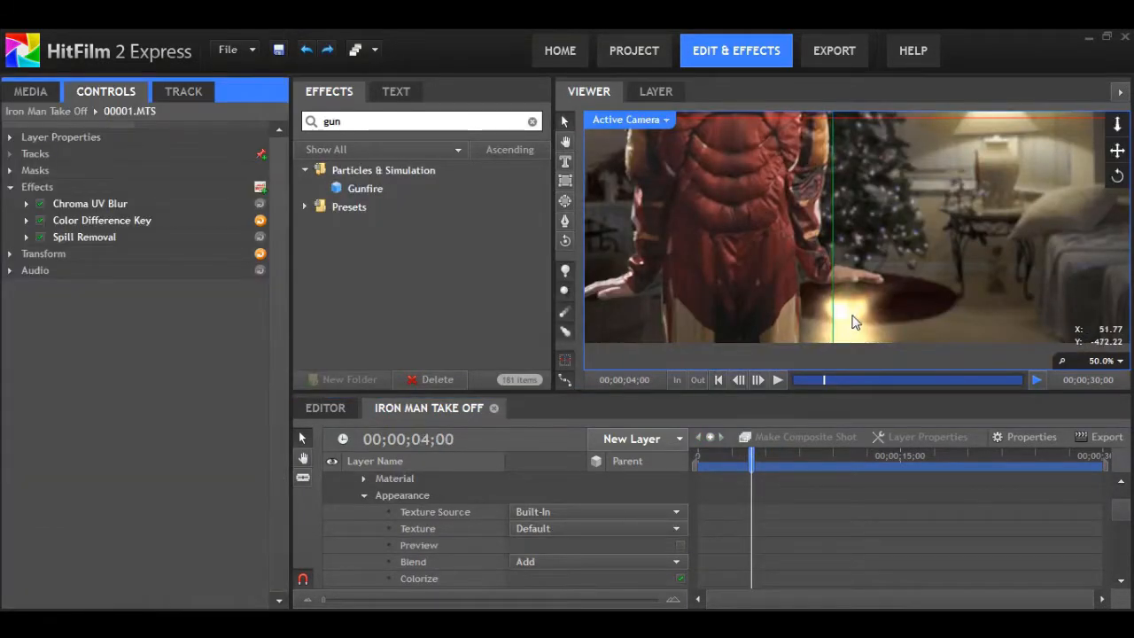
# Step: Set the Right Hand Blaster gunfire texture to Assault Rifle (Daylight) and collapse the layer
pyautogui.click(599, 528)
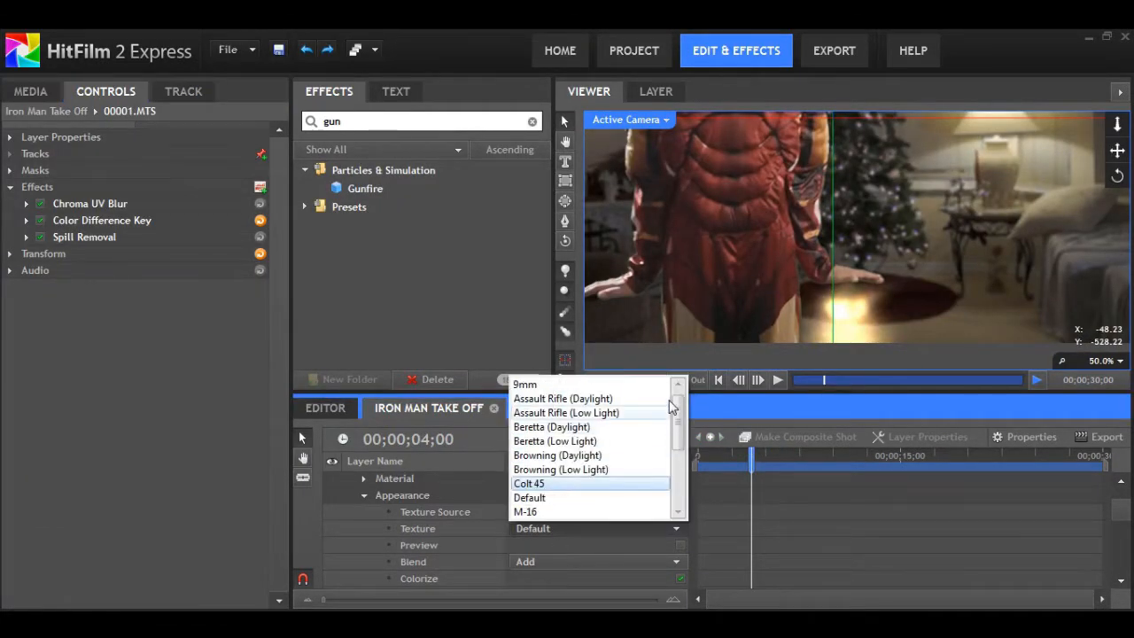
pyautogui.click(563, 396)
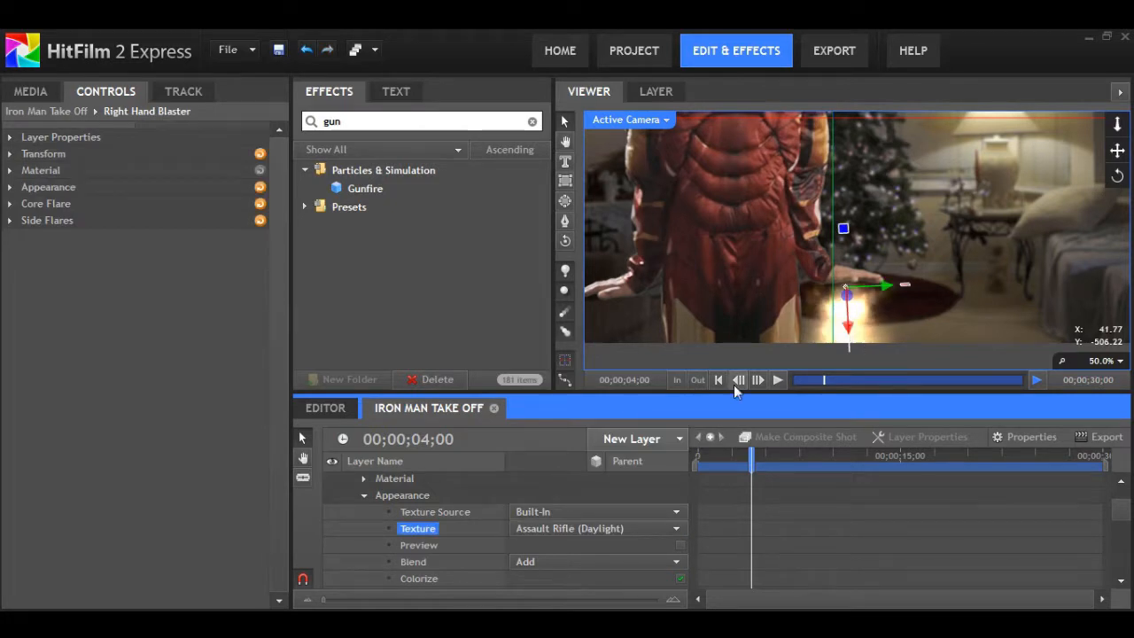
pyautogui.click(599, 528)
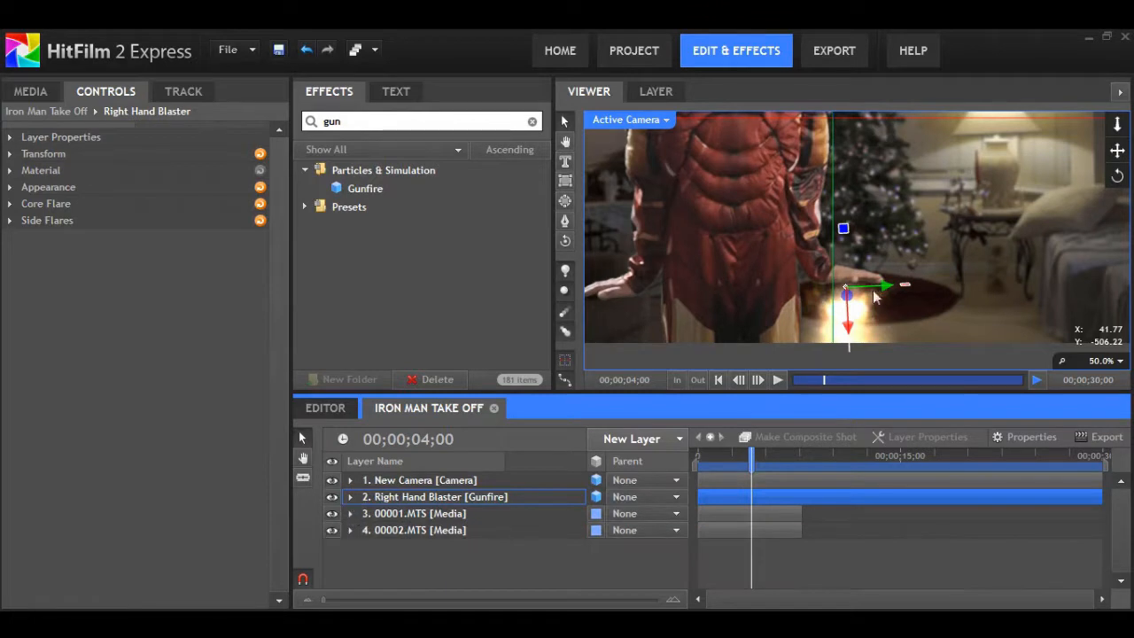
# Step: Start tracking on 00001.MTS, zoom the viewer and size the tracker box over the chest plate
pyautogui.click(185, 93)
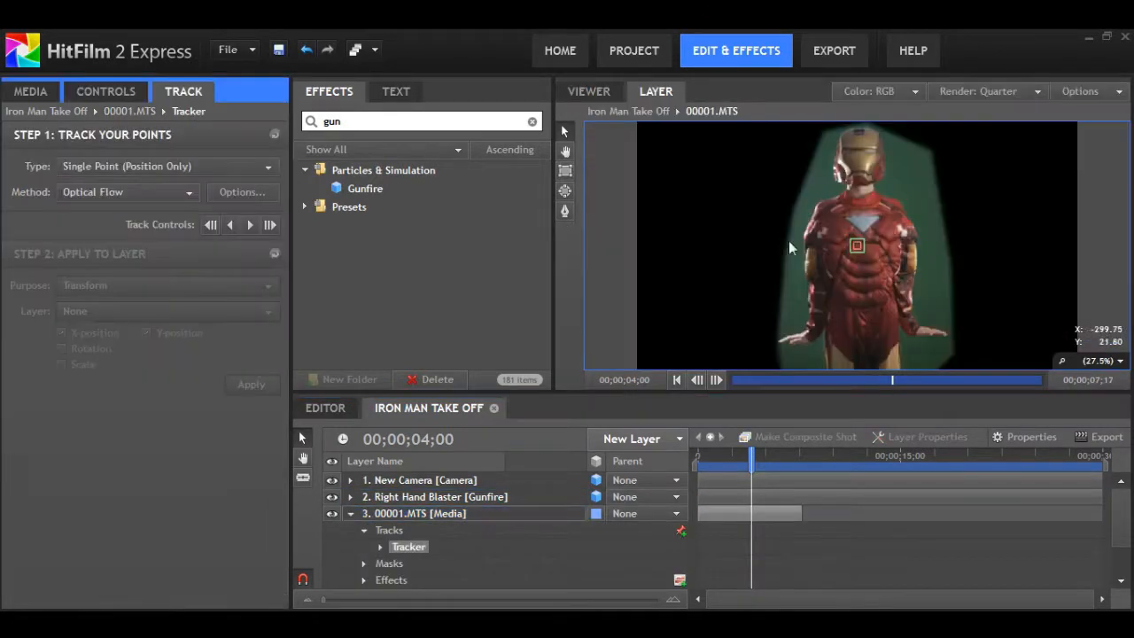
pyautogui.click(1095, 362)
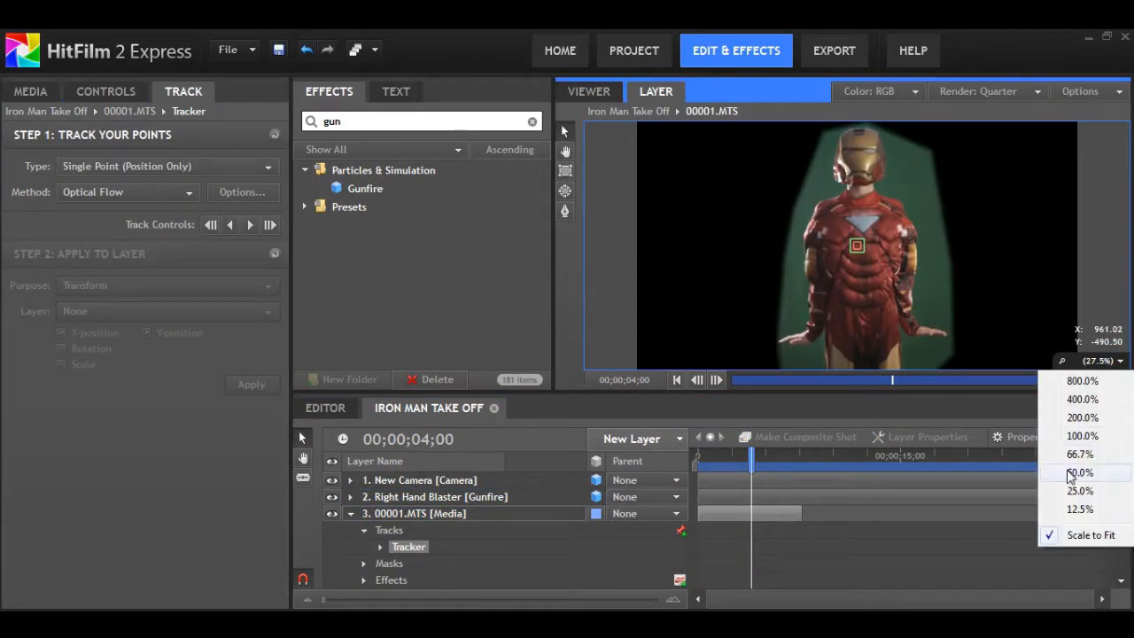
pyautogui.click(1078, 471)
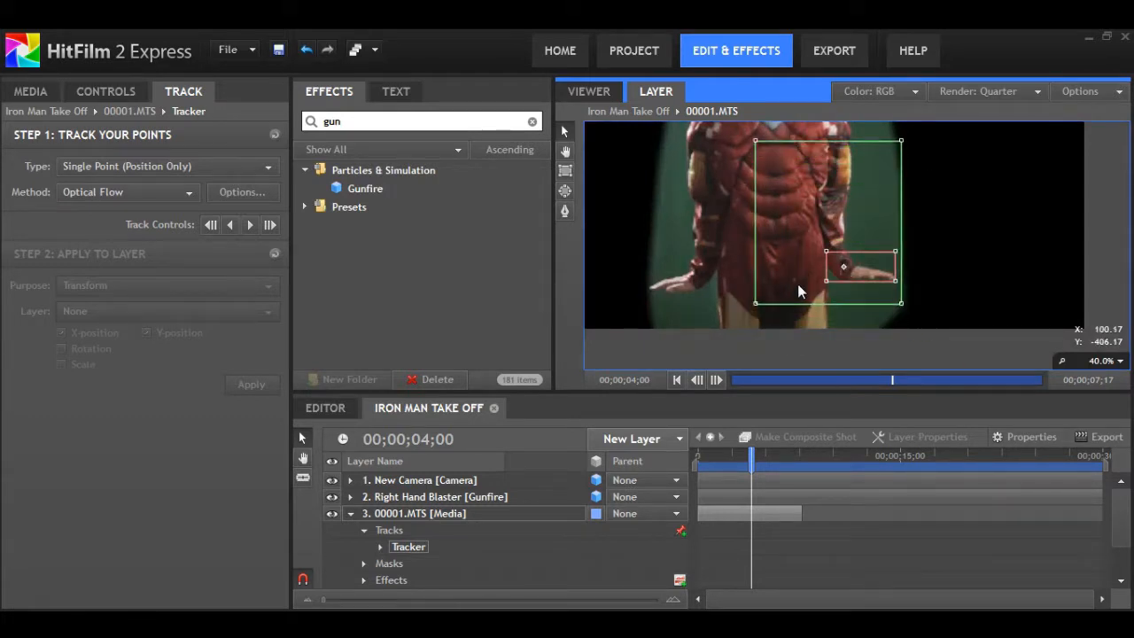
pyautogui.moveTo(829, 292); pyautogui.dragTo(788, 293)
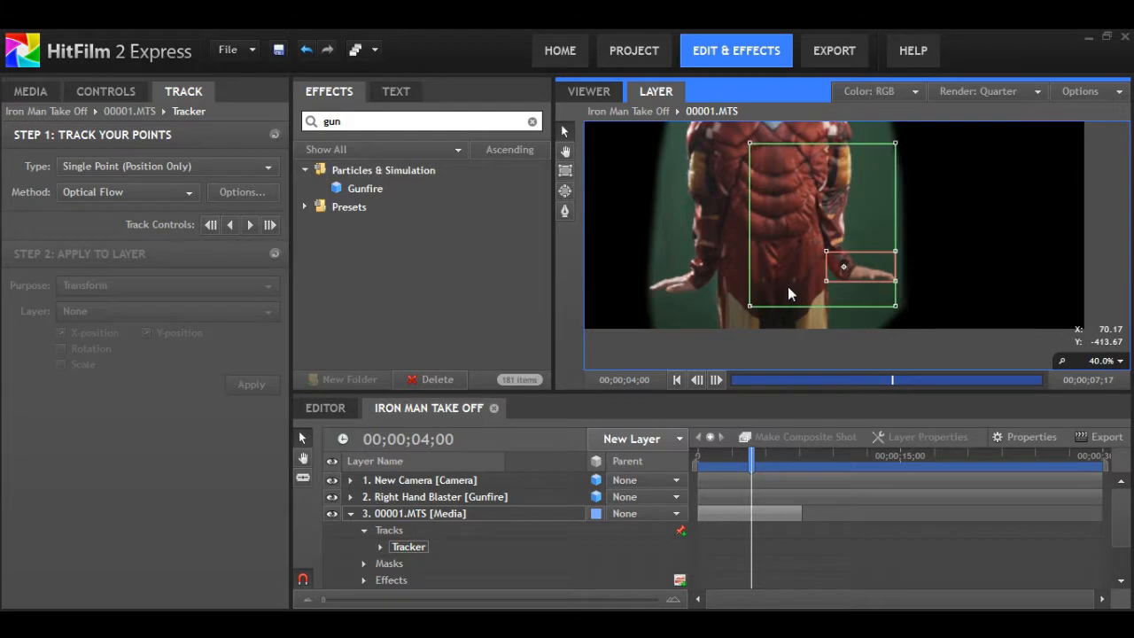
pyautogui.moveTo(1087, 372)
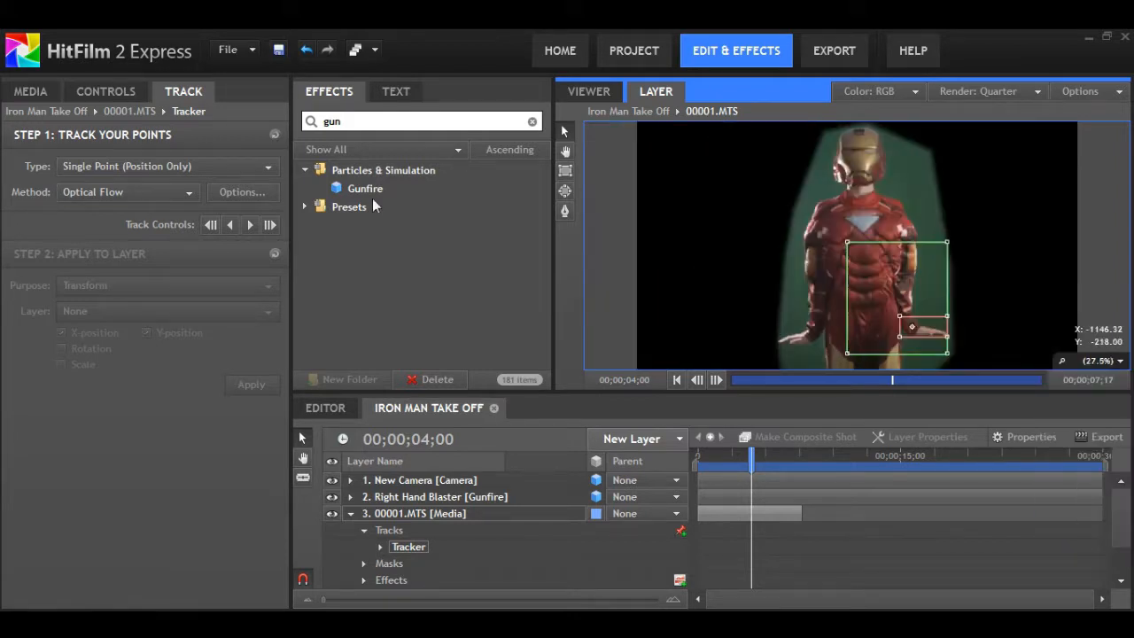
# Step: Track the chest point forward through the clip, recording position keyframes
pyautogui.click(250, 223)
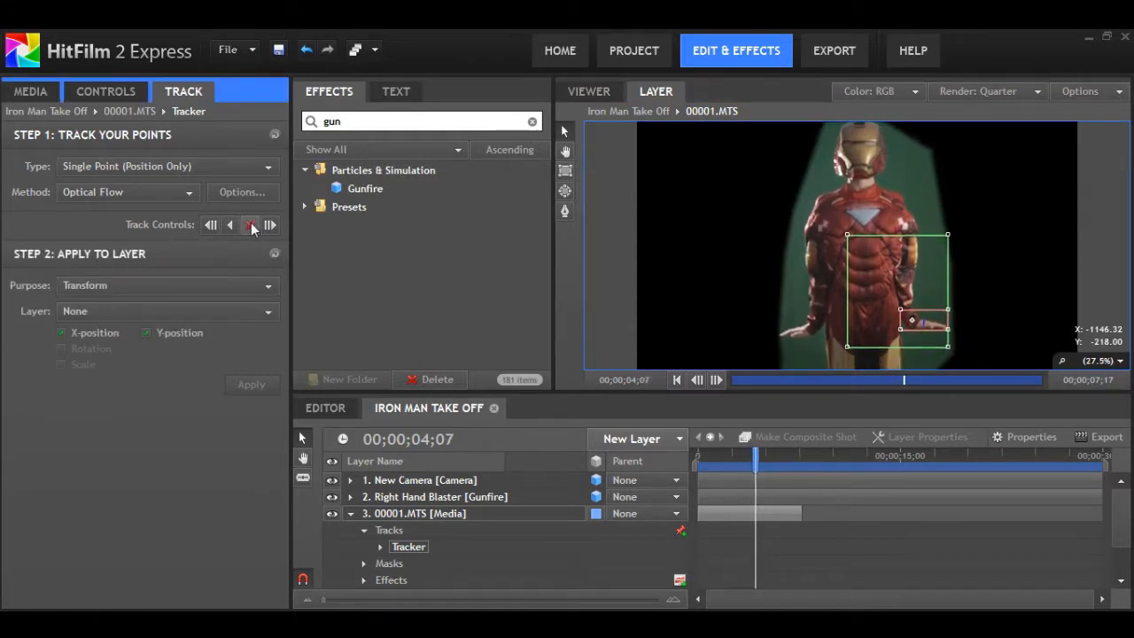
pyautogui.click(270, 224)
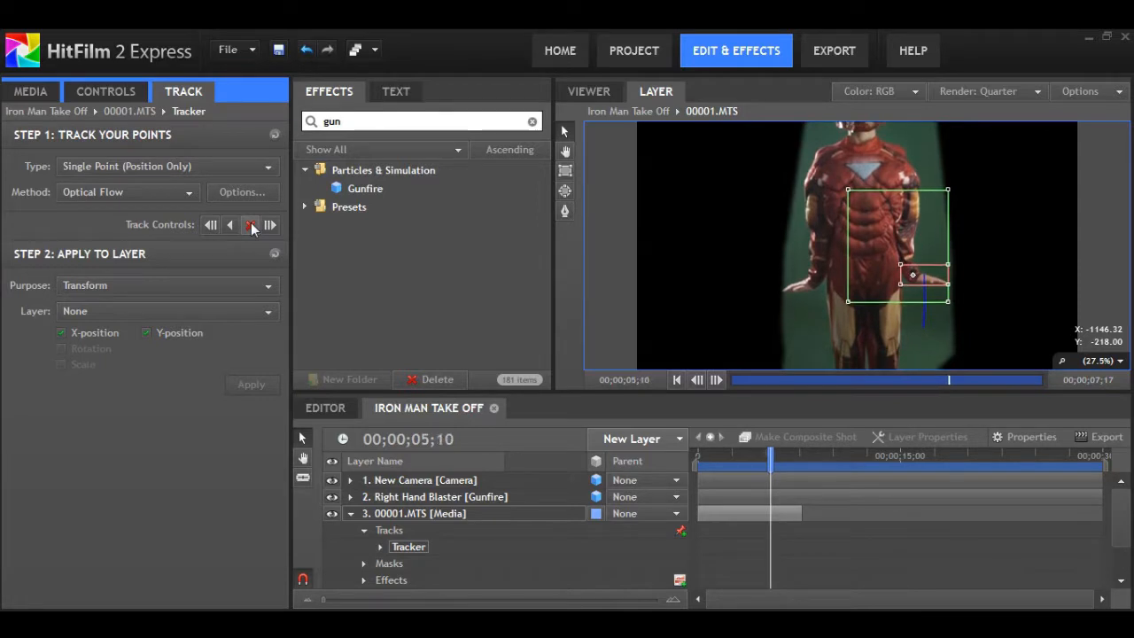
pyautogui.click(269, 223)
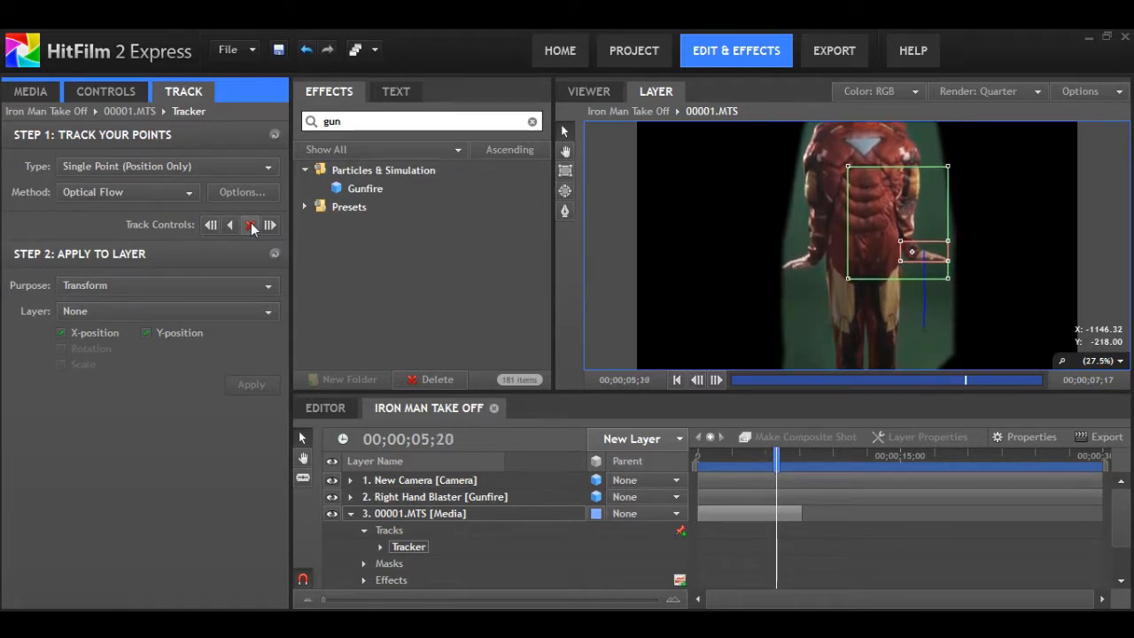
pyautogui.click(269, 223)
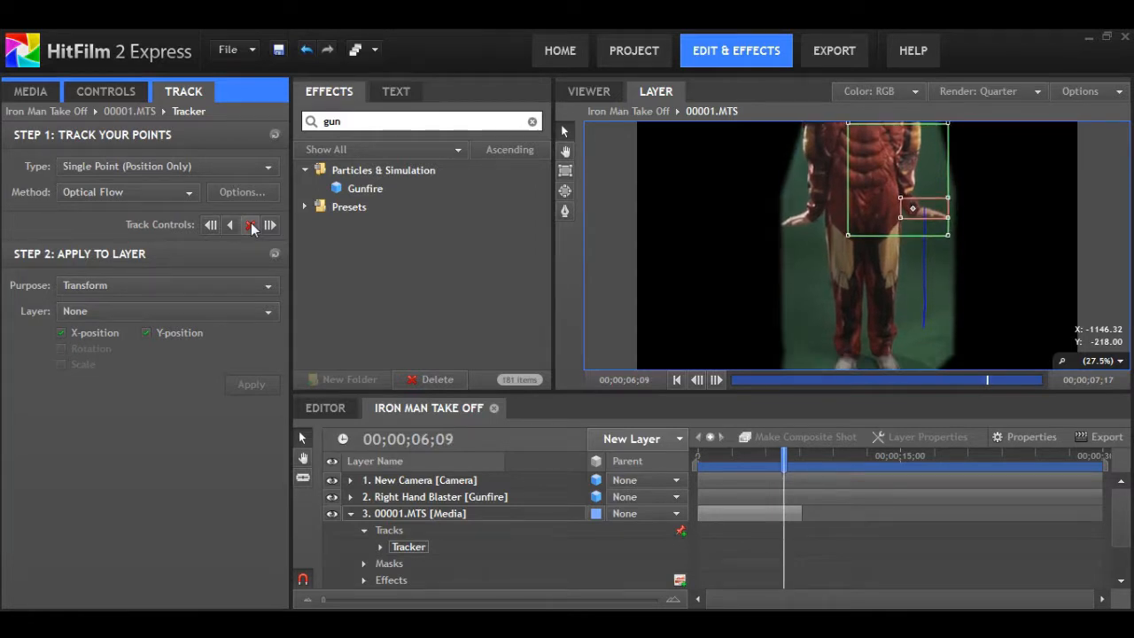
pyautogui.click(269, 223)
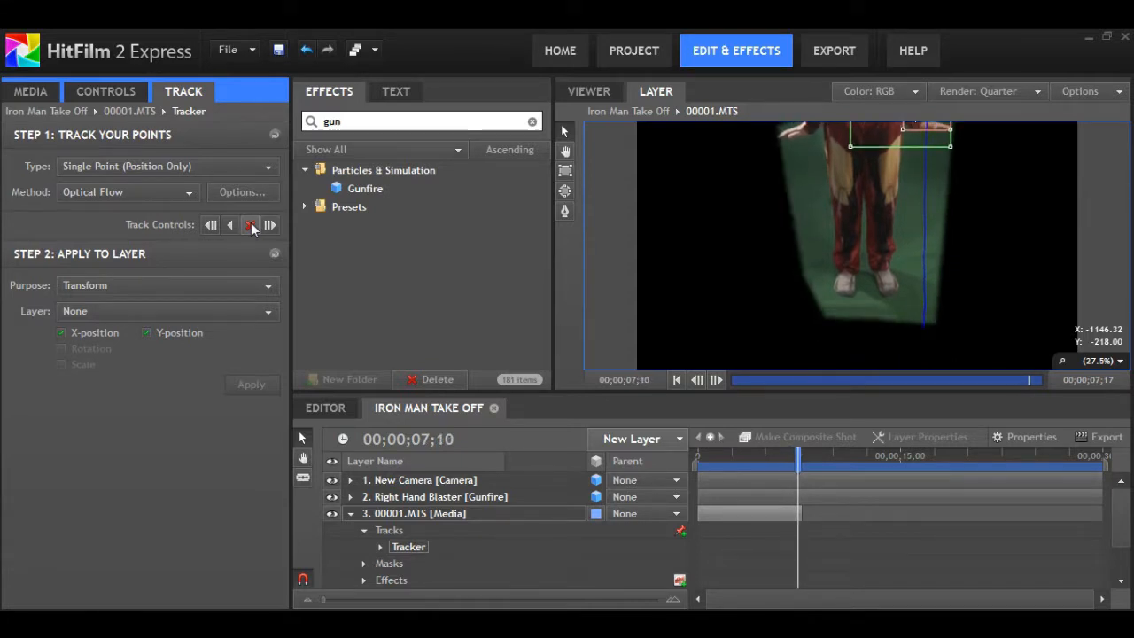
pyautogui.click(252, 223)
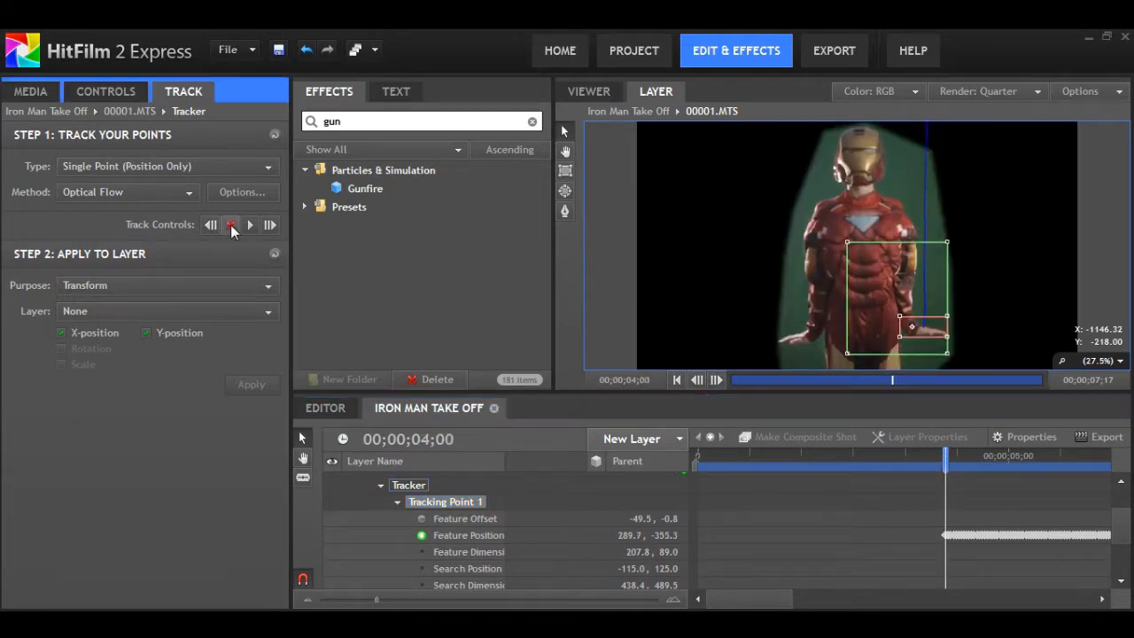
# Step: Track the chest point backward repeatedly until the tracker reaches frame 0
pyautogui.click(209, 223)
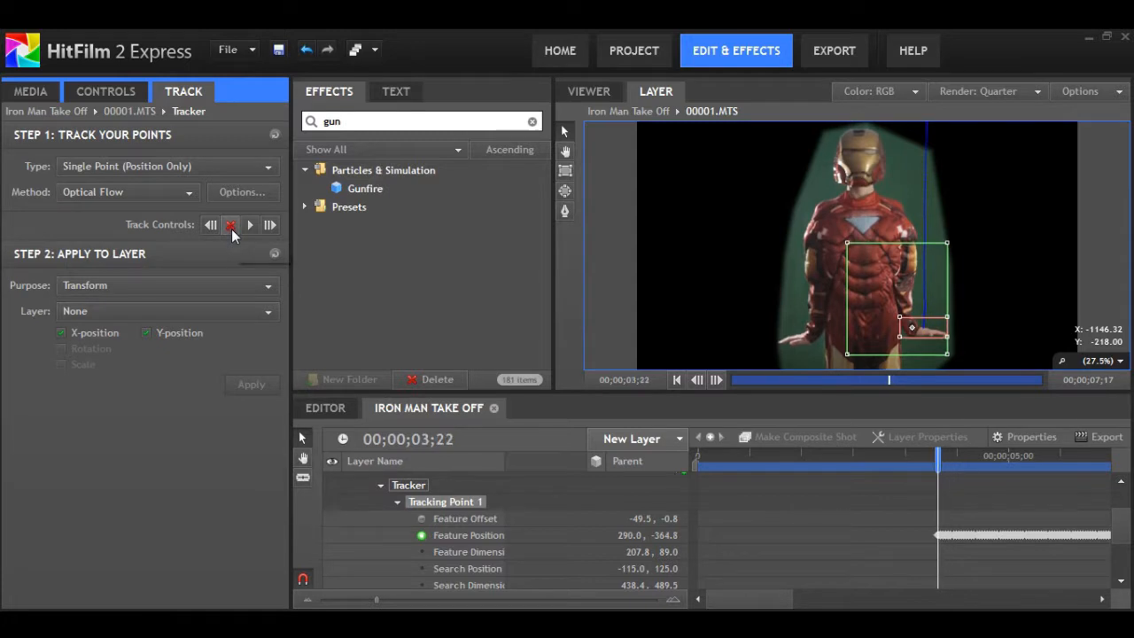
pyautogui.click(209, 223)
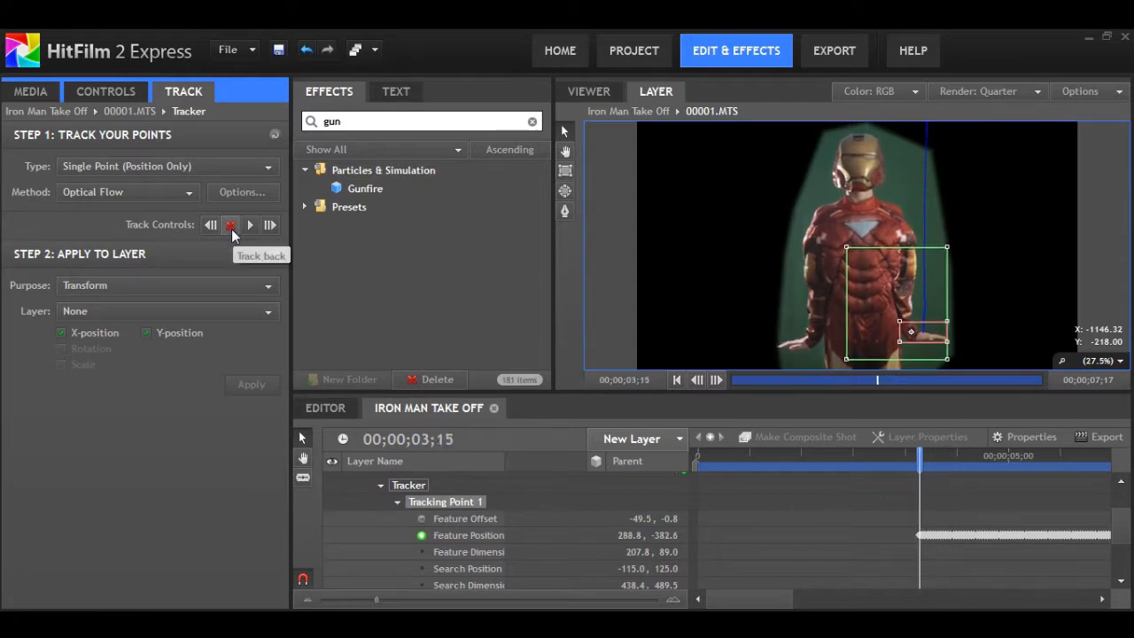
pyautogui.click(211, 223)
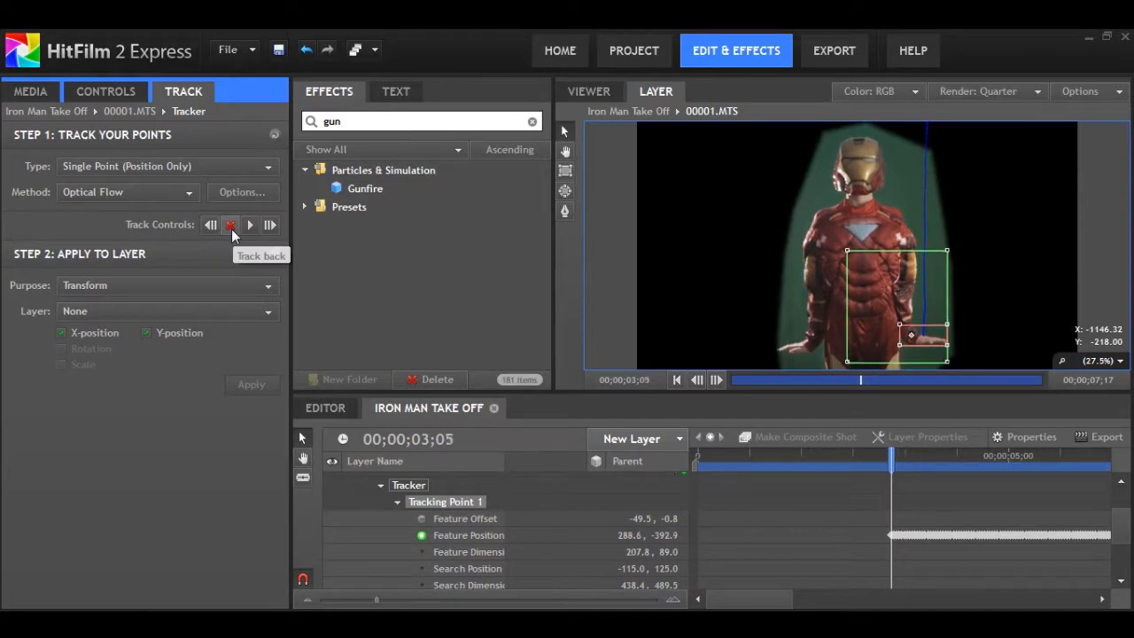
pyautogui.click(211, 224)
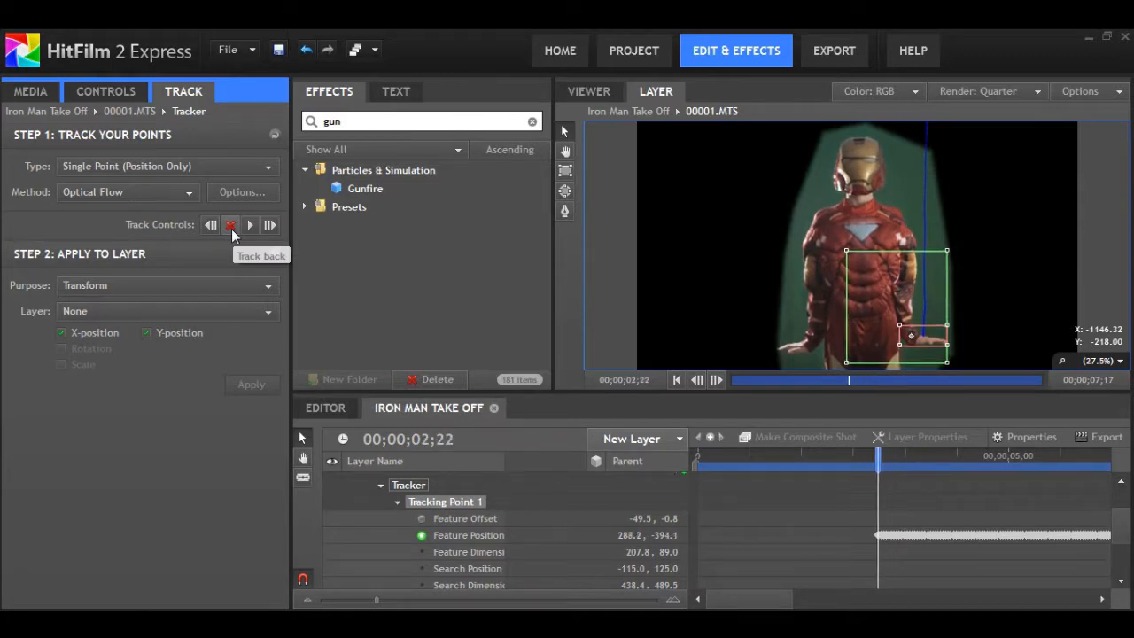
pyautogui.click(211, 223)
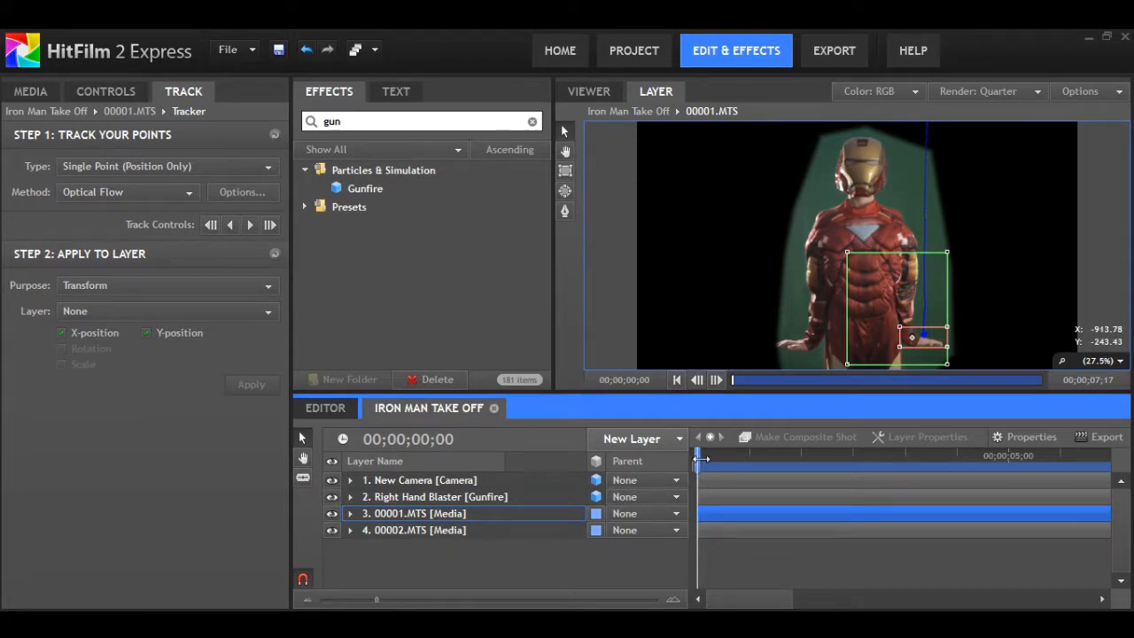
# Step: Move about four seconds into the shot and set the viewer to Scale to Fit
pyautogui.moveTo(698, 454); pyautogui.dragTo(755, 453)
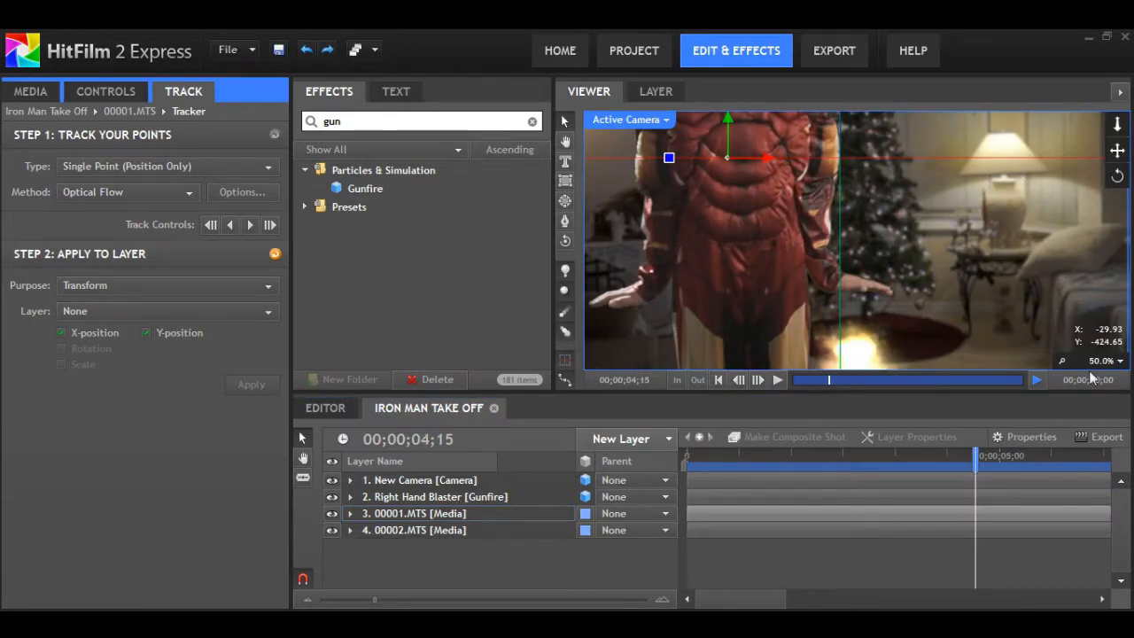
pyautogui.click(1101, 361)
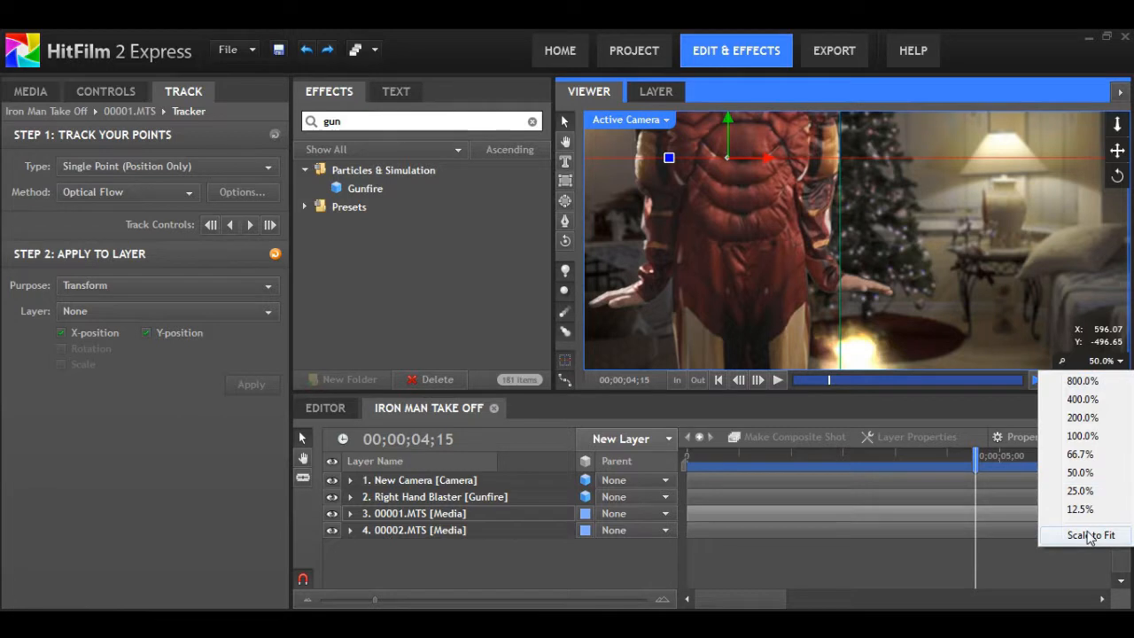
pyautogui.click(1091, 535)
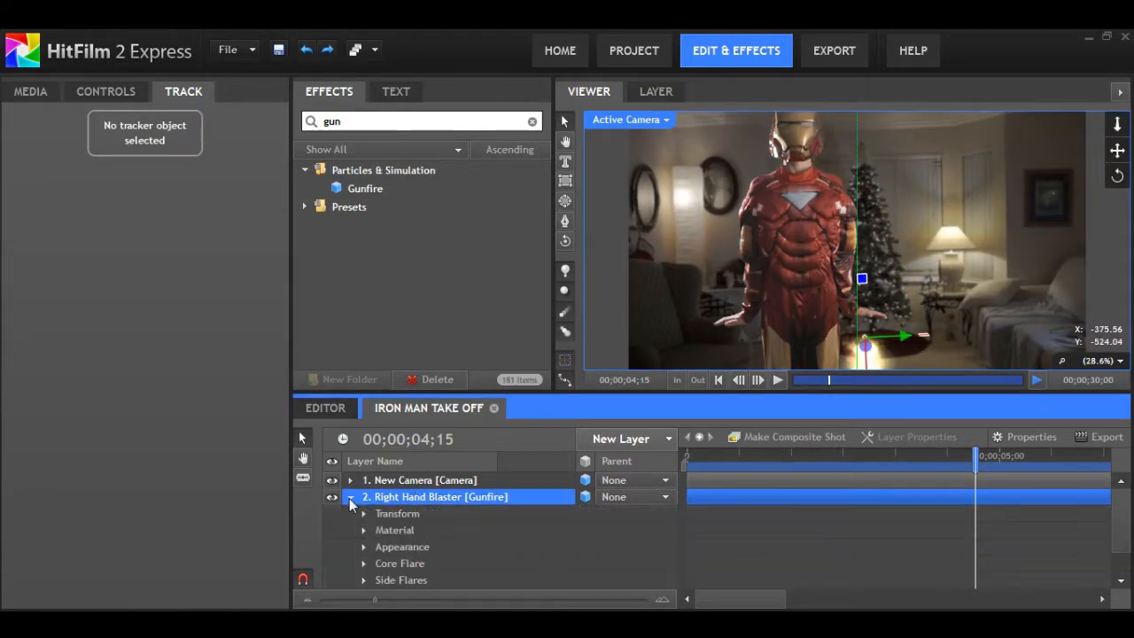
# Step: Convert the Right Hand Blaster layer into its own composite shot
pyautogui.rightClick(440, 496)
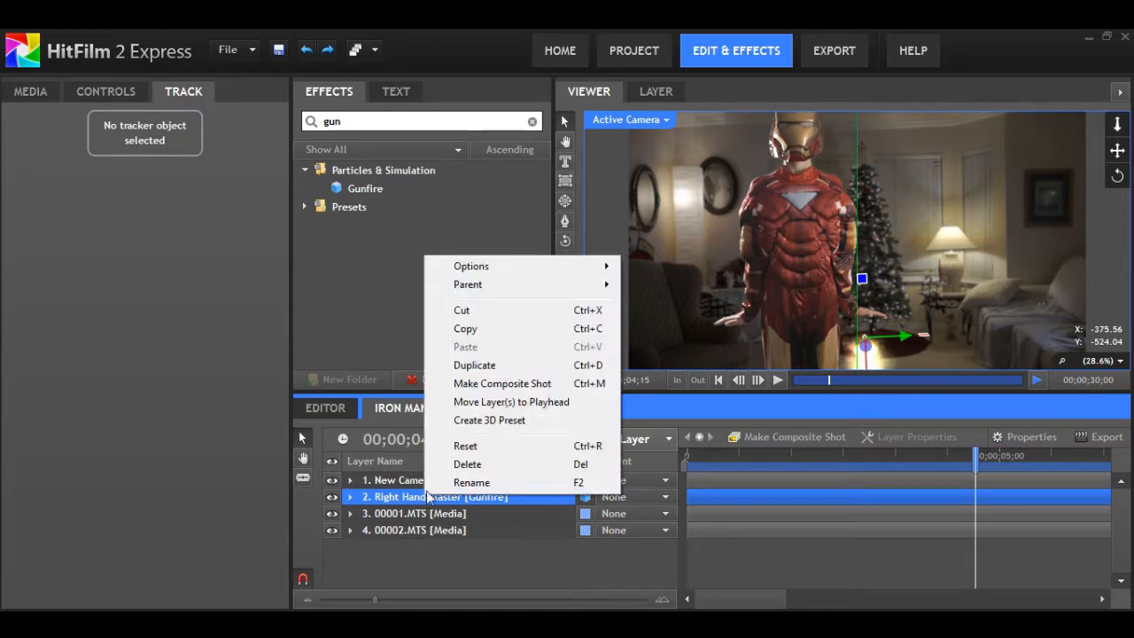
pyautogui.click(501, 383)
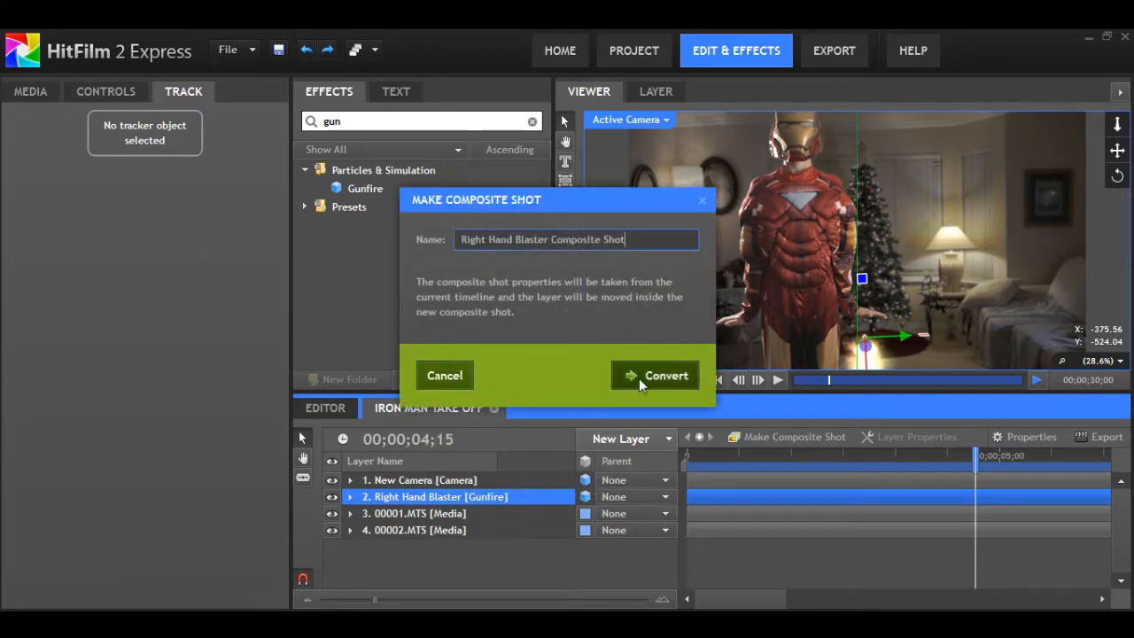
pyautogui.click(655, 376)
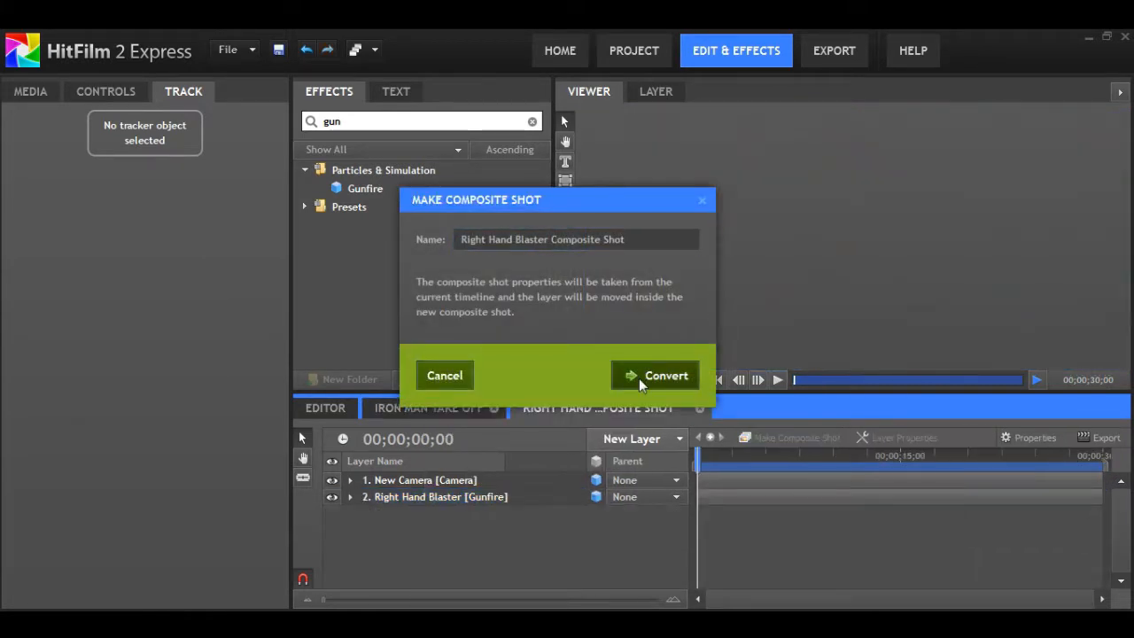
pyautogui.click(656, 375)
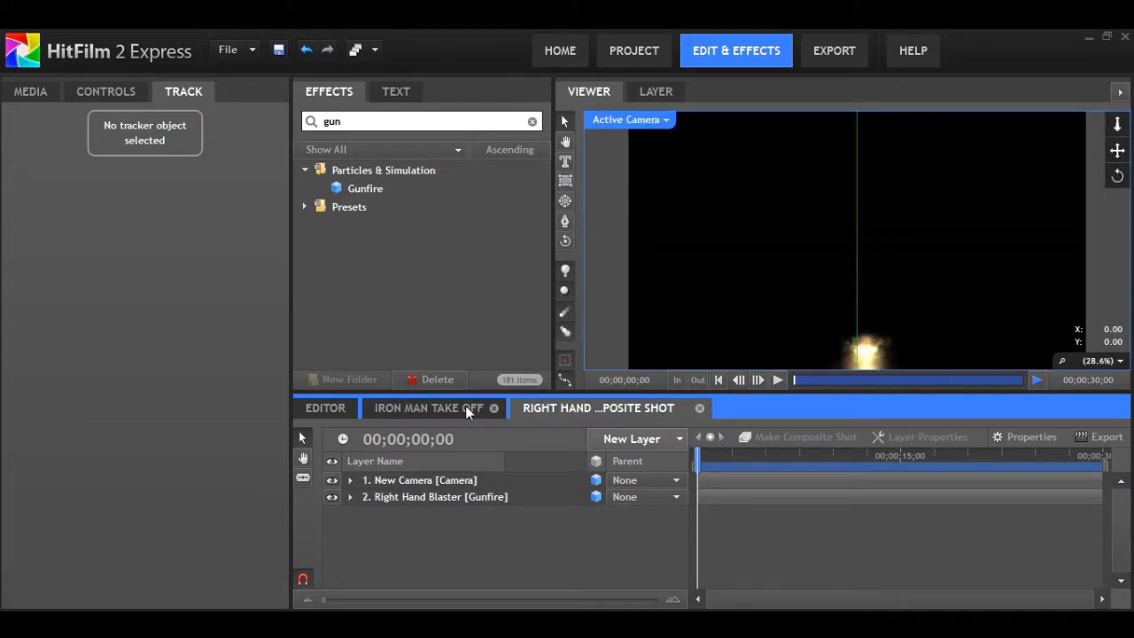
# Step: Return to the Iron Man Take Off timeline and list the available new layer types
pyautogui.click(429, 408)
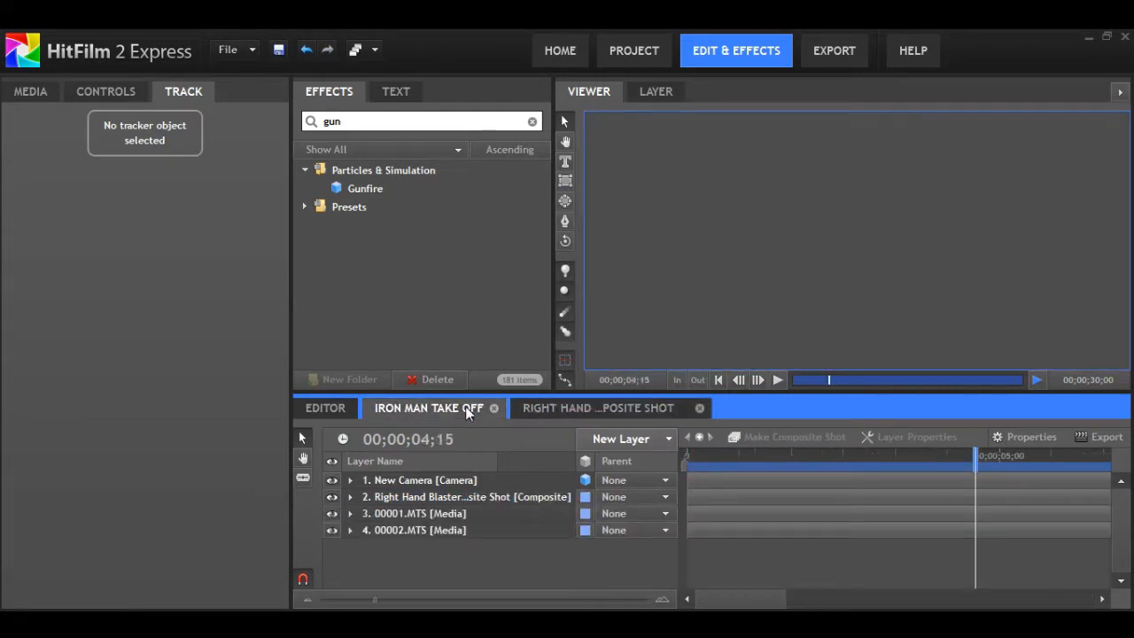
pyautogui.click(719, 379)
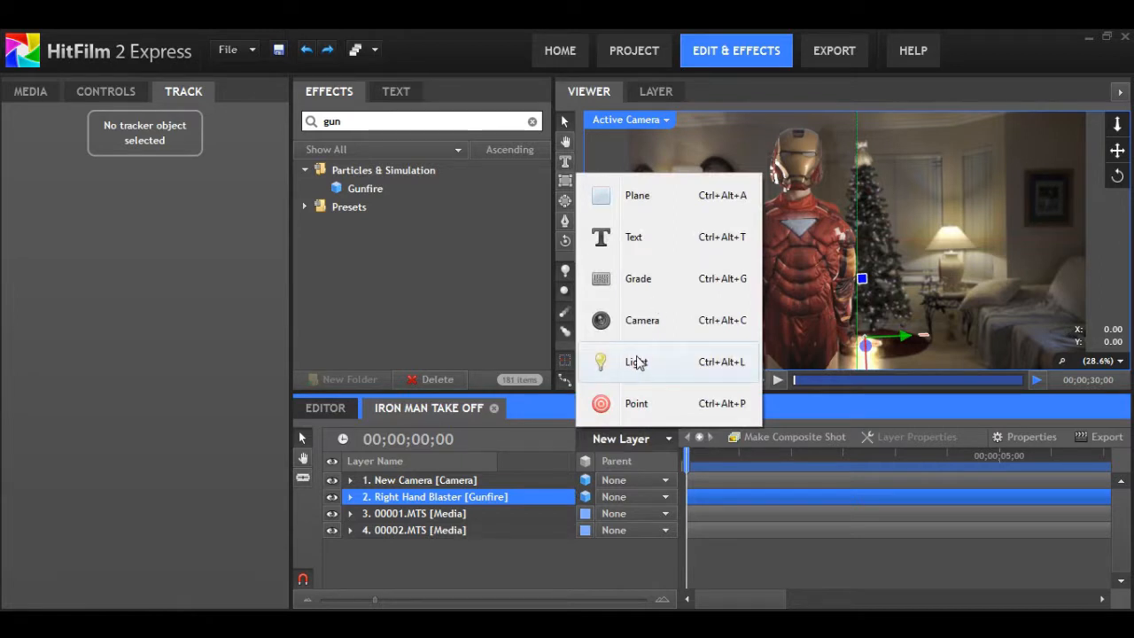
# Step: Add a point layer, rename it Right Tracking Point, then select the 00001.MTS footage layer
pyautogui.click(636, 404)
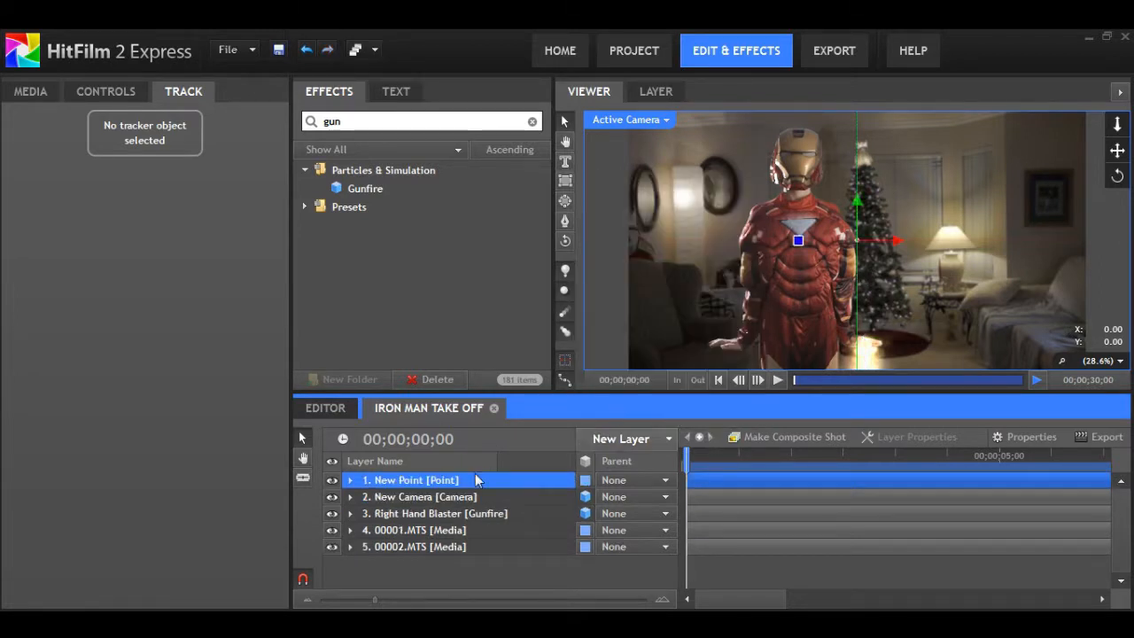
pyautogui.doubleClick(411, 479)
pyautogui.write('Right Tracking Point')
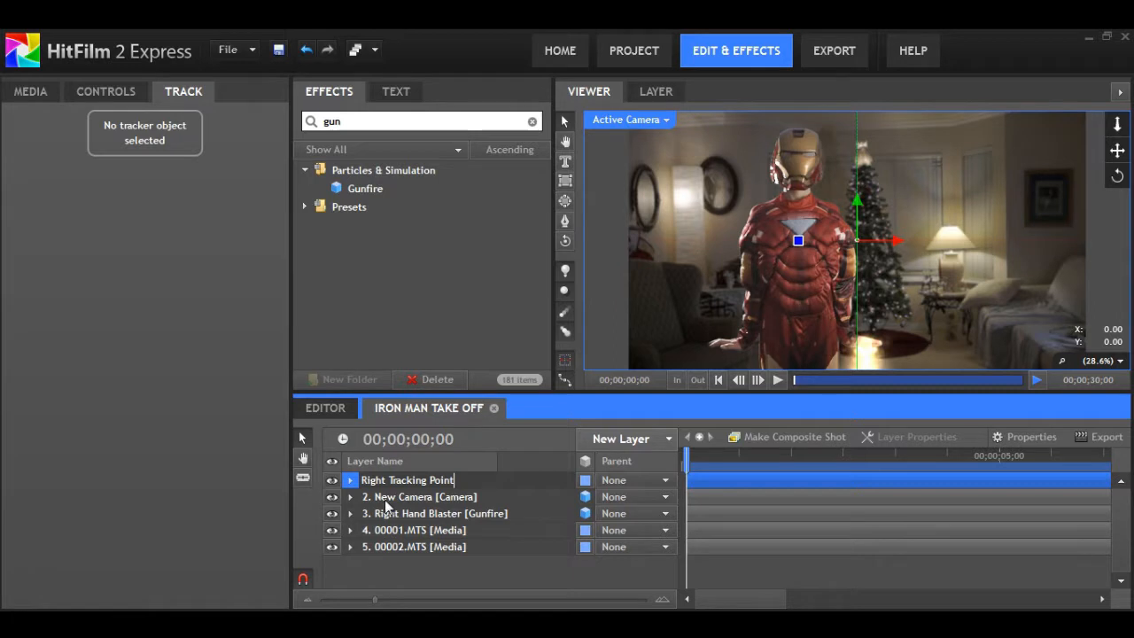
pyautogui.click(423, 496)
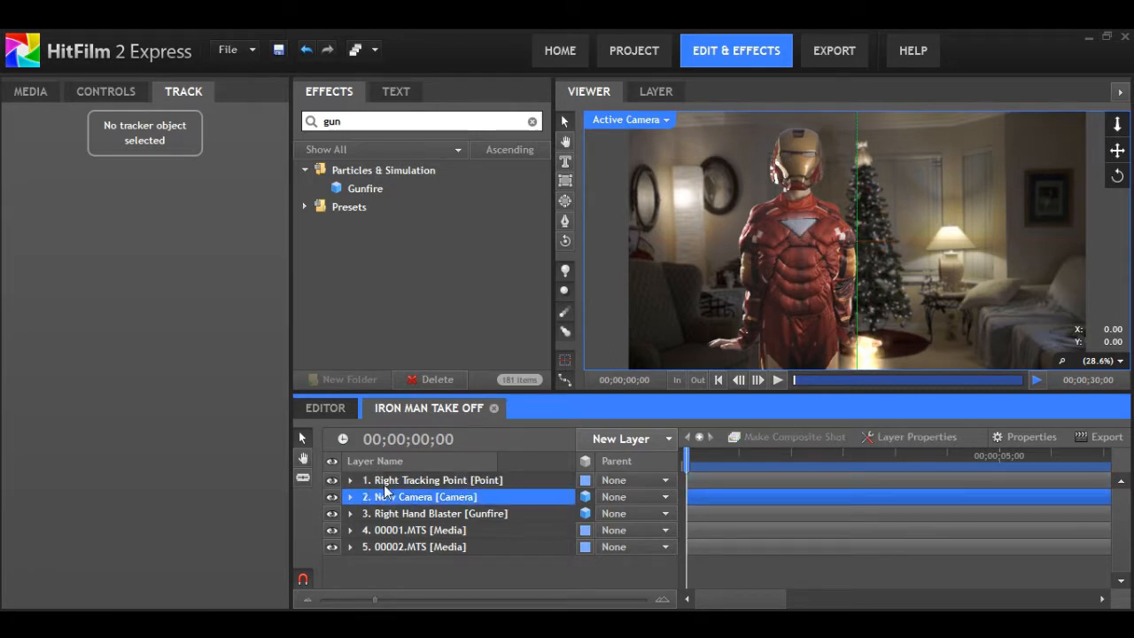
pyautogui.click(418, 529)
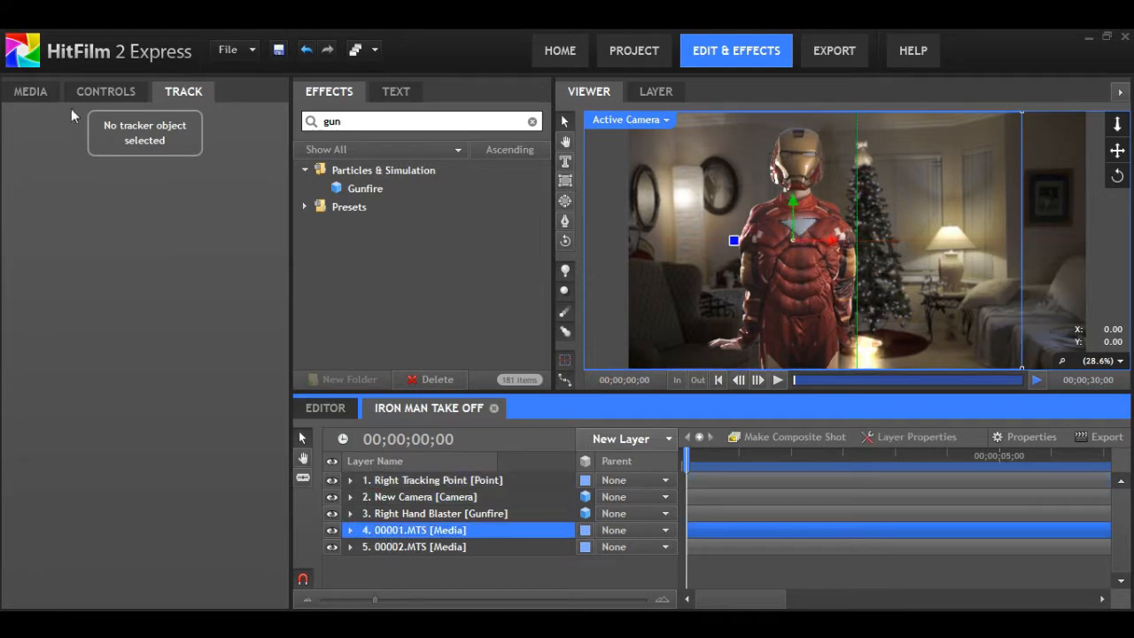
# Step: Review the Track panel for 00001.MTS, then expand the Right Tracking Point layer's Transform group
pyautogui.click(106, 92)
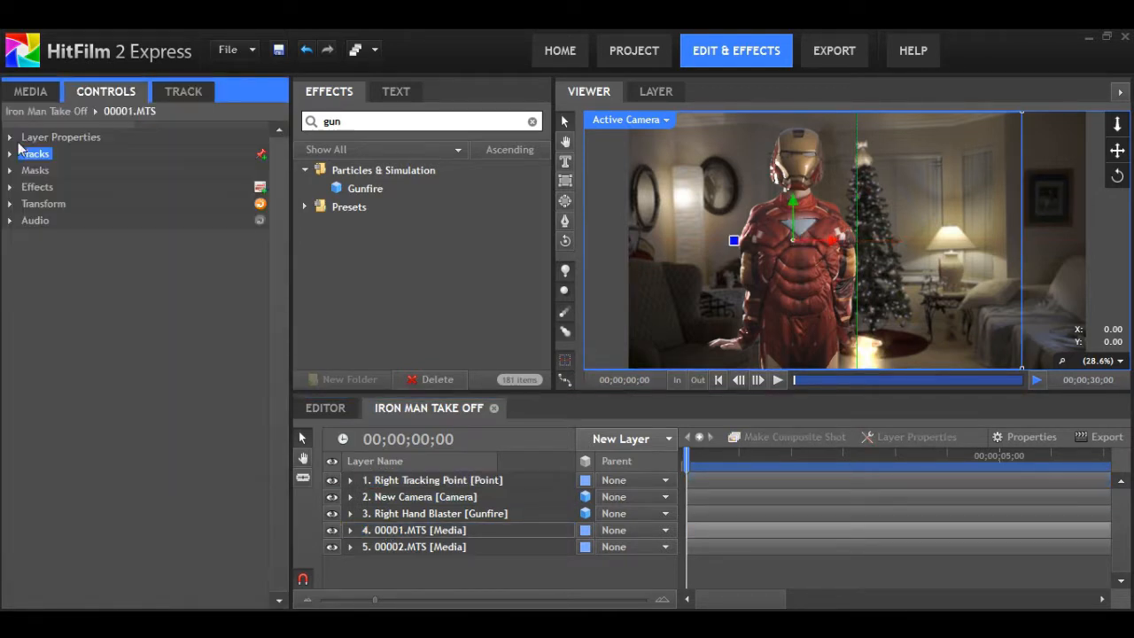
pyautogui.click(182, 93)
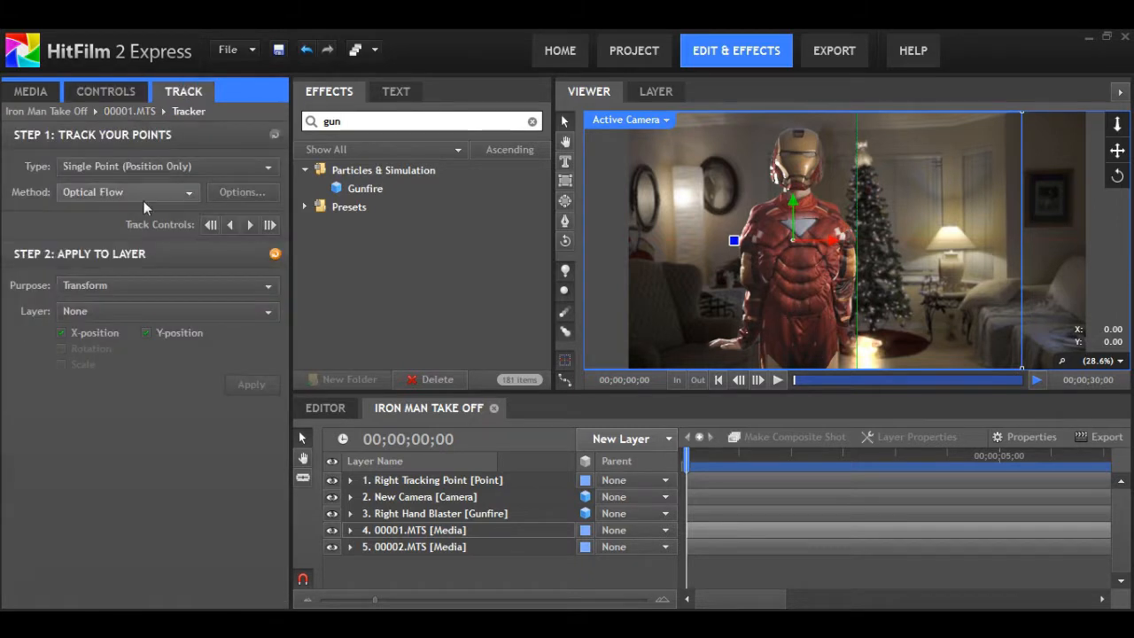
pyautogui.click(166, 310)
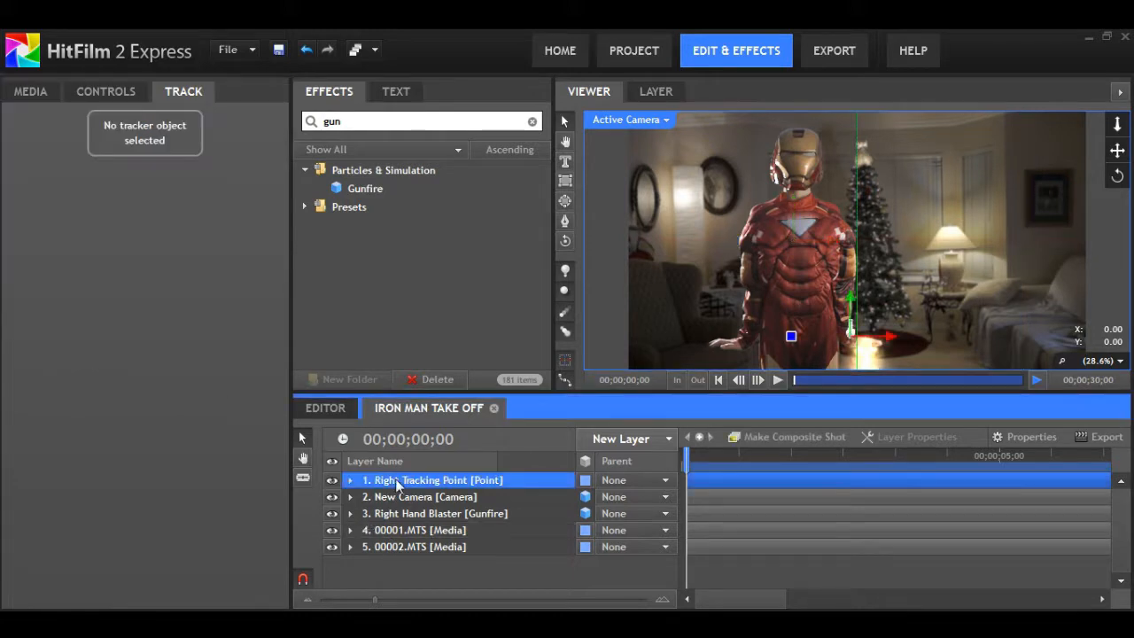
pyautogui.click(351, 478)
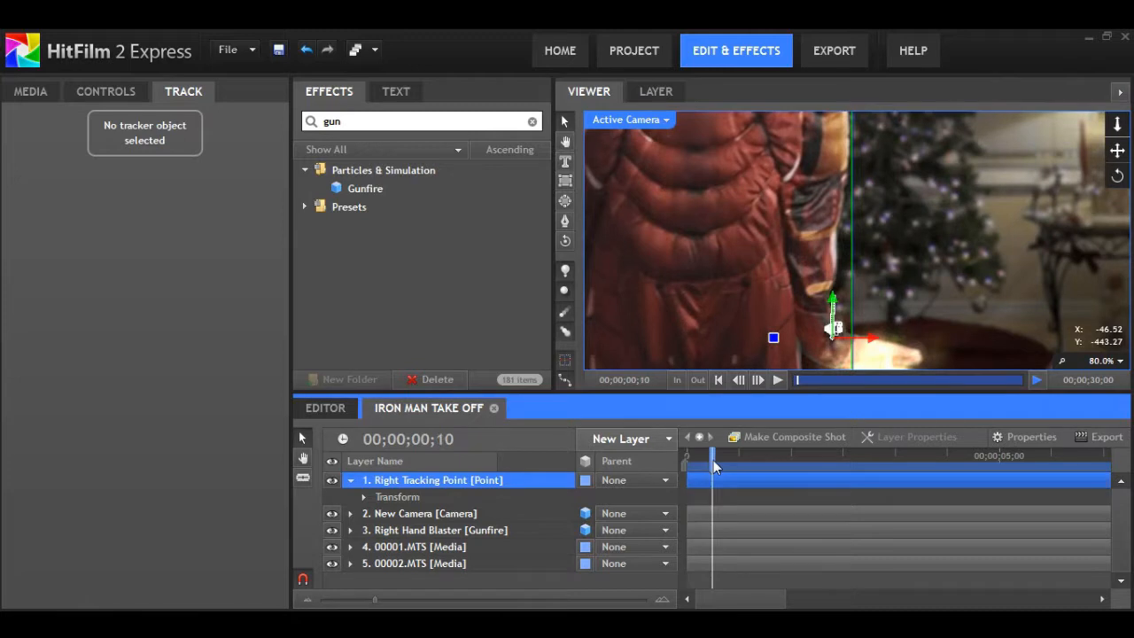
# Step: Scrub later into the take-off and set the viewer to Scale to Fit
pyautogui.moveTo(712, 453); pyautogui.dragTo(850, 454)
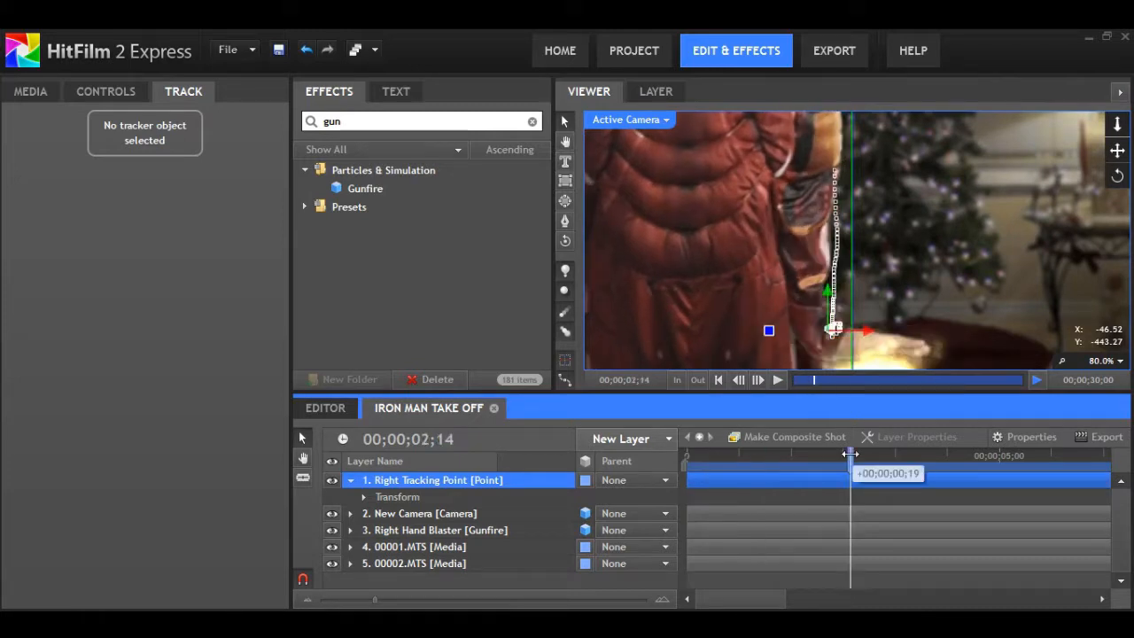
pyautogui.click(1101, 361)
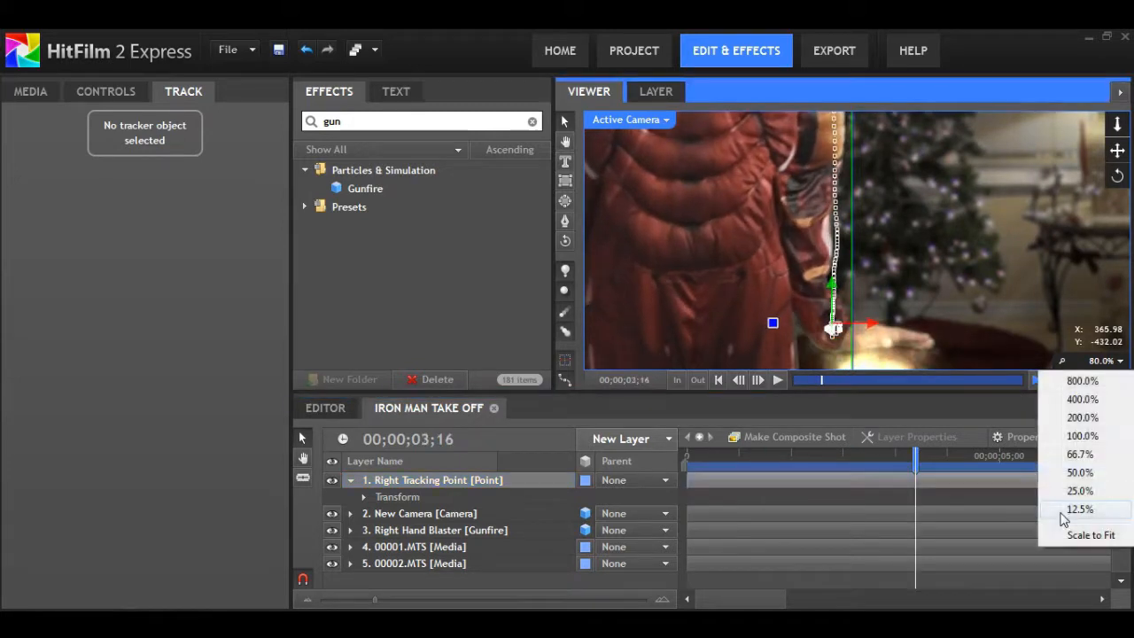
pyautogui.click(1091, 535)
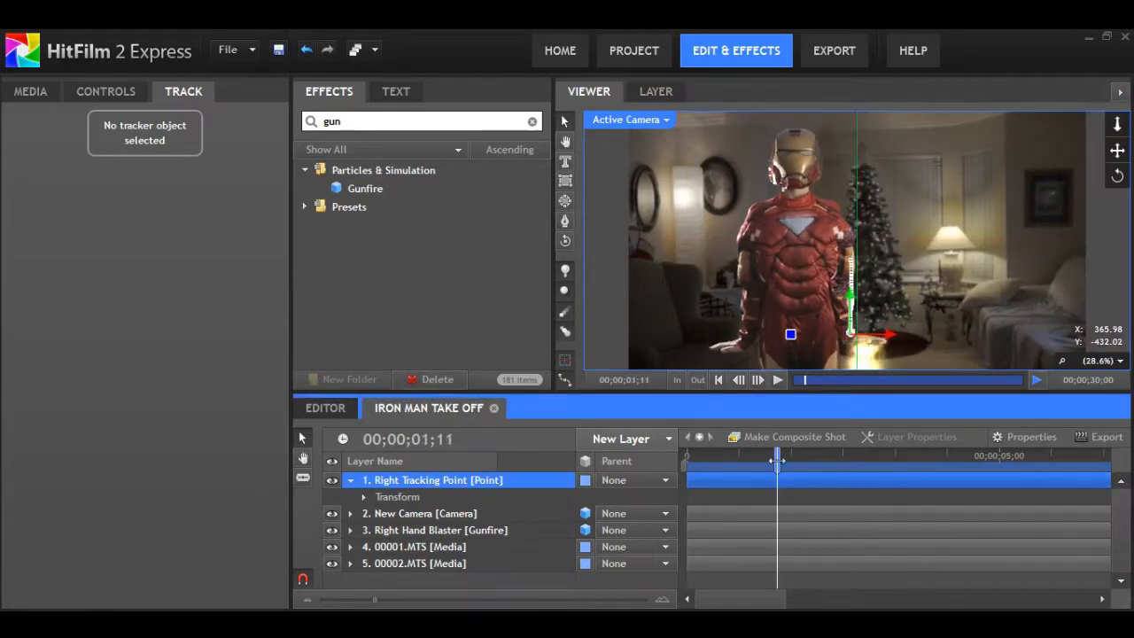
pyautogui.moveTo(778, 454); pyautogui.dragTo(1072, 454)
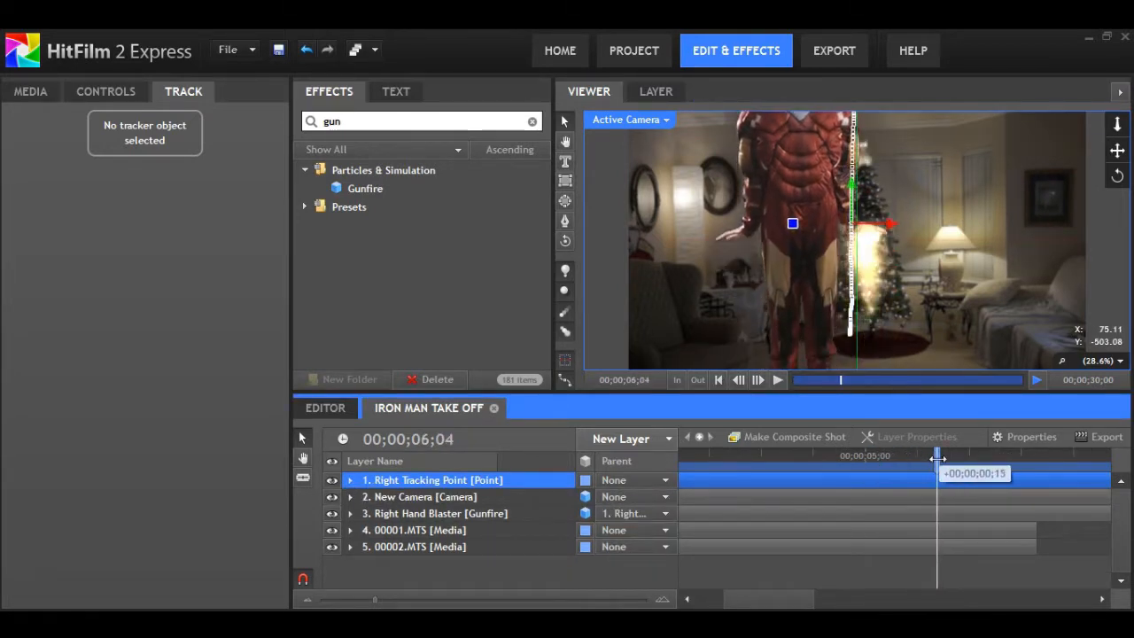
# Step: Parent the right and left hand blaster composite shots to Right Tracking Point
pyautogui.click(439, 514)
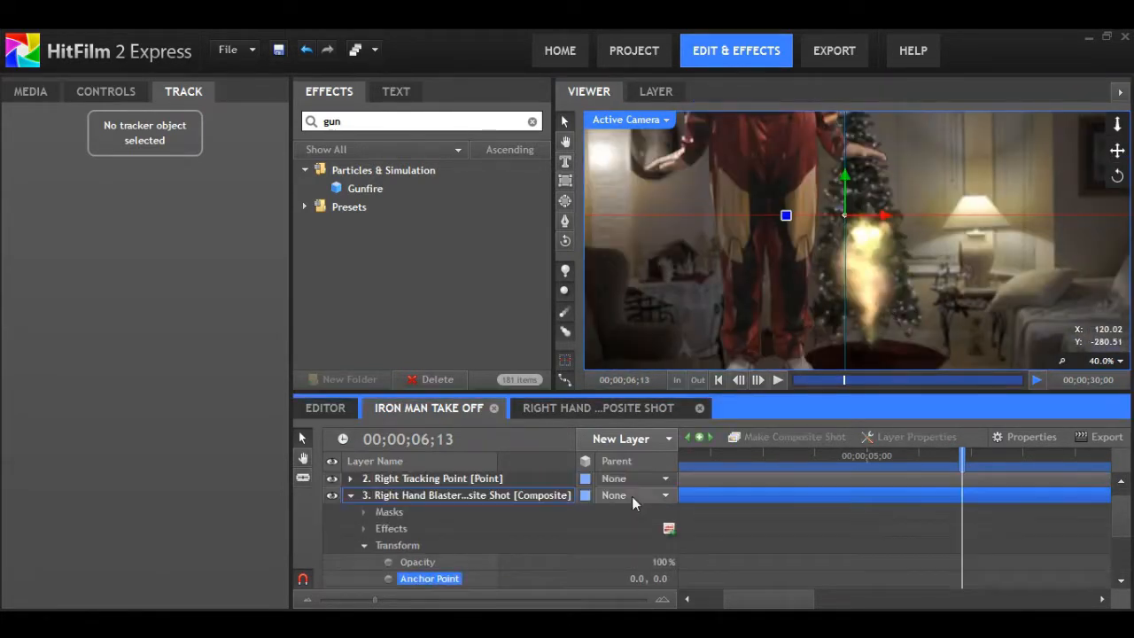
pyautogui.moveTo(961, 457); pyautogui.dragTo(1001, 457)
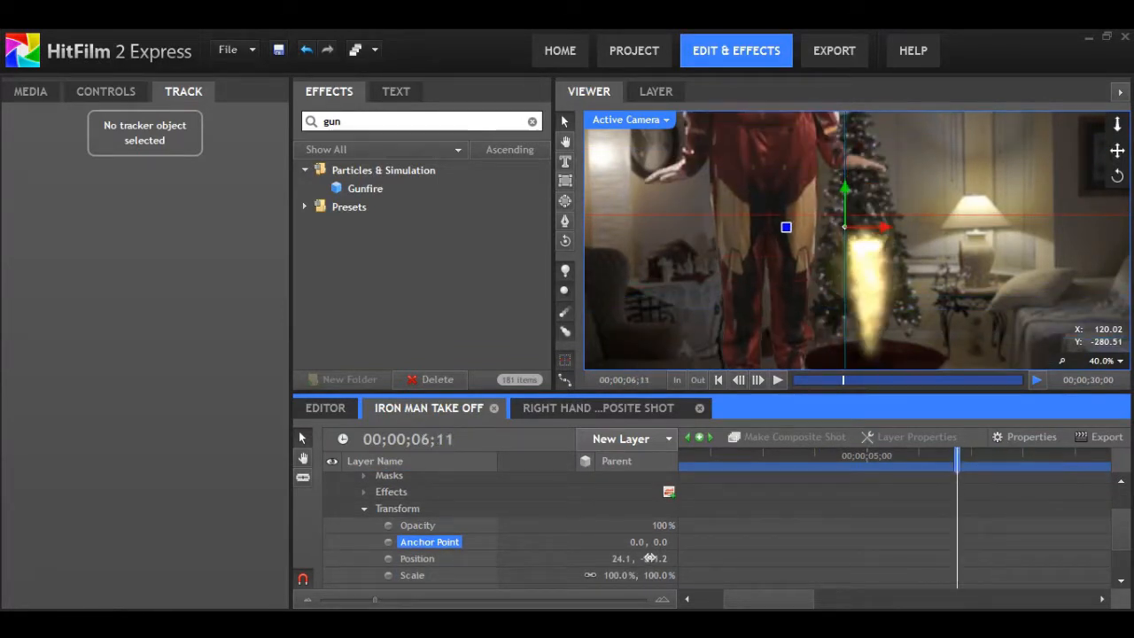
pyautogui.click(597, 408)
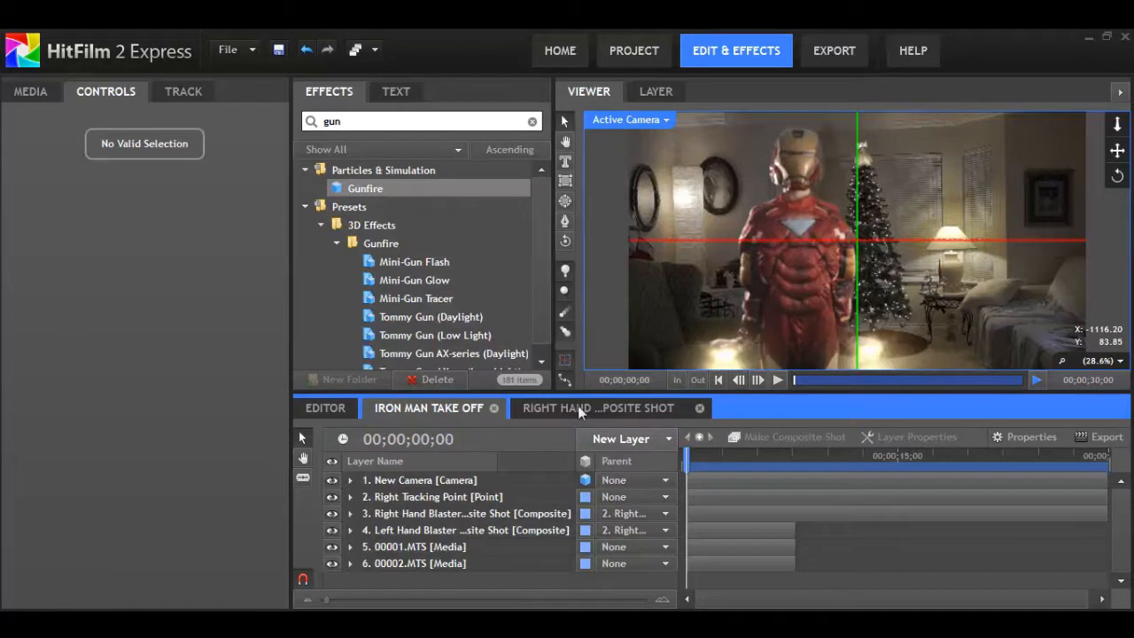
# Step: Search the Effects panel for 'gun' at frame 6;17 of the shot
pyautogui.click(531, 121)
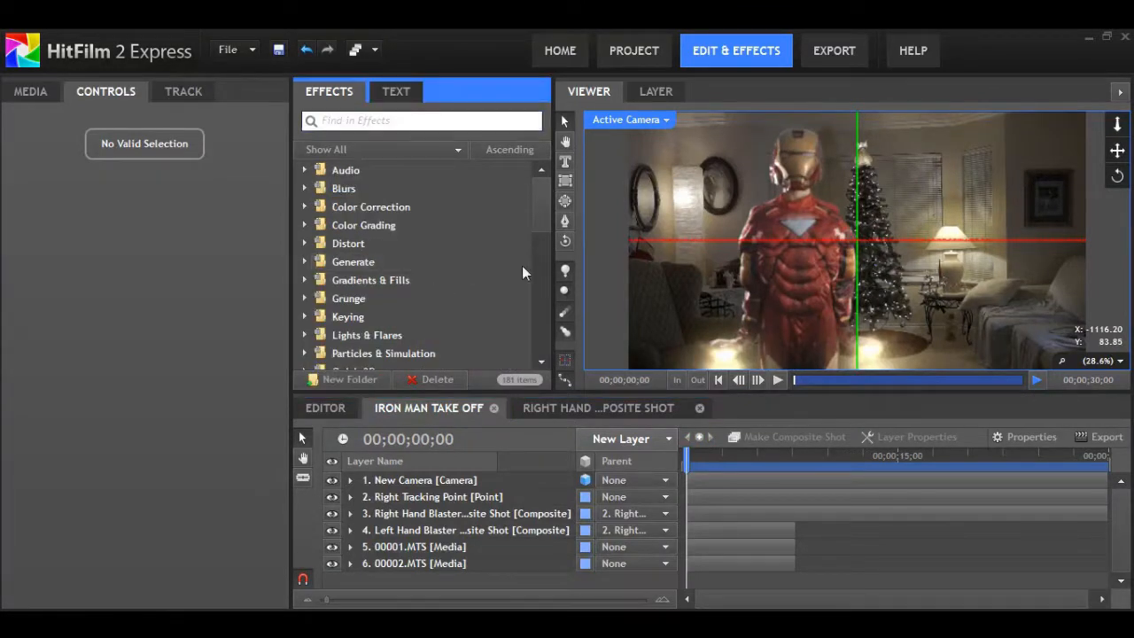
pyautogui.click(779, 454)
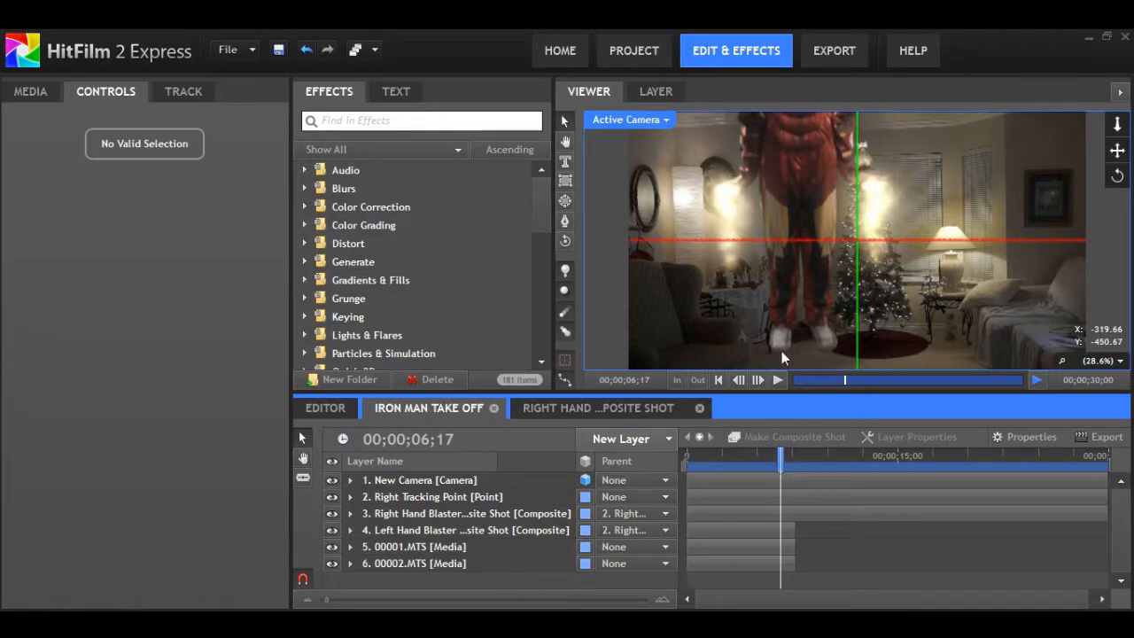
pyautogui.click(421, 120)
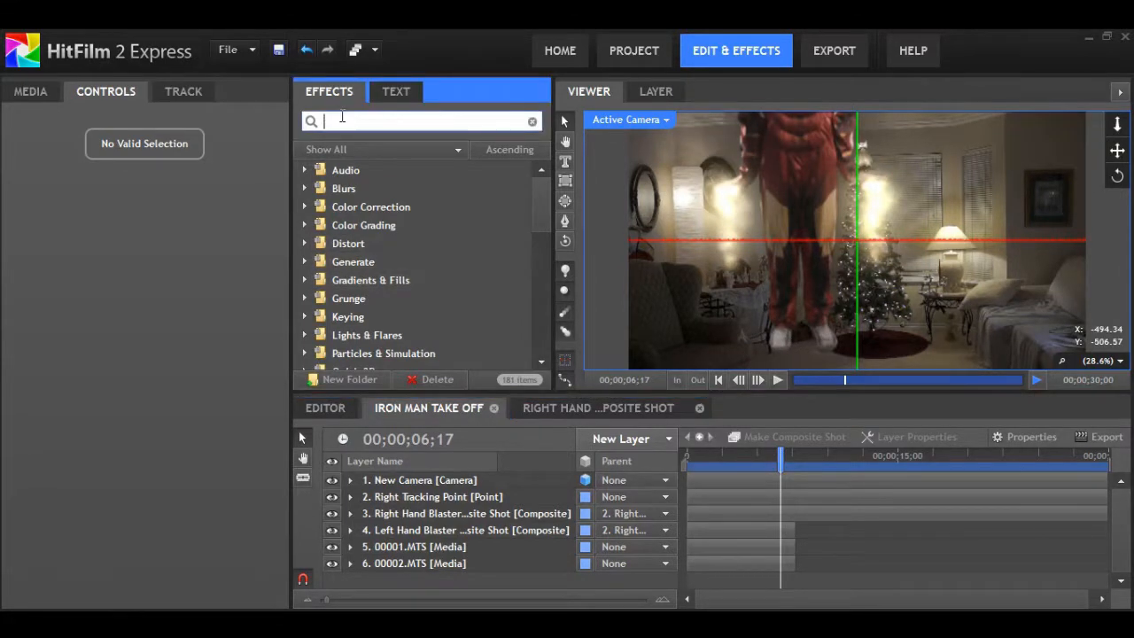
pyautogui.write('gun')
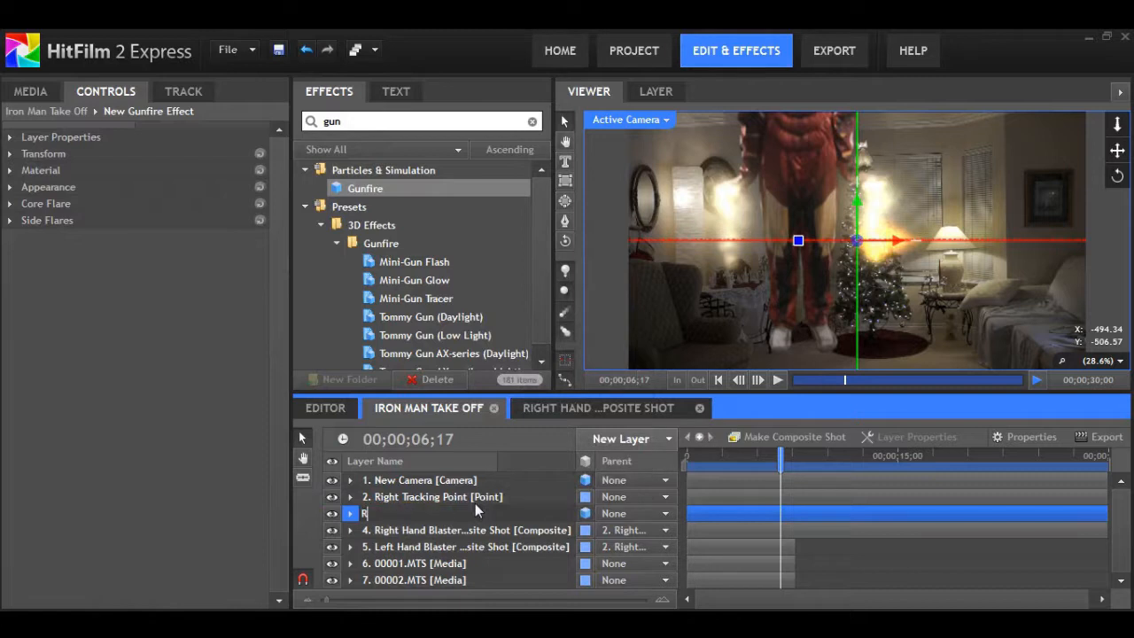
# Step: Name the new gunfire layer Right Foot Blaster
pyautogui.write('Right Foot')
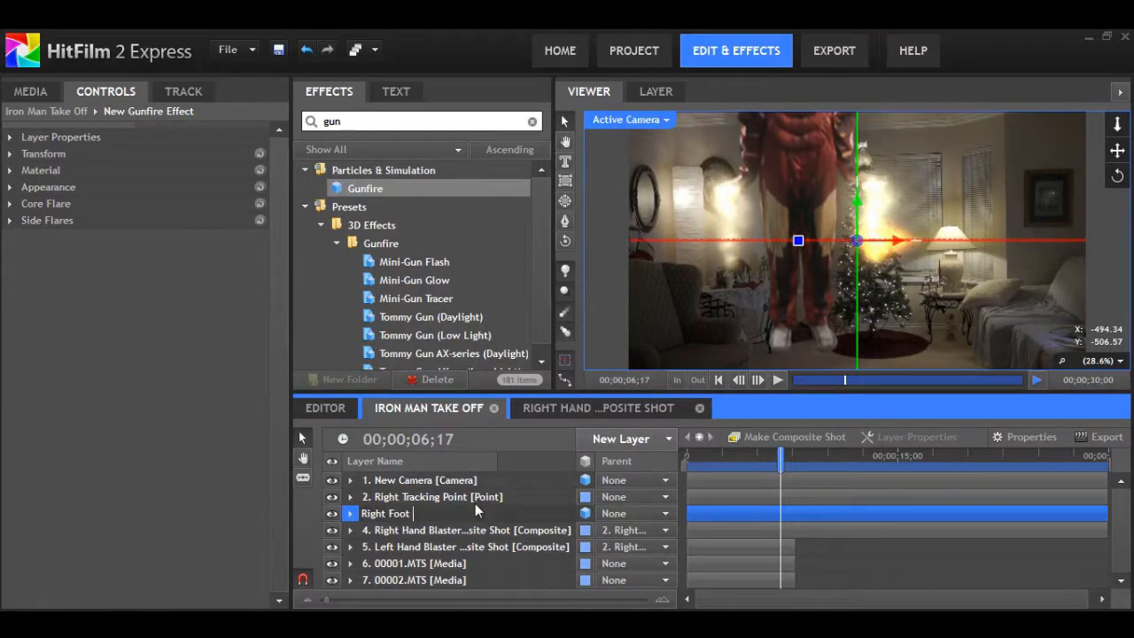
pyautogui.write('Blaster [Gunfire')
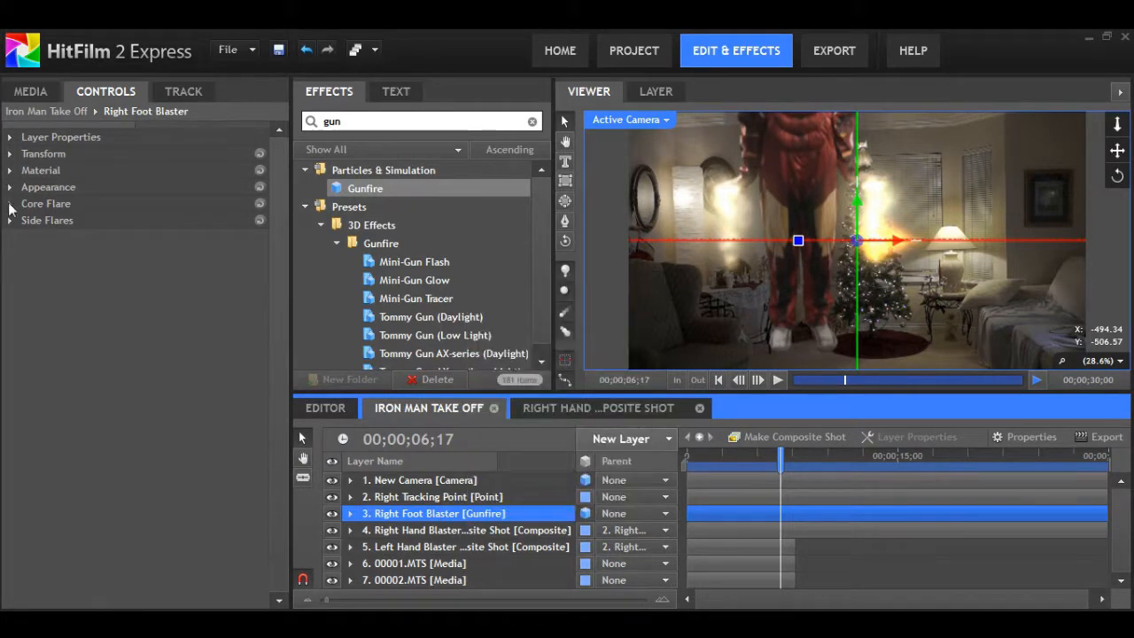
# Step: Set the Right Foot Blaster gunfire seed to 5000
pyautogui.click(351, 514)
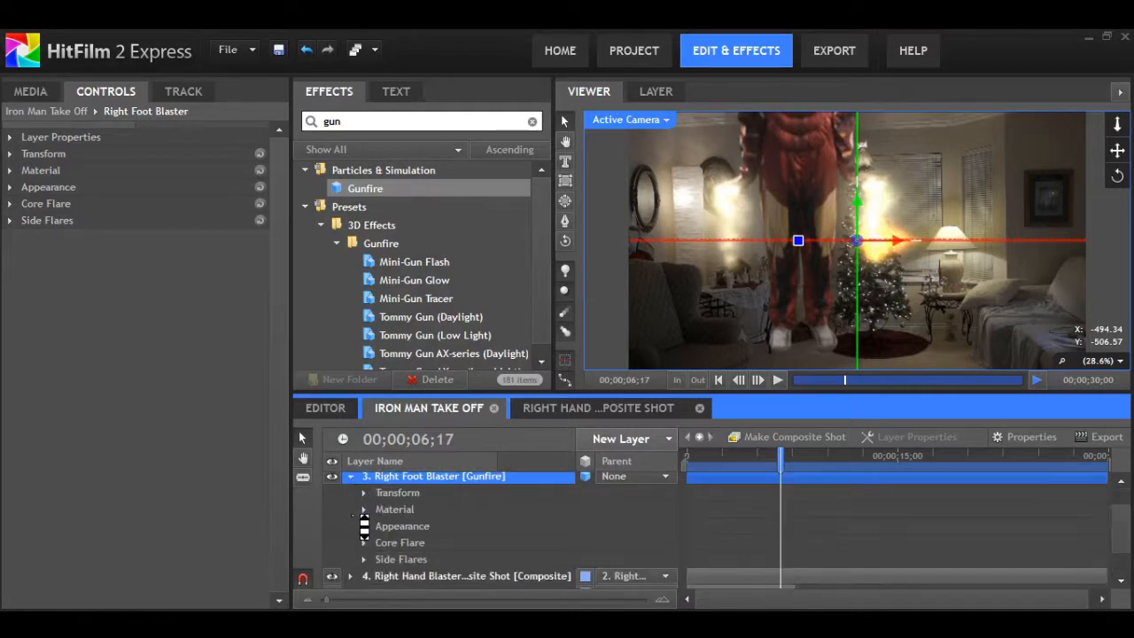
pyautogui.click(363, 524)
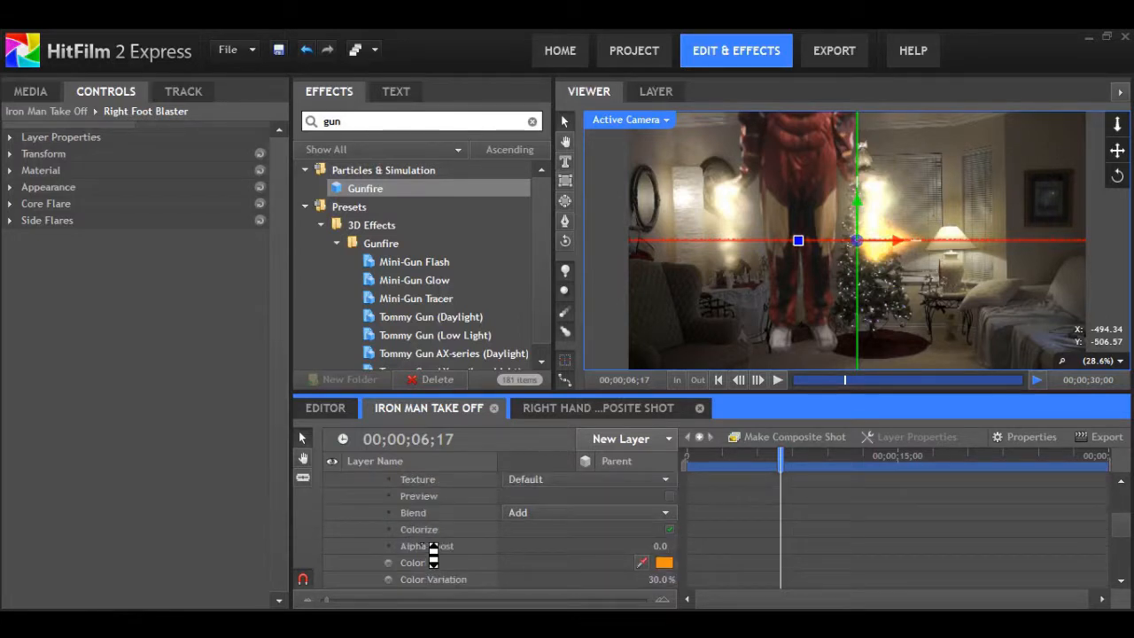
pyautogui.scroll(-3)
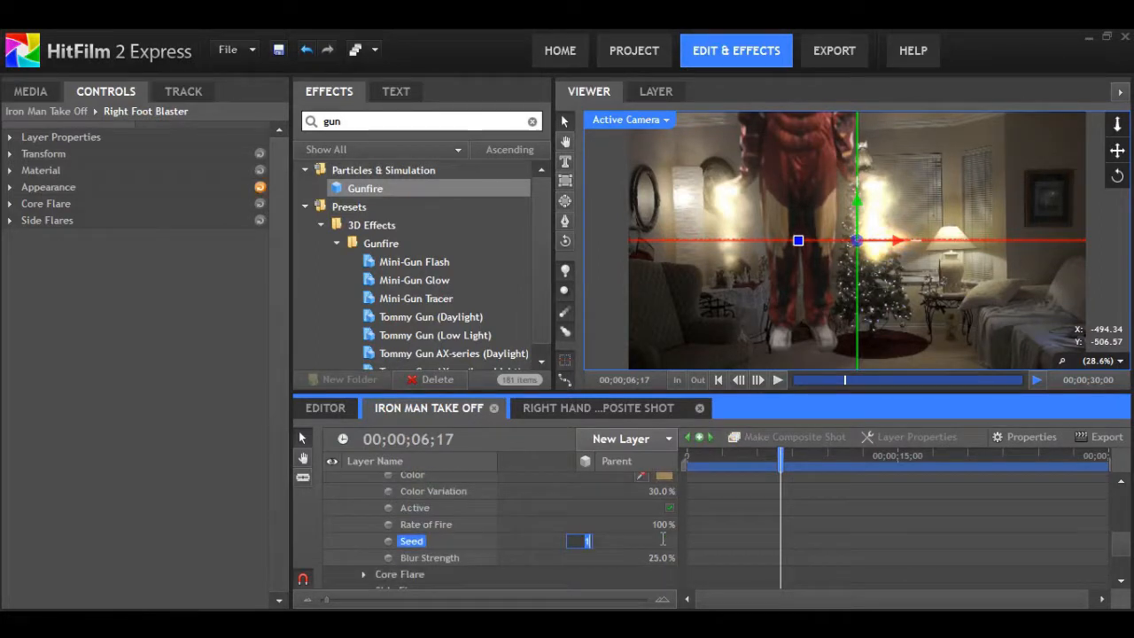
pyautogui.write('5000')
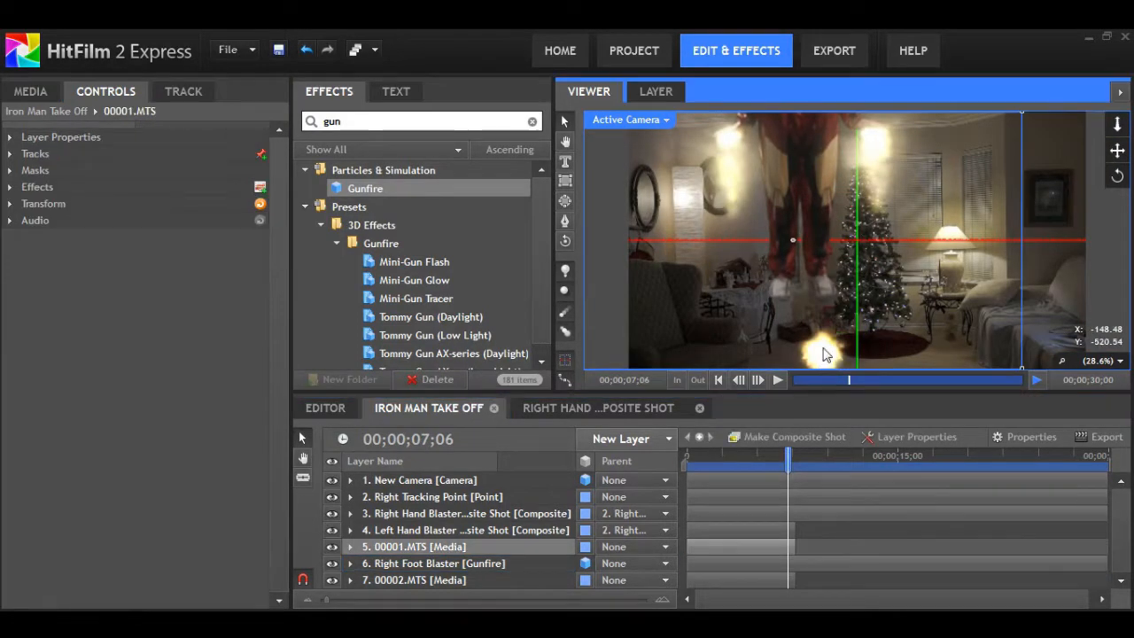
# Step: Give Right Foot Blaster the Tommy Gun (Daylight) texture, review Core Flare, and add a new point layer
pyautogui.click(438, 564)
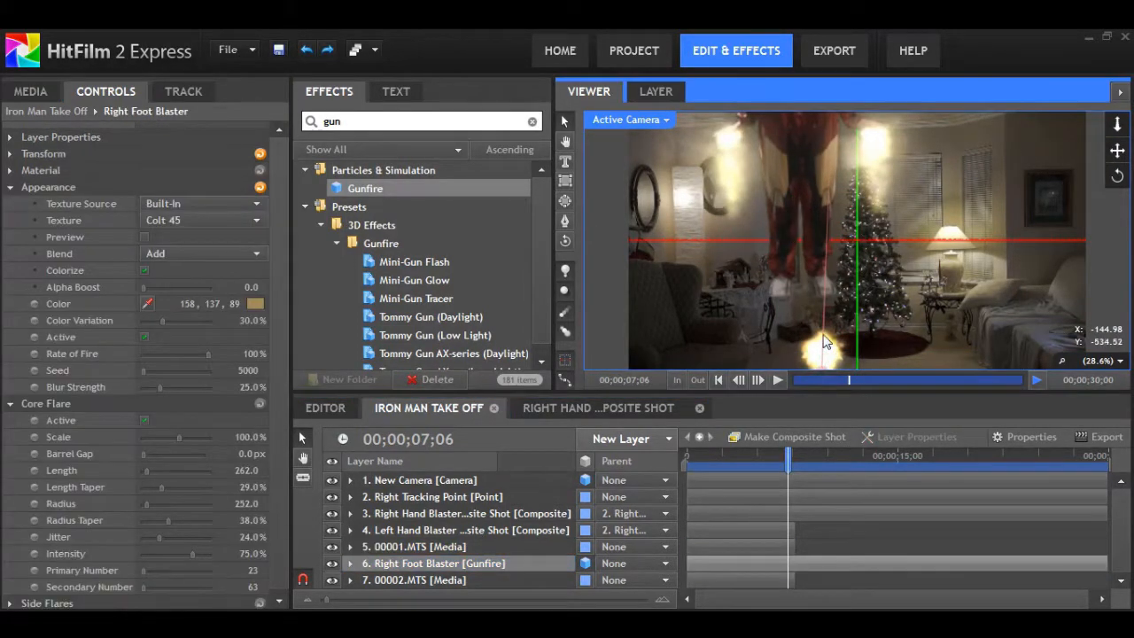
pyautogui.click(204, 220)
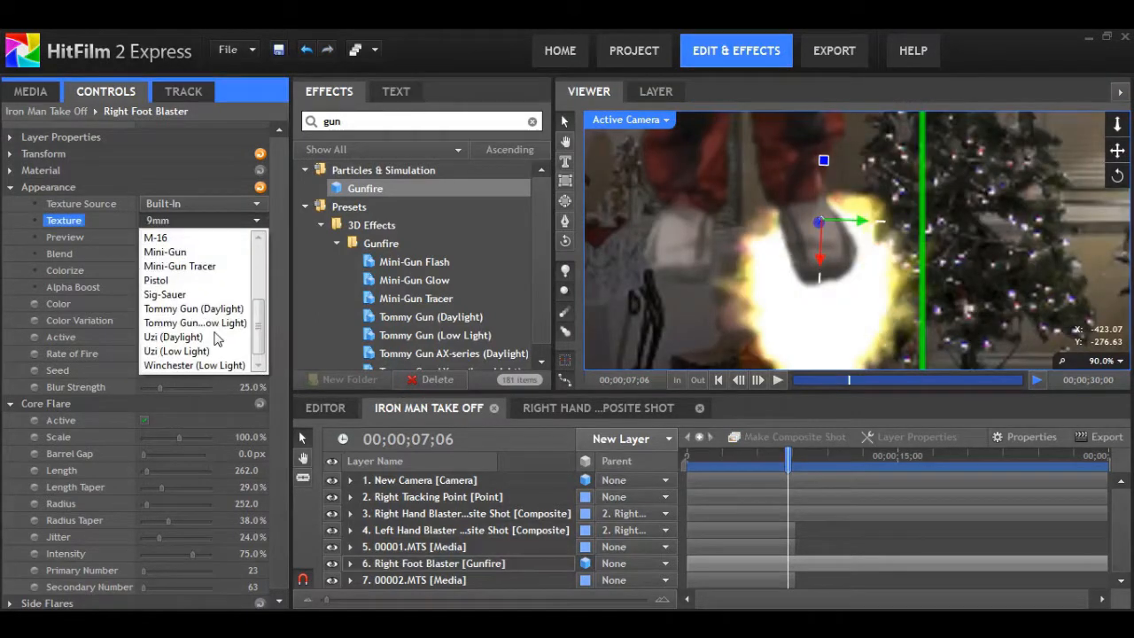
pyautogui.click(177, 351)
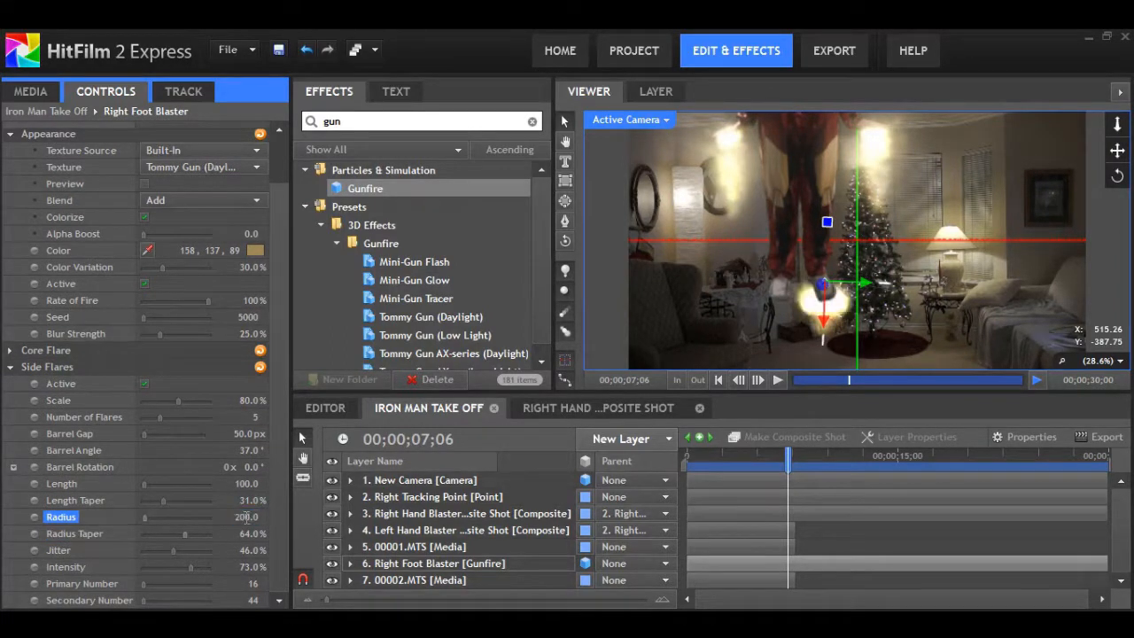
pyautogui.click(436, 563)
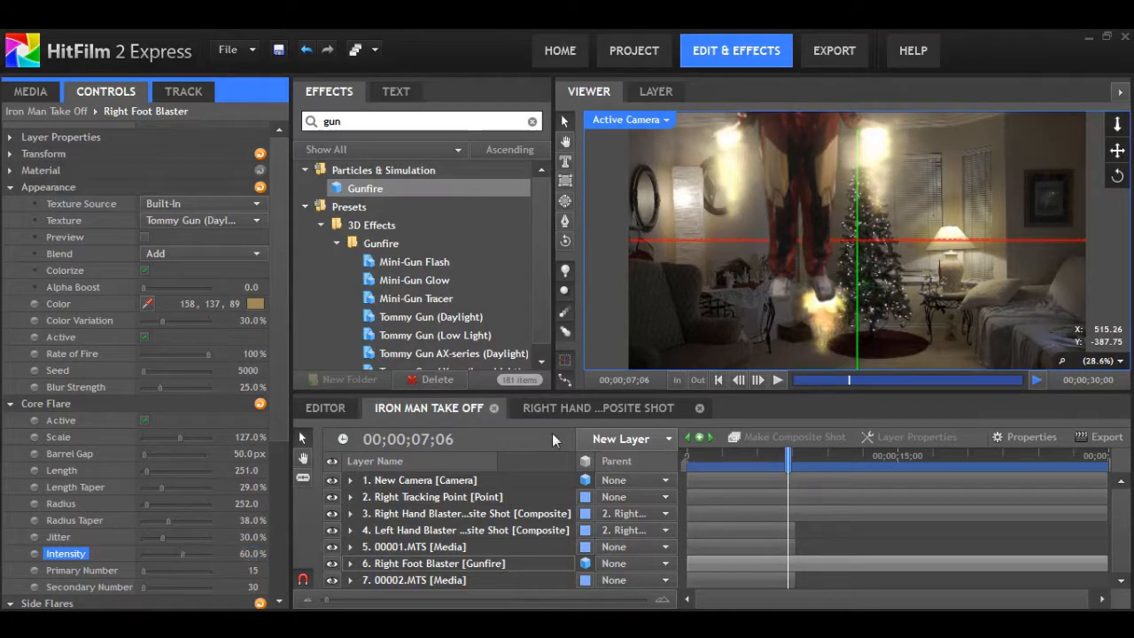
pyautogui.click(184, 92)
pyautogui.write('Foot Tracking Point')
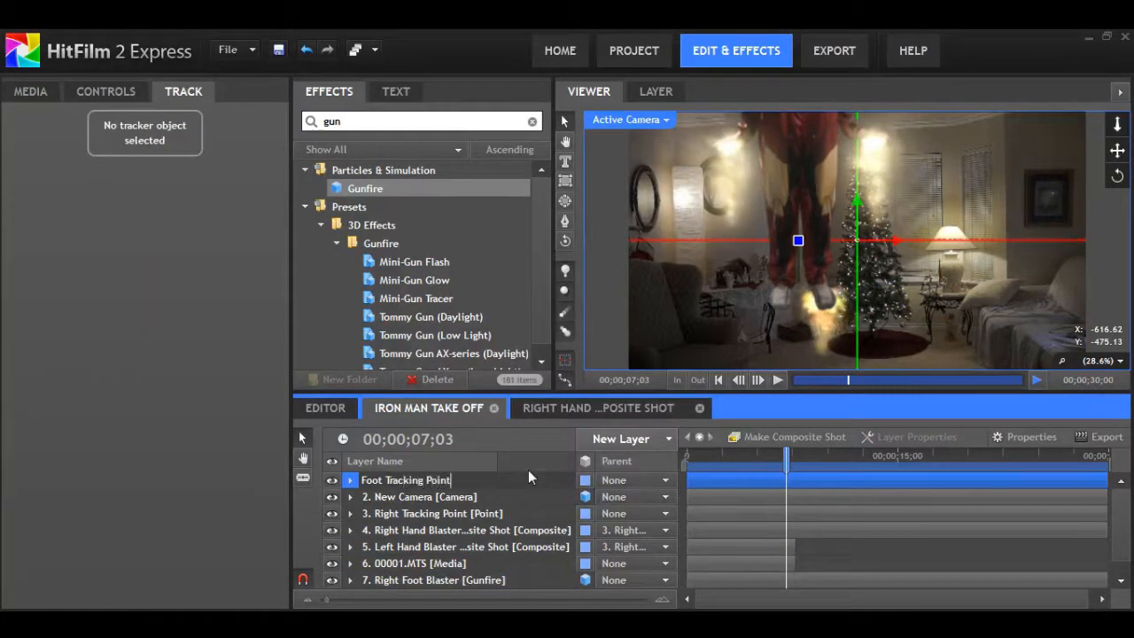
# Step: Confirm the Foot Tracking Point name and move to where the foot blast appears
pyautogui.click(416, 564)
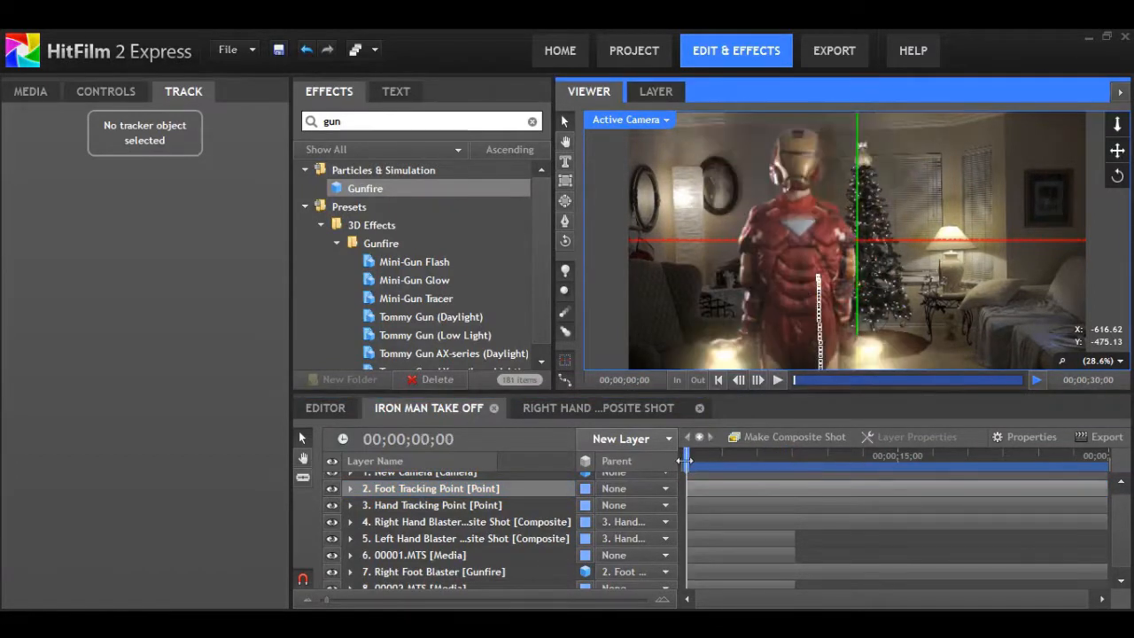
pyautogui.moveTo(687, 455); pyautogui.dragTo(783, 456)
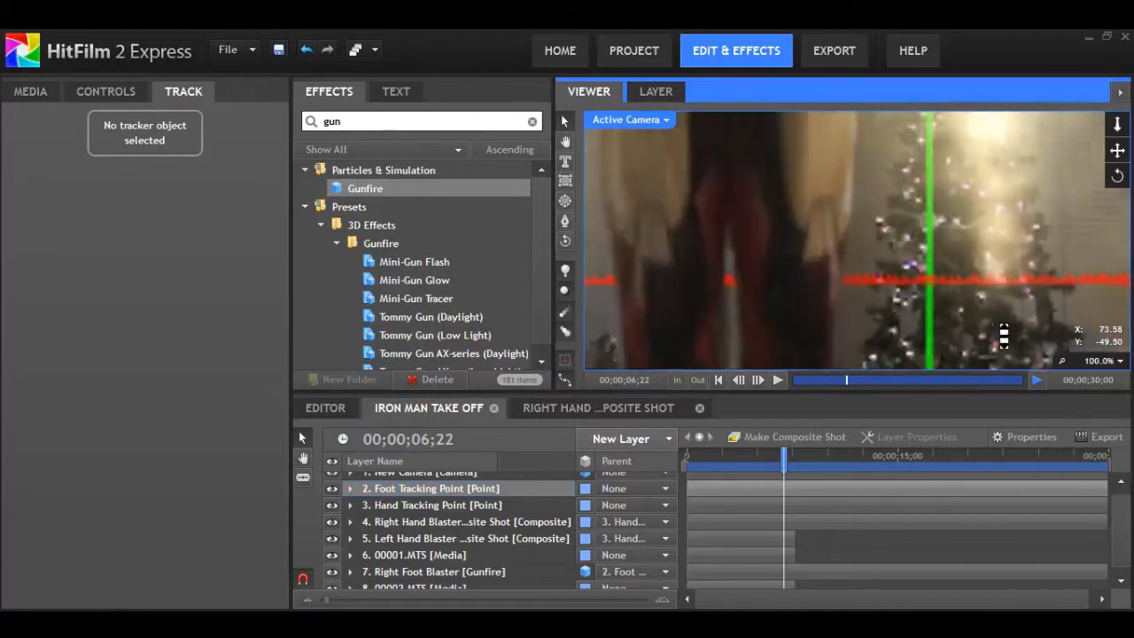
pyautogui.click(1102, 361)
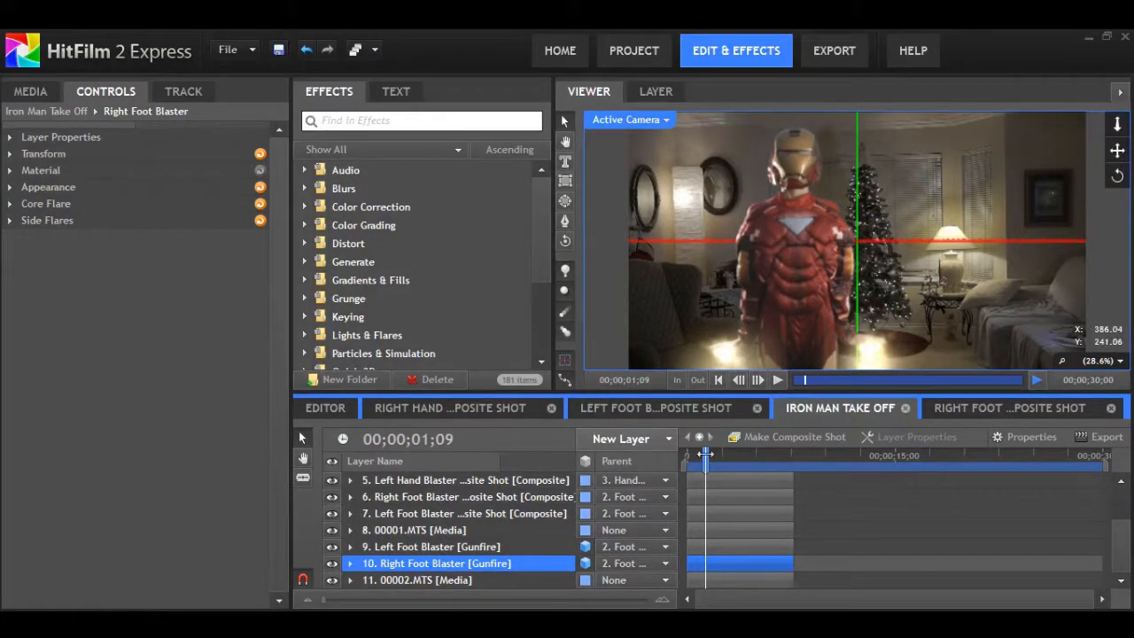
# Step: Delay the Right Foot Blaster gunfire by about two seconds and preview the foot blasts
pyautogui.moveTo(705, 454); pyautogui.dragTo(726, 453)
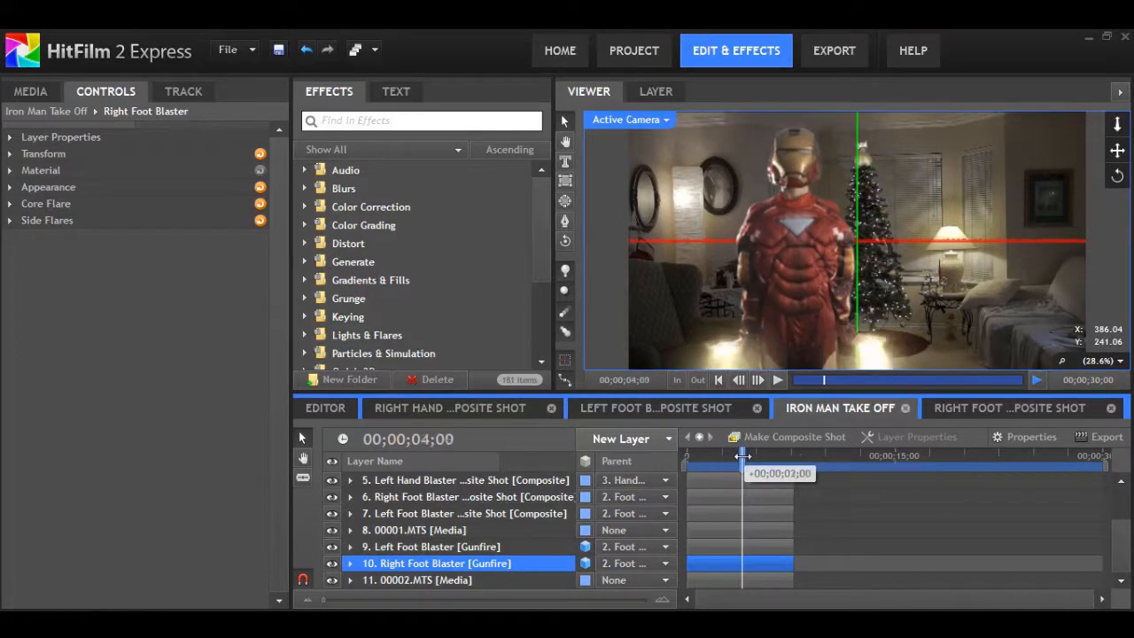
pyautogui.moveTo(742, 455); pyautogui.dragTo(755, 455)
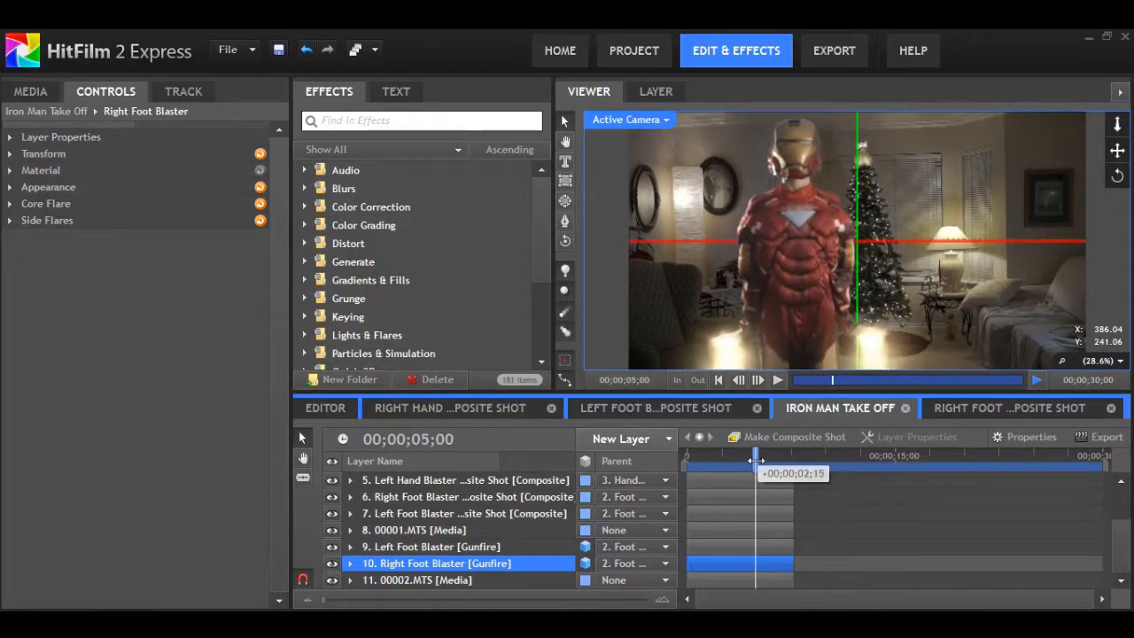
pyautogui.moveTo(753, 456); pyautogui.dragTo(778, 455)
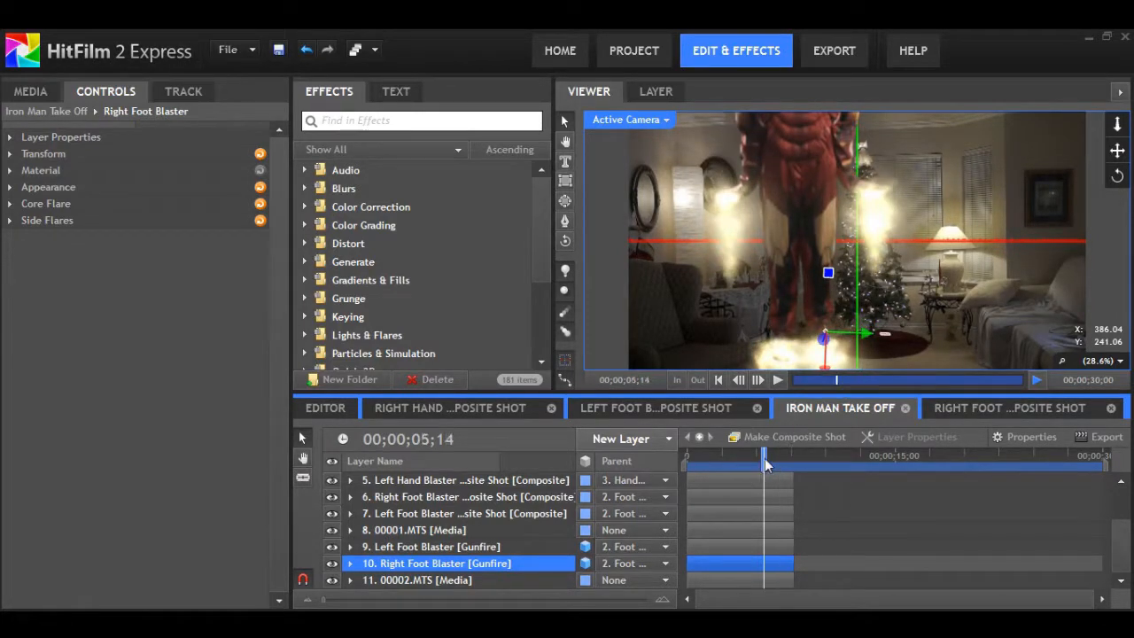
pyautogui.moveTo(766, 454); pyautogui.dragTo(743, 454)
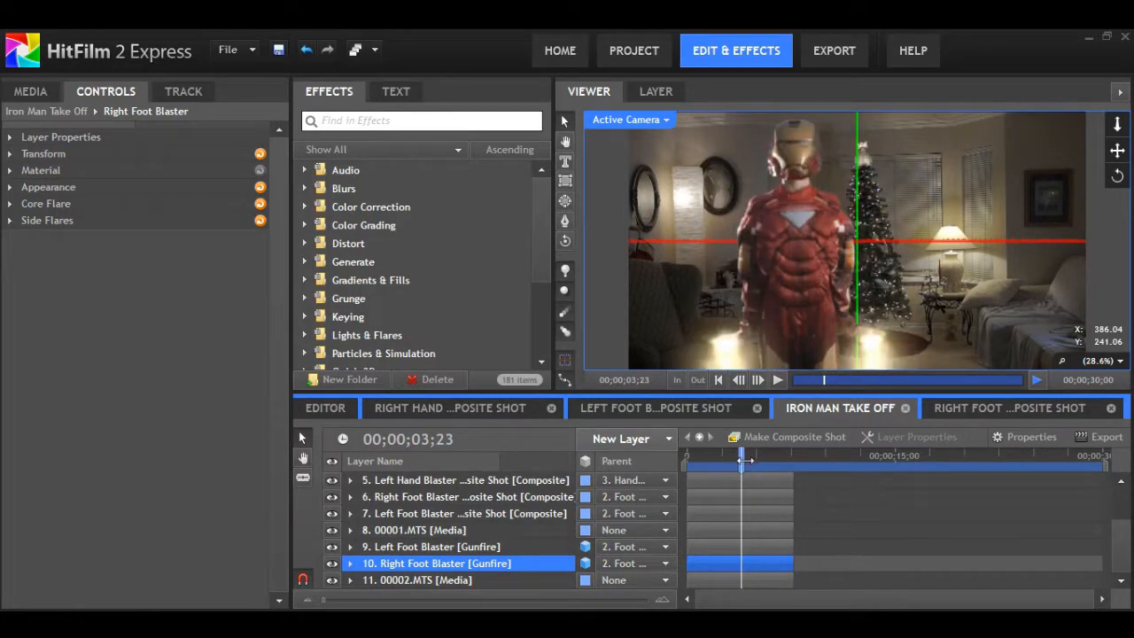
pyautogui.moveTo(797, 163)
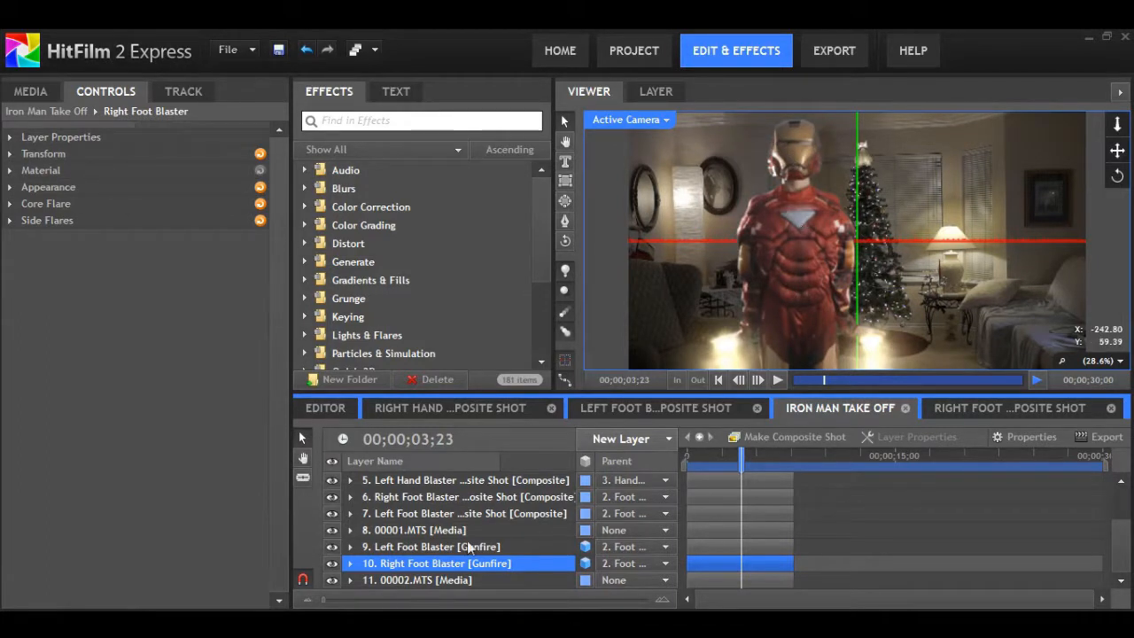
# Step: Check the Left Foot Blaster composite shot, then return to the Iron Man Take Off composition
pyautogui.click(464, 514)
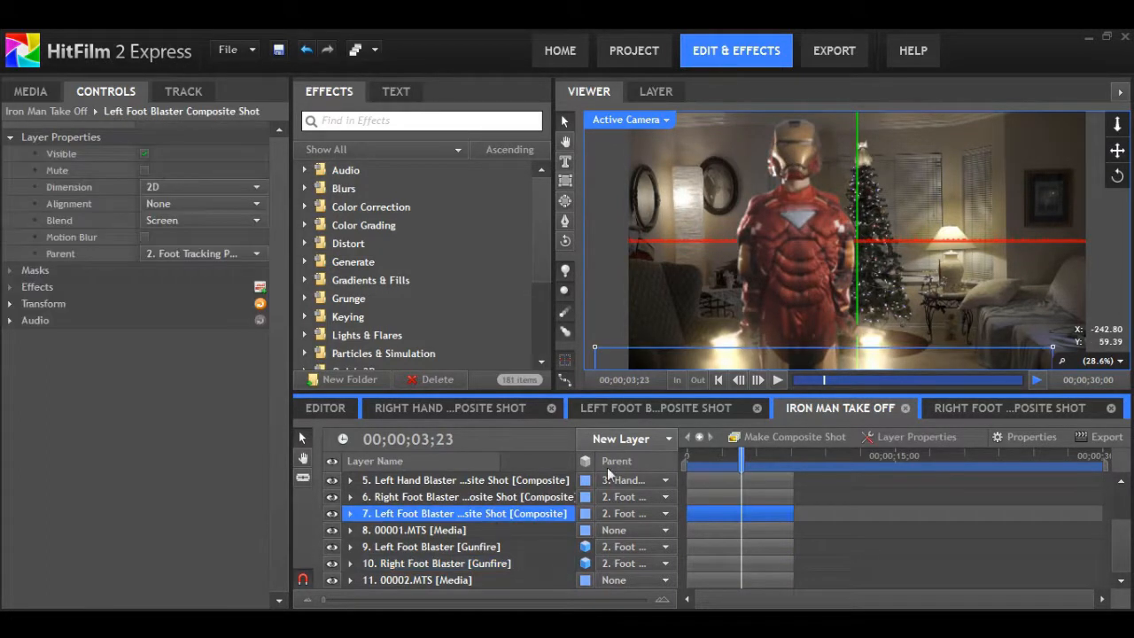
pyautogui.click(656, 408)
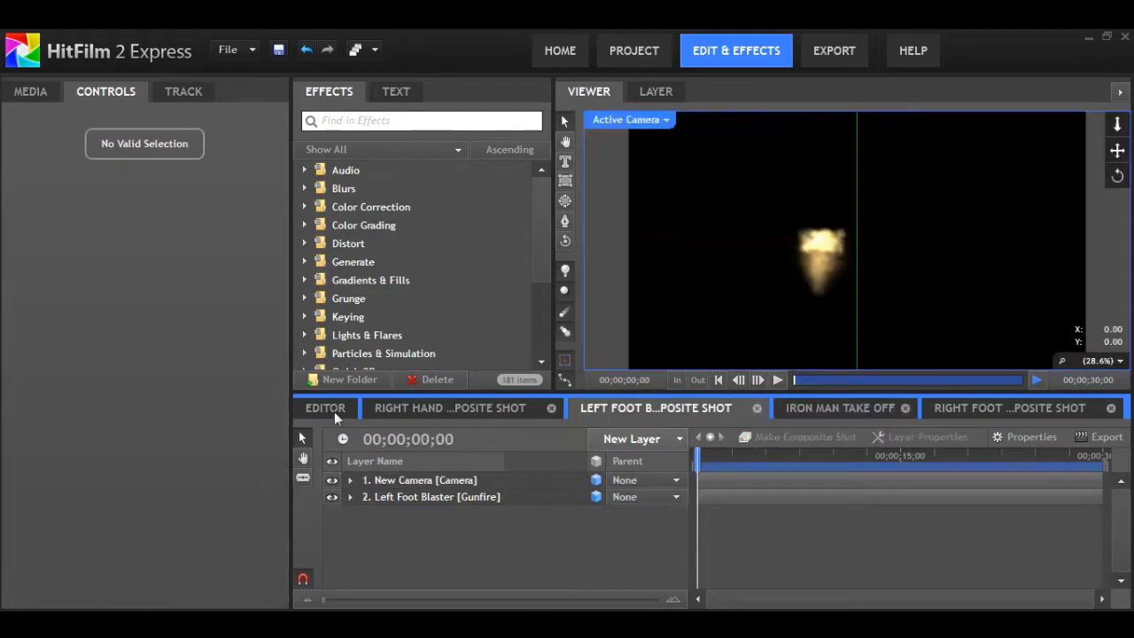
pyautogui.click(326, 407)
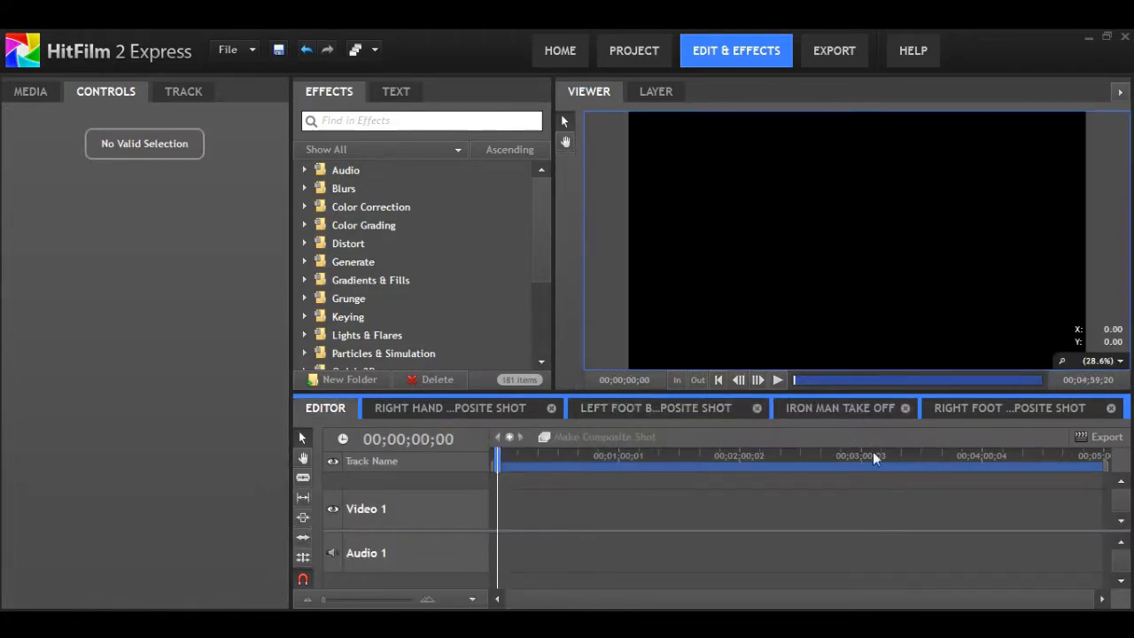
pyautogui.click(840, 407)
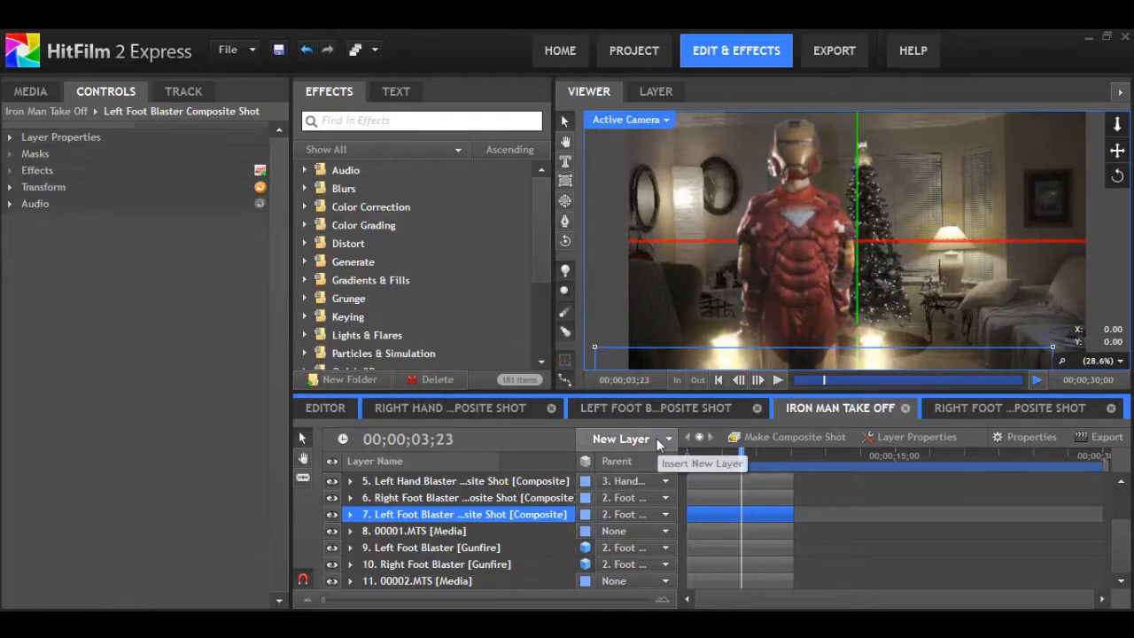
# Step: Create a grade layer and apply a Light Rays effect to it, revealing its settings
pyautogui.click(701, 462)
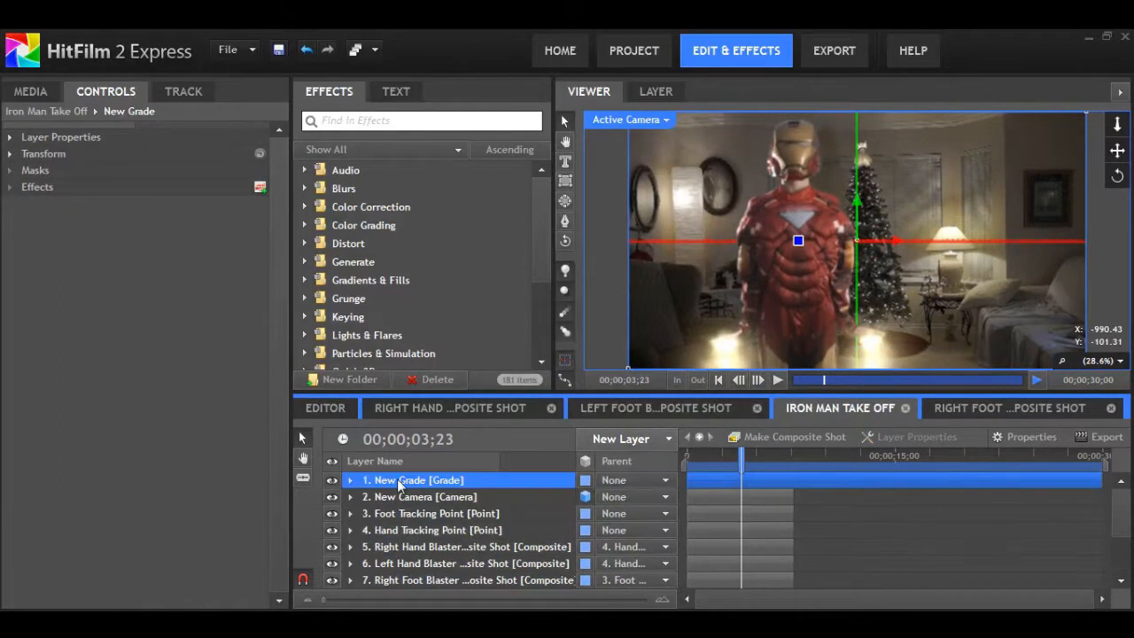
pyautogui.write('light')
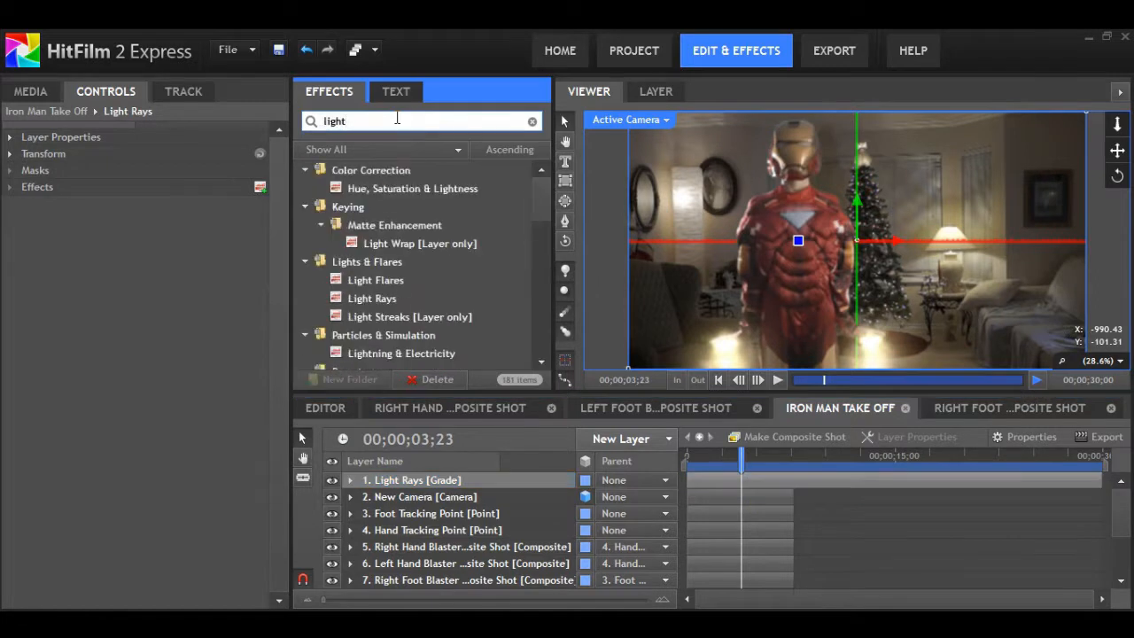
pyautogui.doubleClick(372, 298)
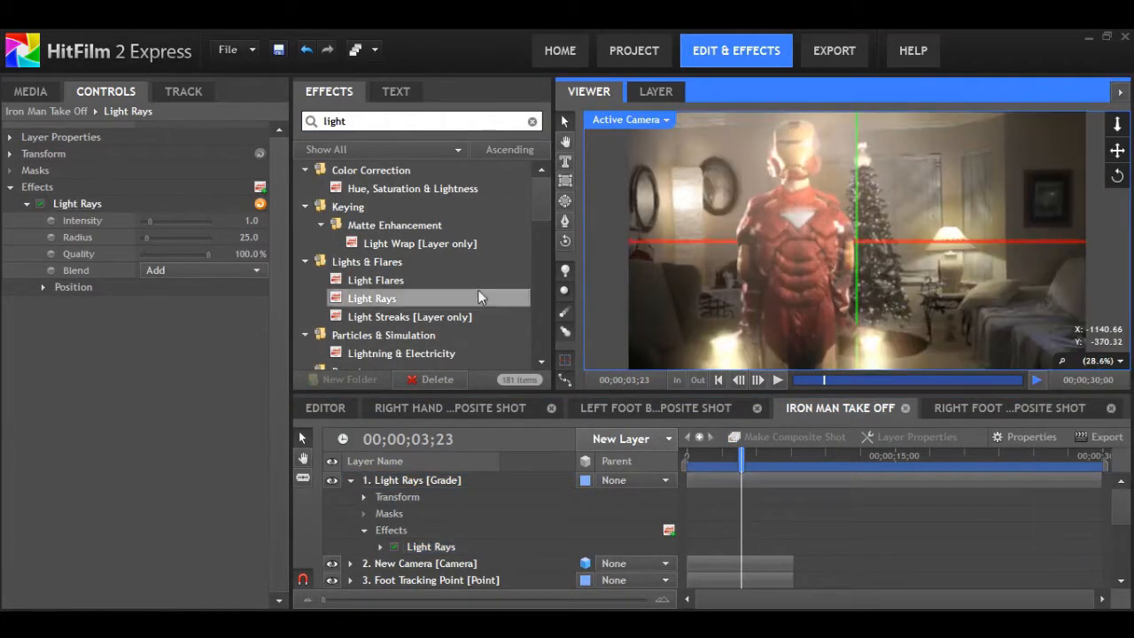
pyautogui.click(43, 287)
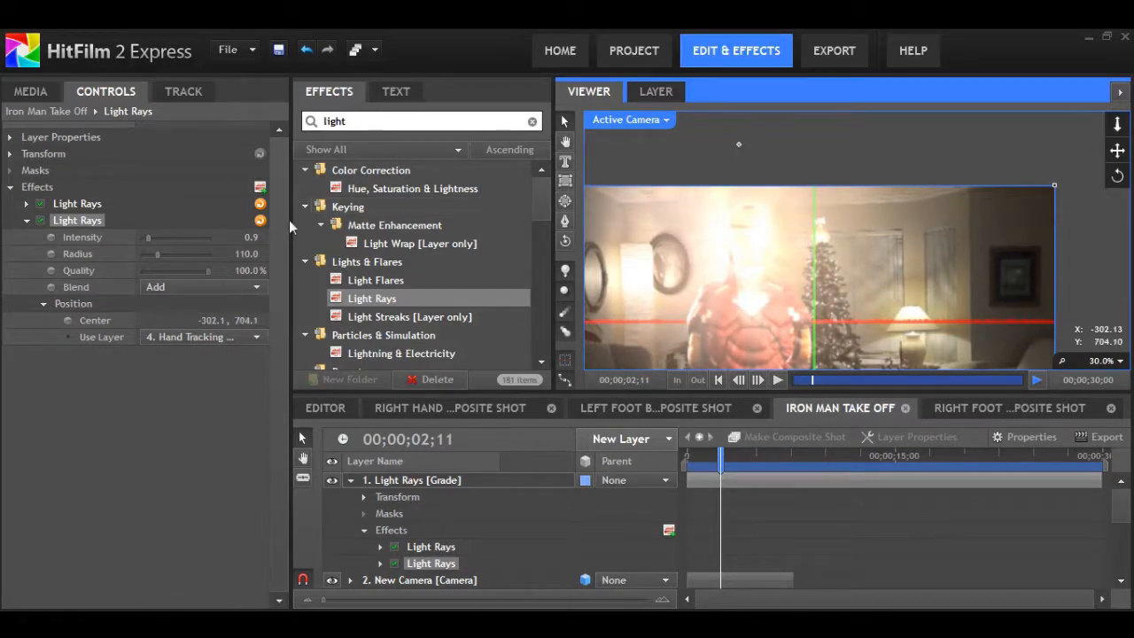
# Step: Set the second Light Rays effect's blend mode to Screen
pyautogui.click(203, 287)
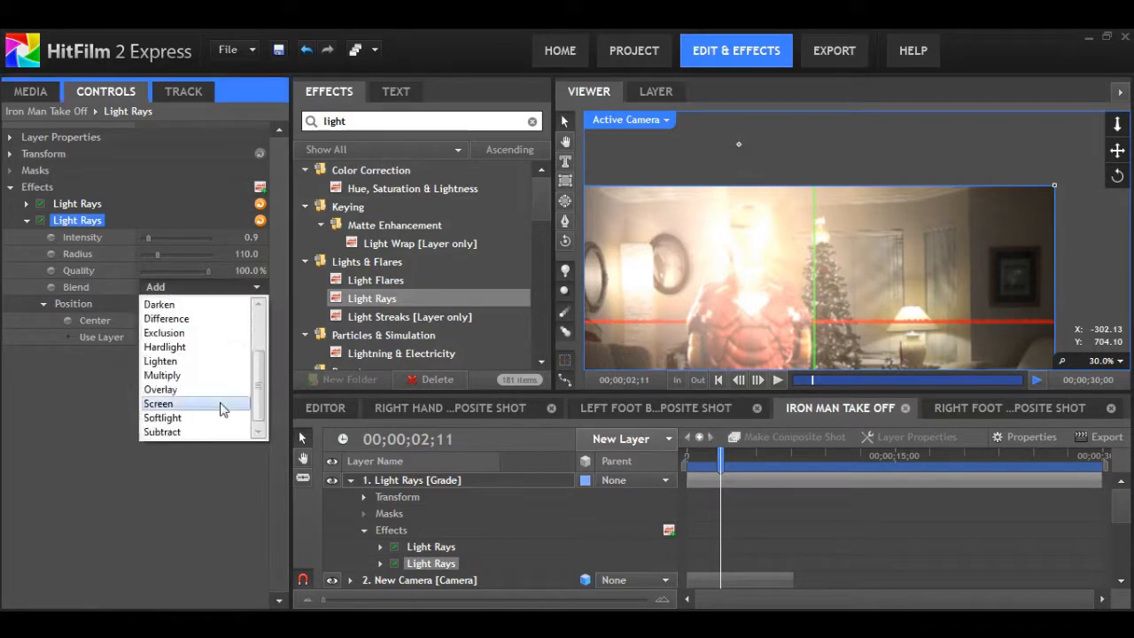
pyautogui.click(158, 404)
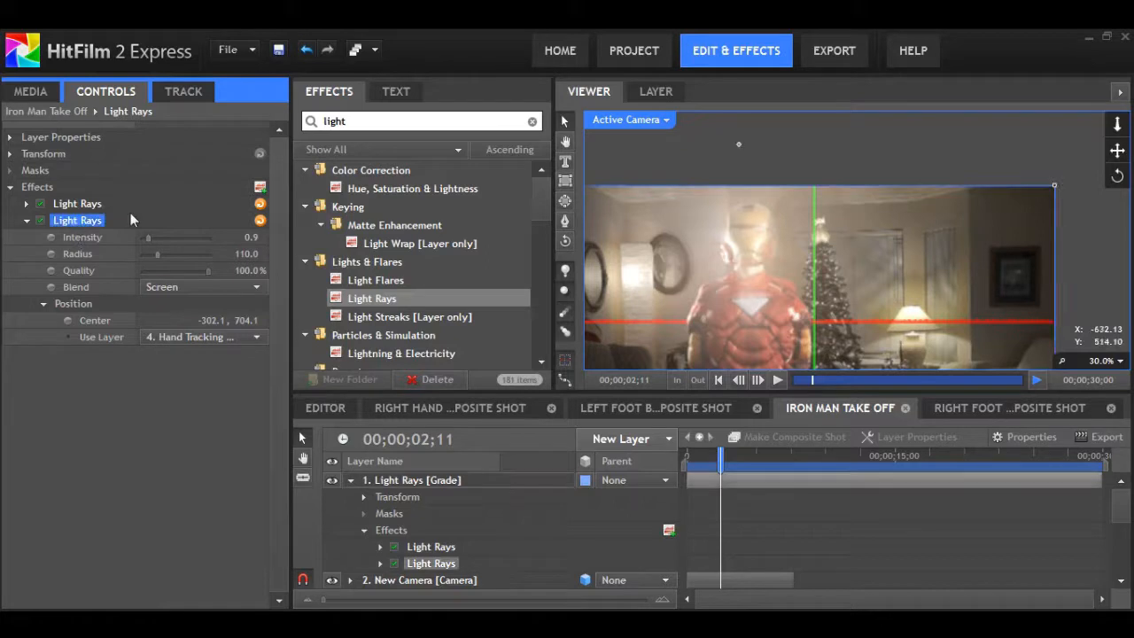
pyautogui.moveTo(741, 139)
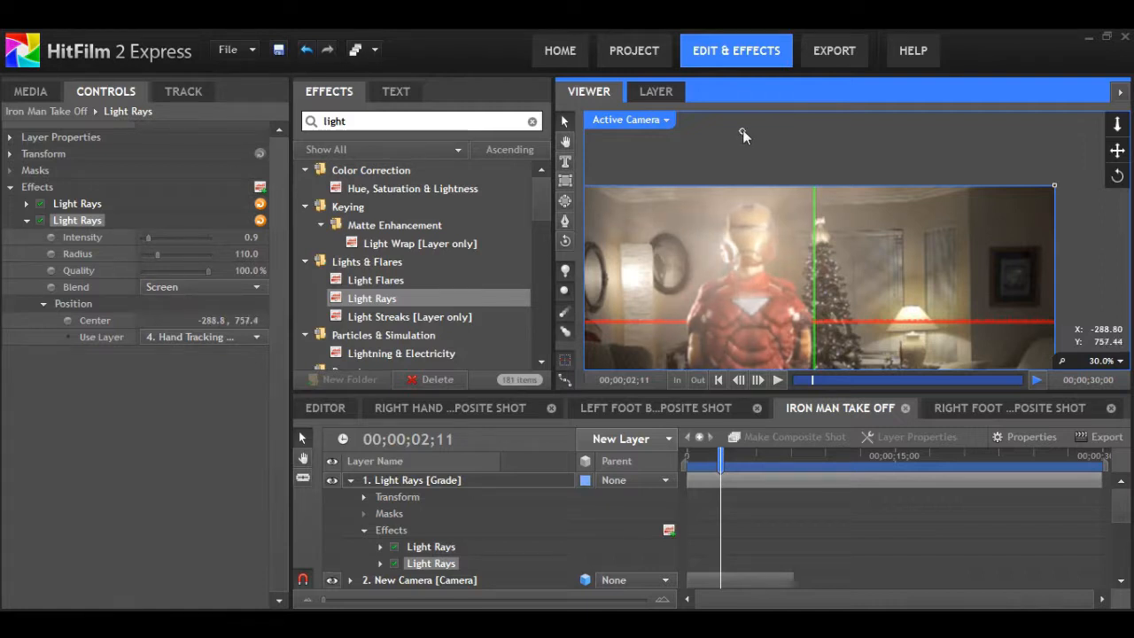
pyautogui.moveTo(323, 247)
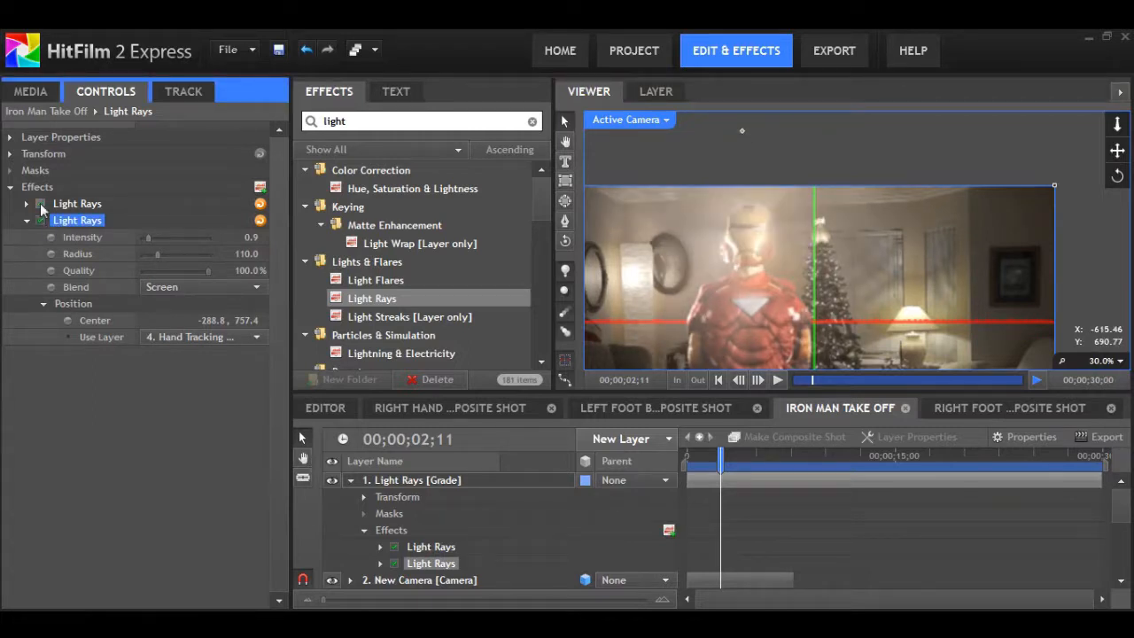
# Step: Tune the stacked Light Rays: Screen glow at intensity 0.9 radius 110, Add glow at 0.4 radius 15
pyautogui.click(39, 202)
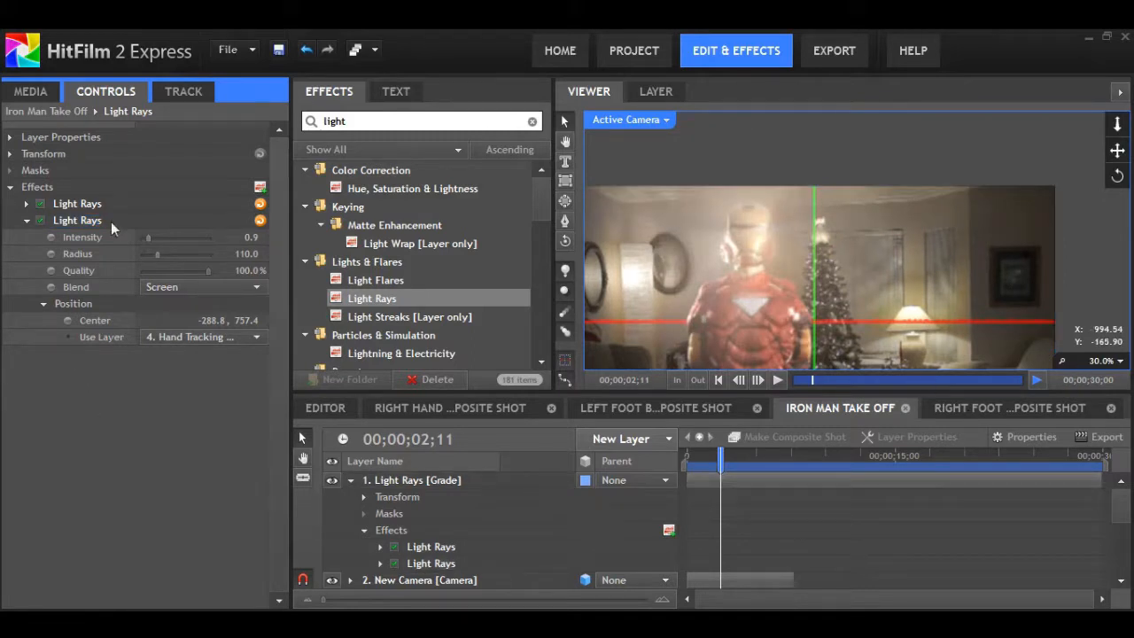
pyautogui.rightClick(78, 220)
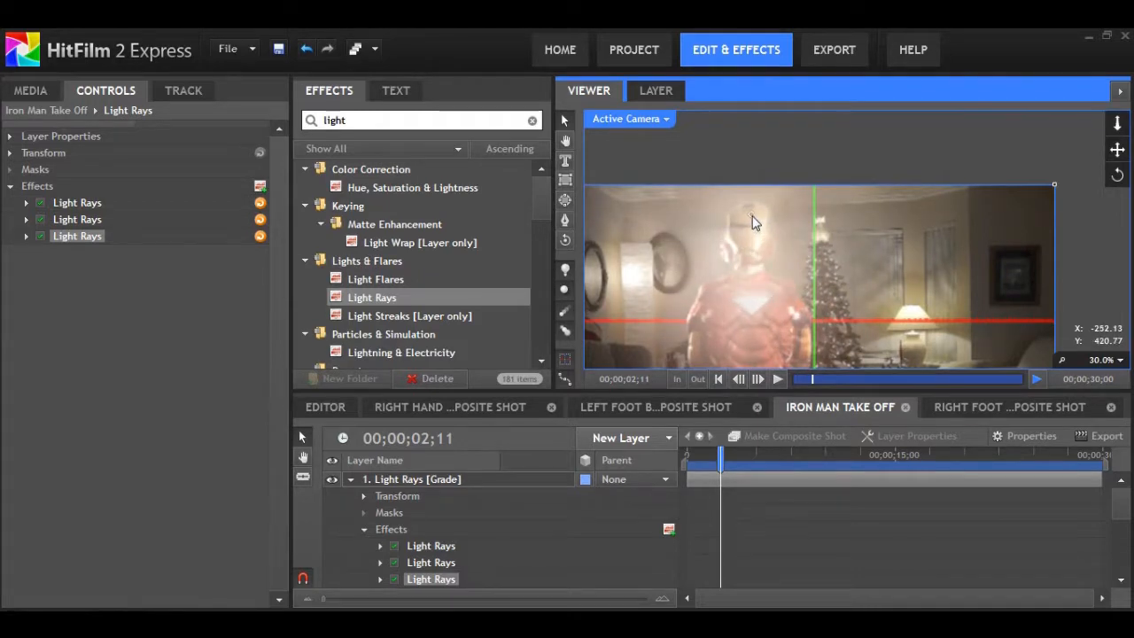
pyautogui.click(27, 236)
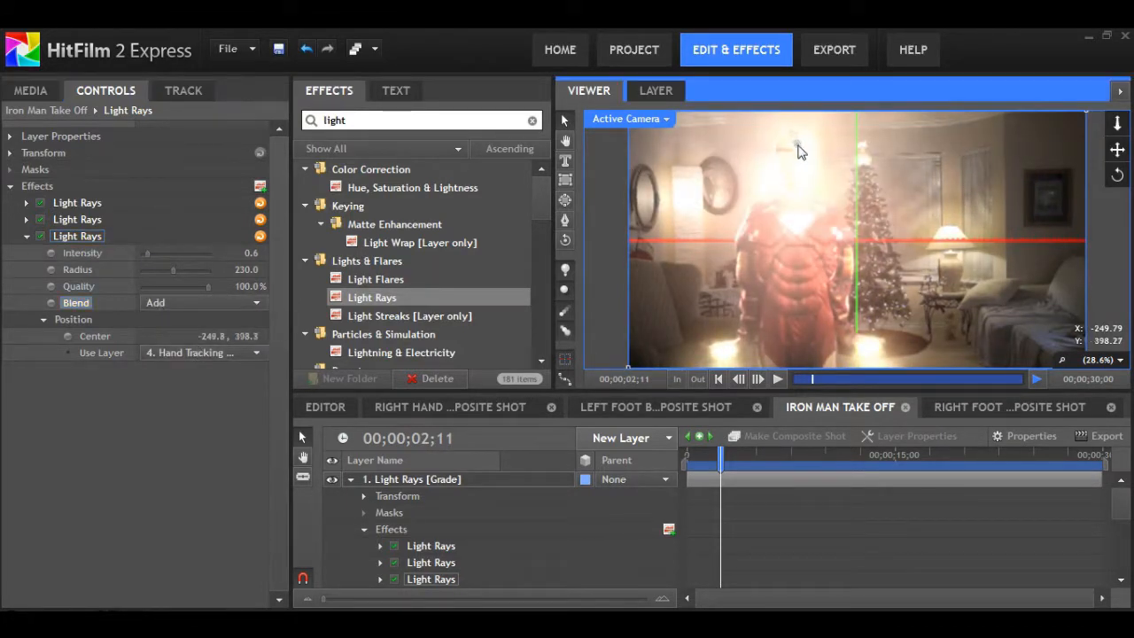
pyautogui.click(202, 301)
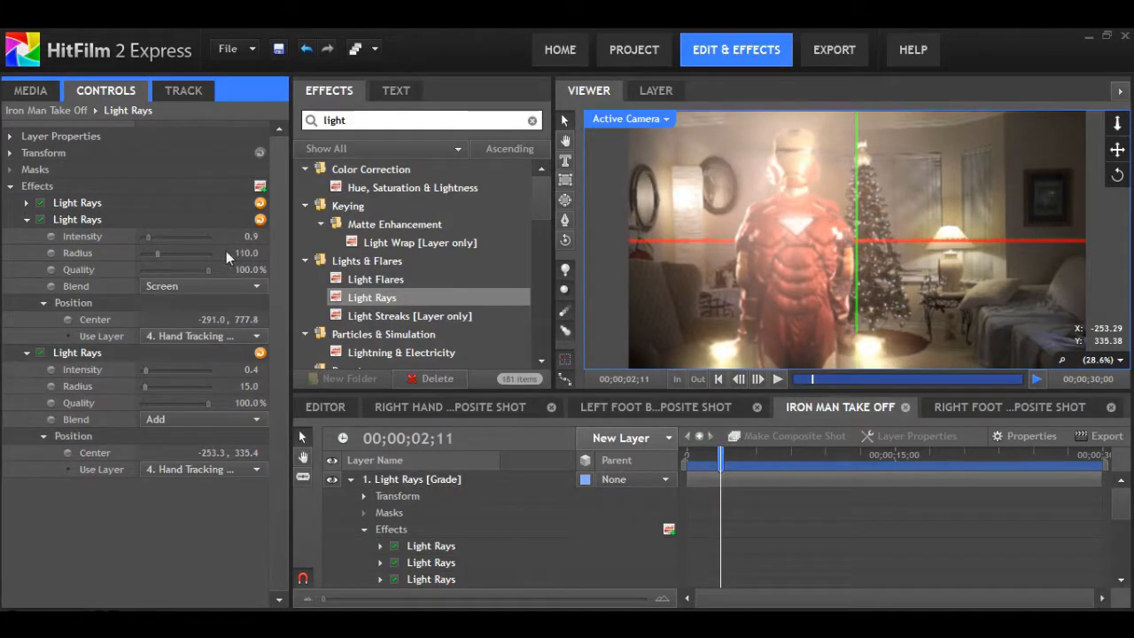
pyautogui.click(81, 235)
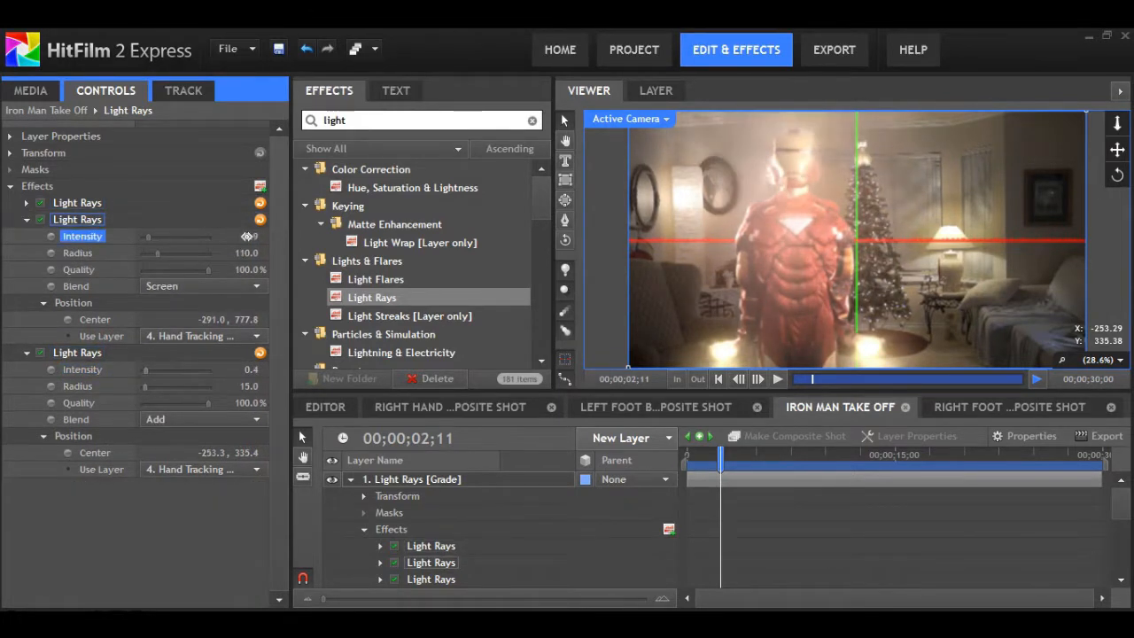
pyautogui.click(27, 235)
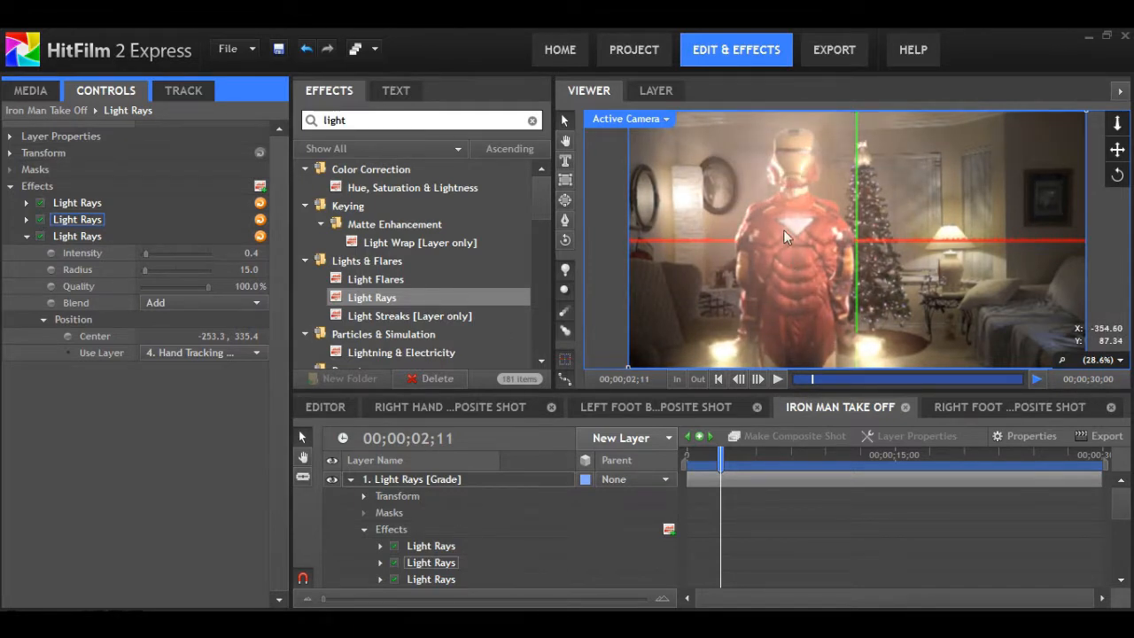
pyautogui.moveTo(1079, 400)
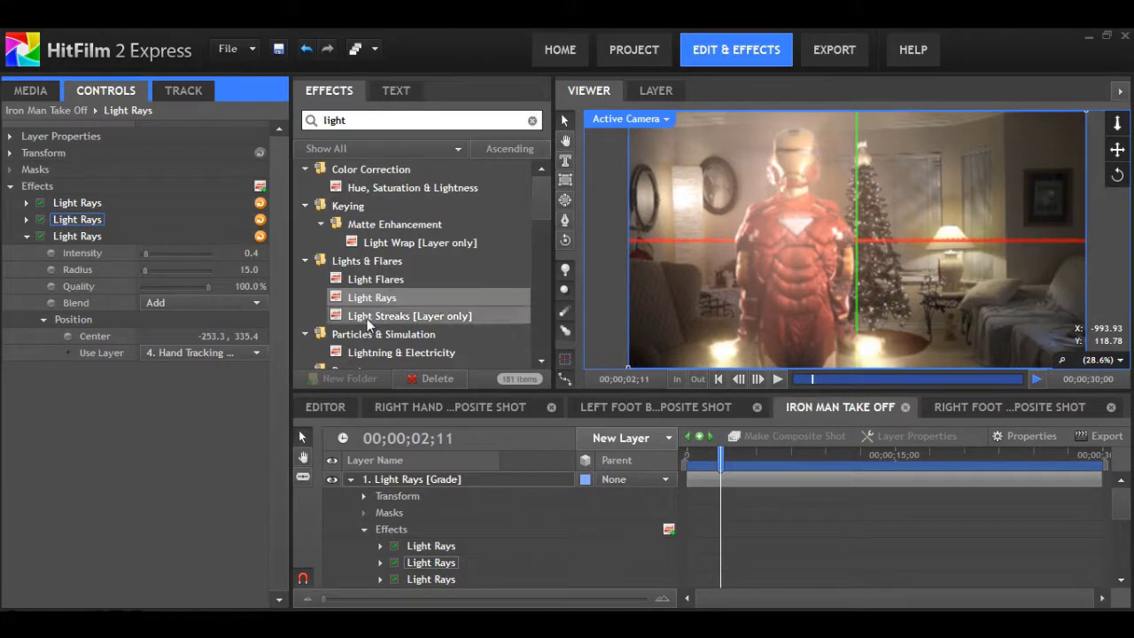
# Step: Add a Light Flares effect to the grade layer with Flare Type set to Flashlight white
pyautogui.click(375, 280)
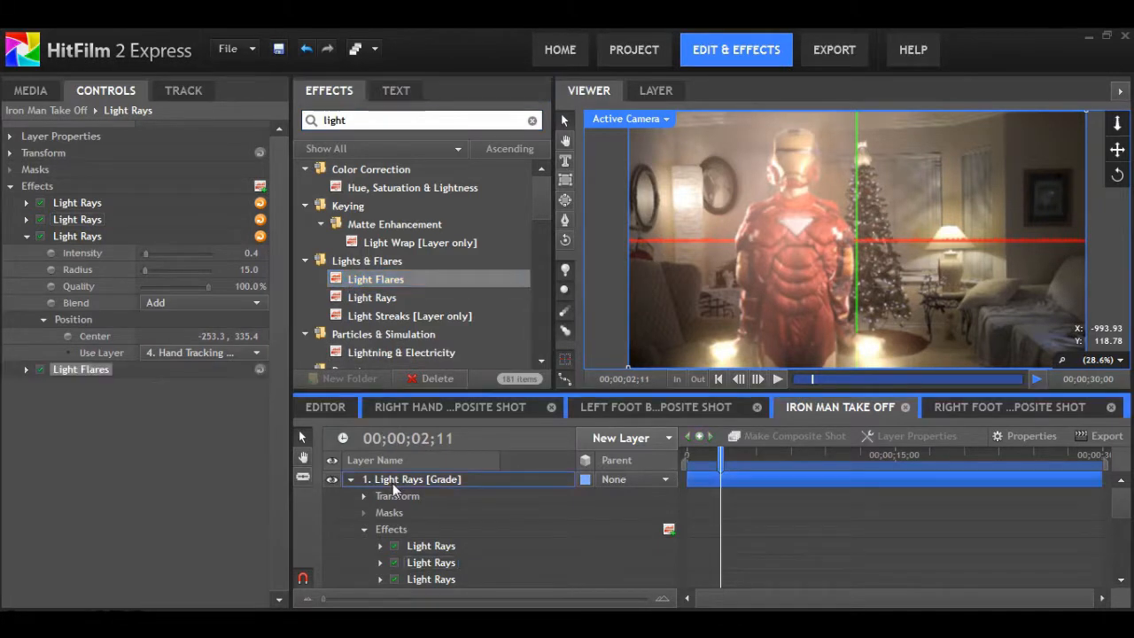
pyautogui.click(82, 368)
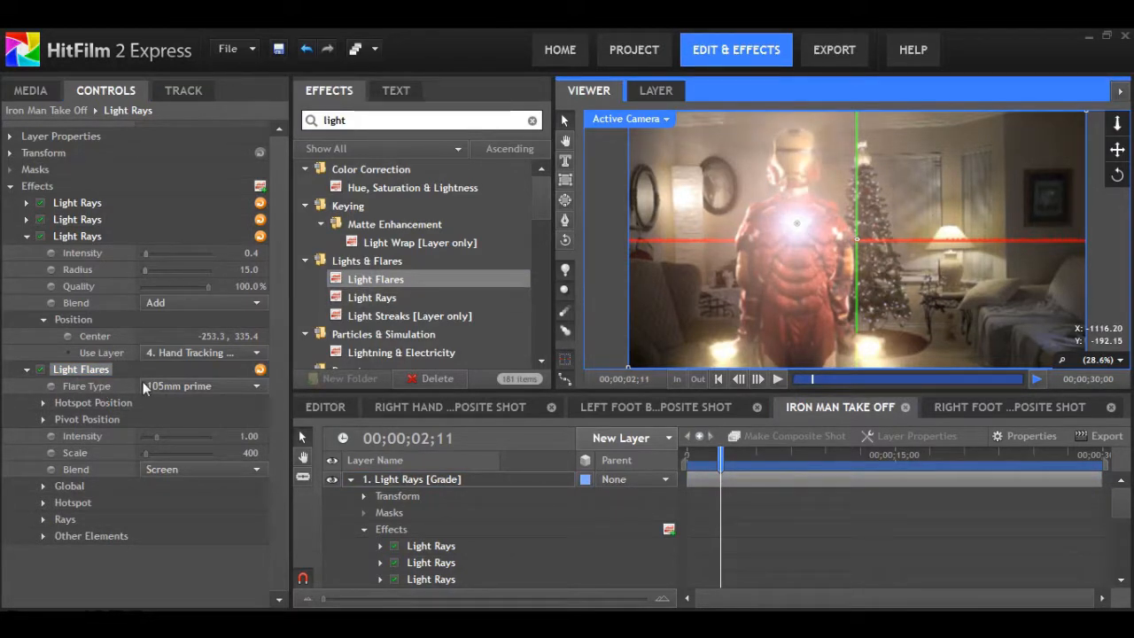
pyautogui.click(204, 386)
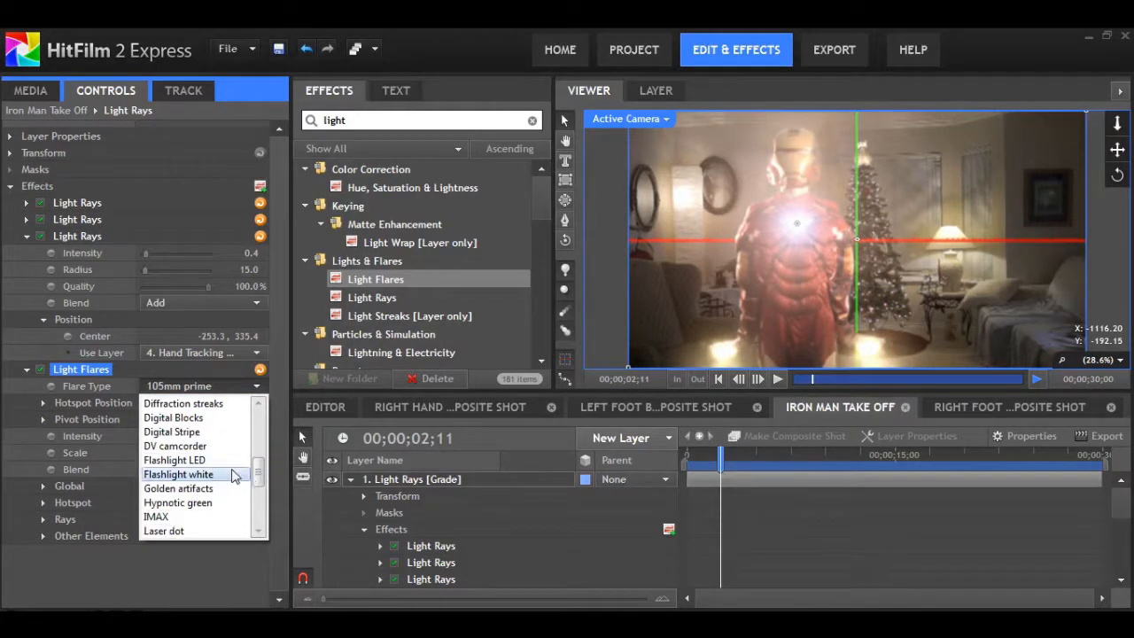
pyautogui.click(177, 475)
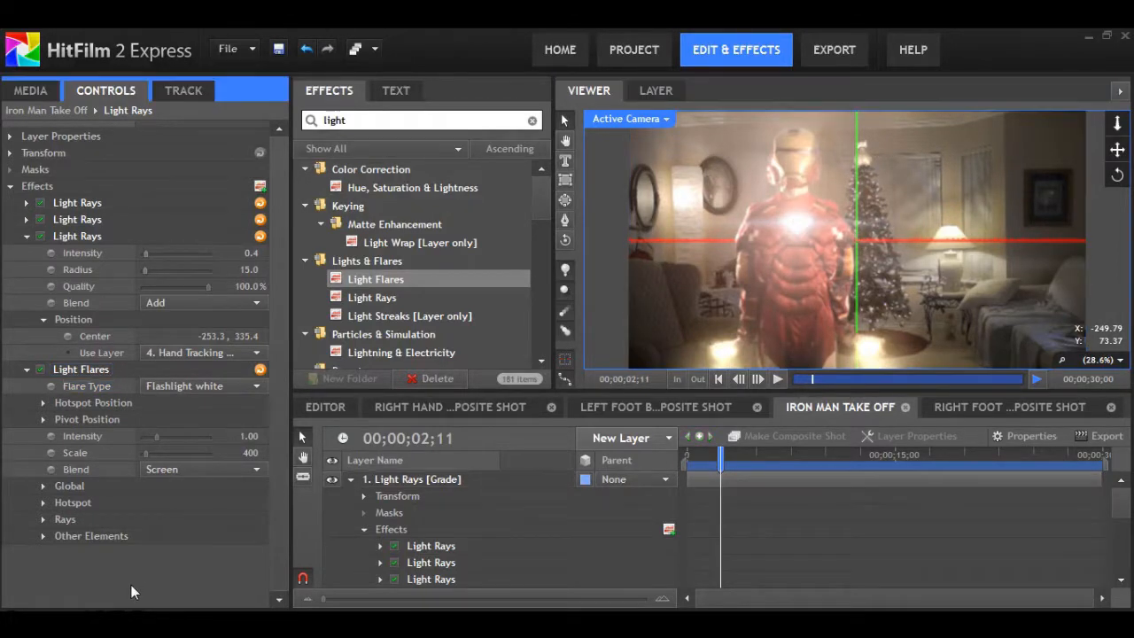
# Step: Attach the Light Flares hotspot position to the 4. Hand Tracking Point layer
pyautogui.click(42, 402)
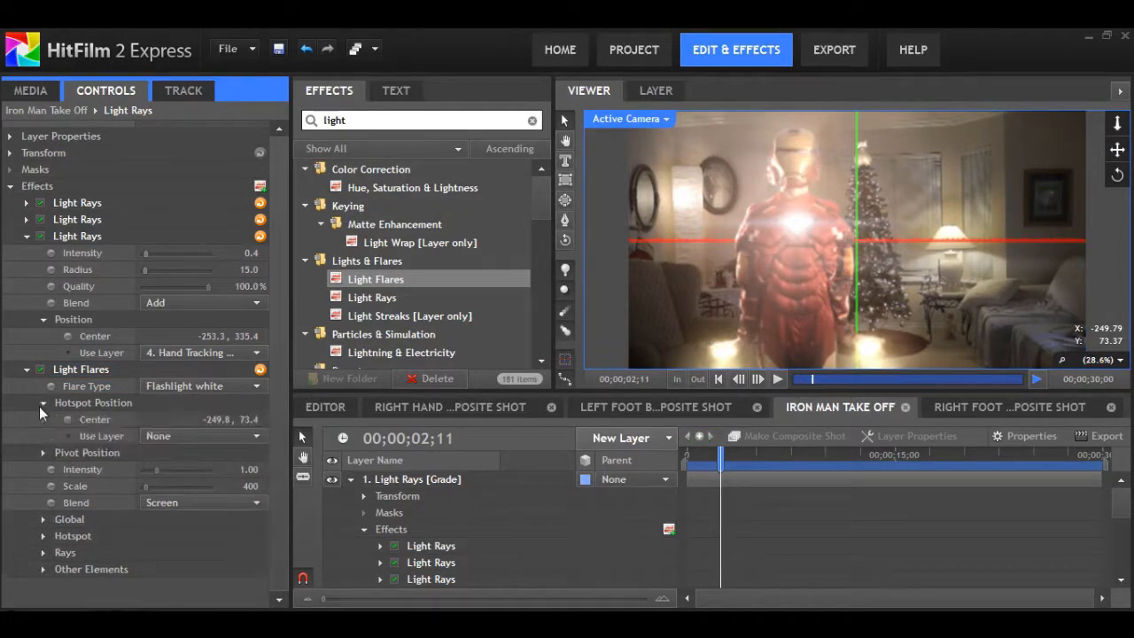
pyautogui.click(204, 436)
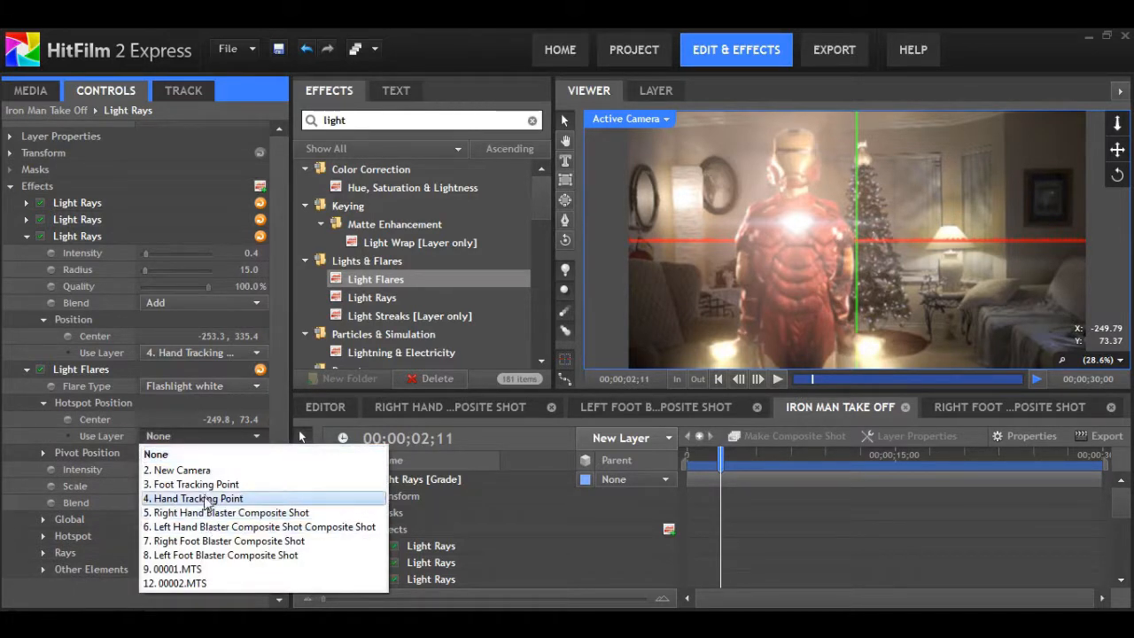
pyautogui.click(198, 498)
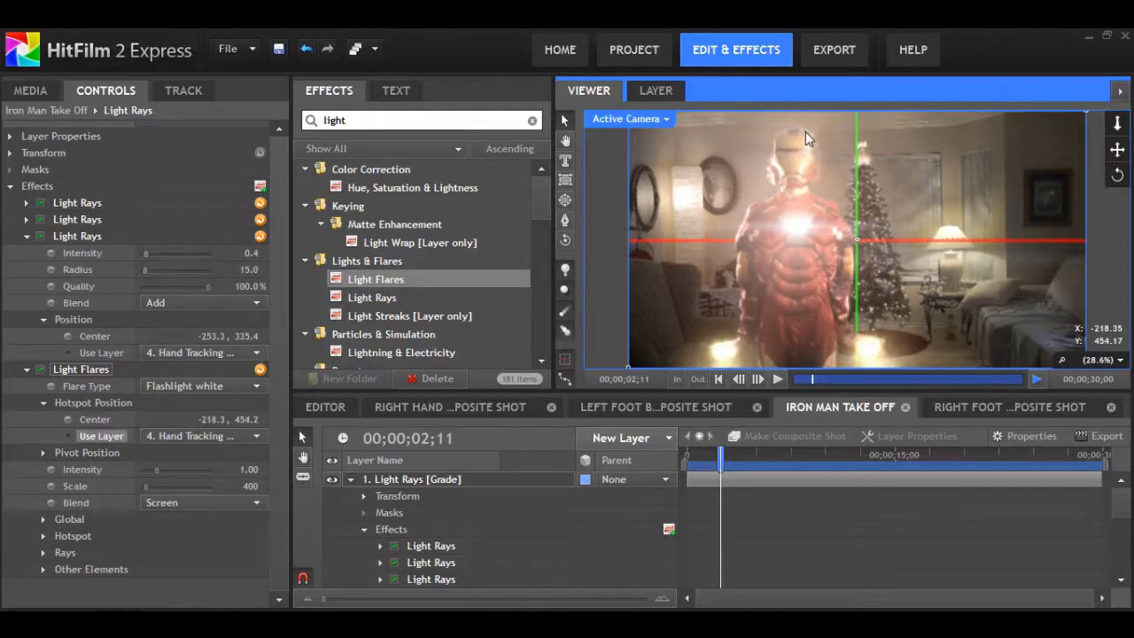
pyautogui.moveTo(702, 505)
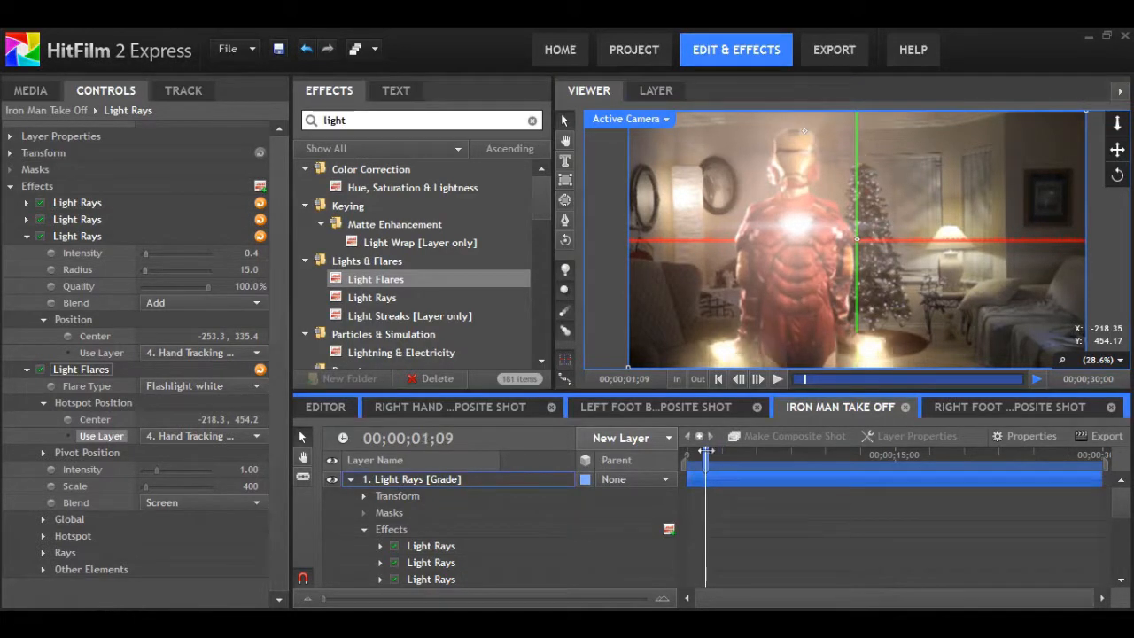
# Step: Scrub through the shot to confirm the flare tracks the hand, then collapse the Light Flares settings
pyautogui.moveTo(705, 453); pyautogui.dragTo(769, 453)
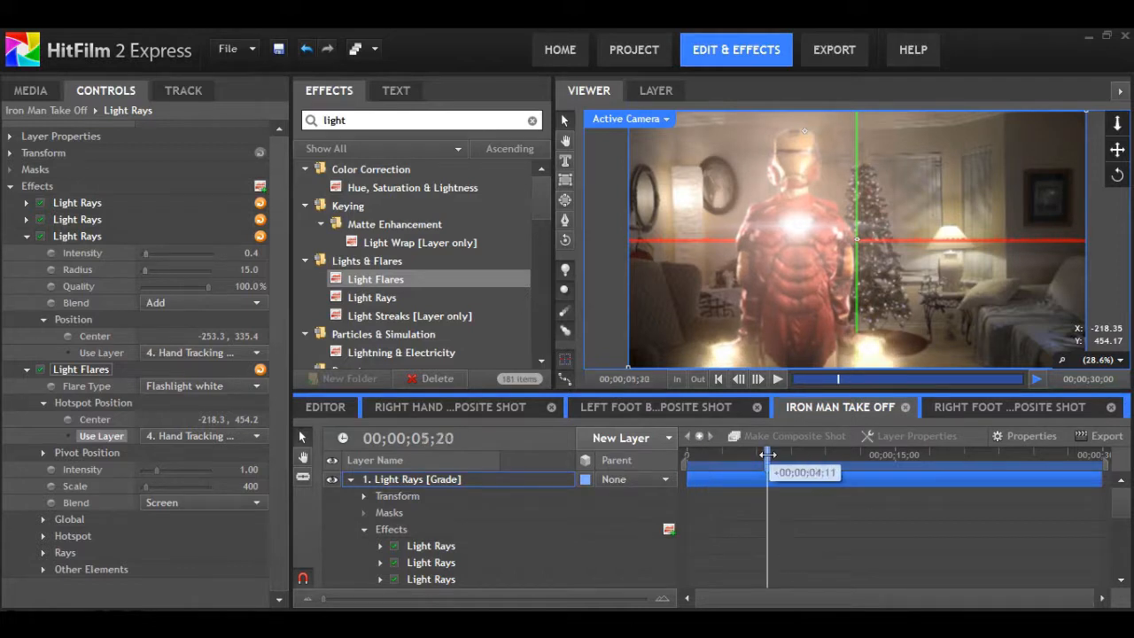
pyautogui.moveTo(767, 454); pyautogui.dragTo(783, 454)
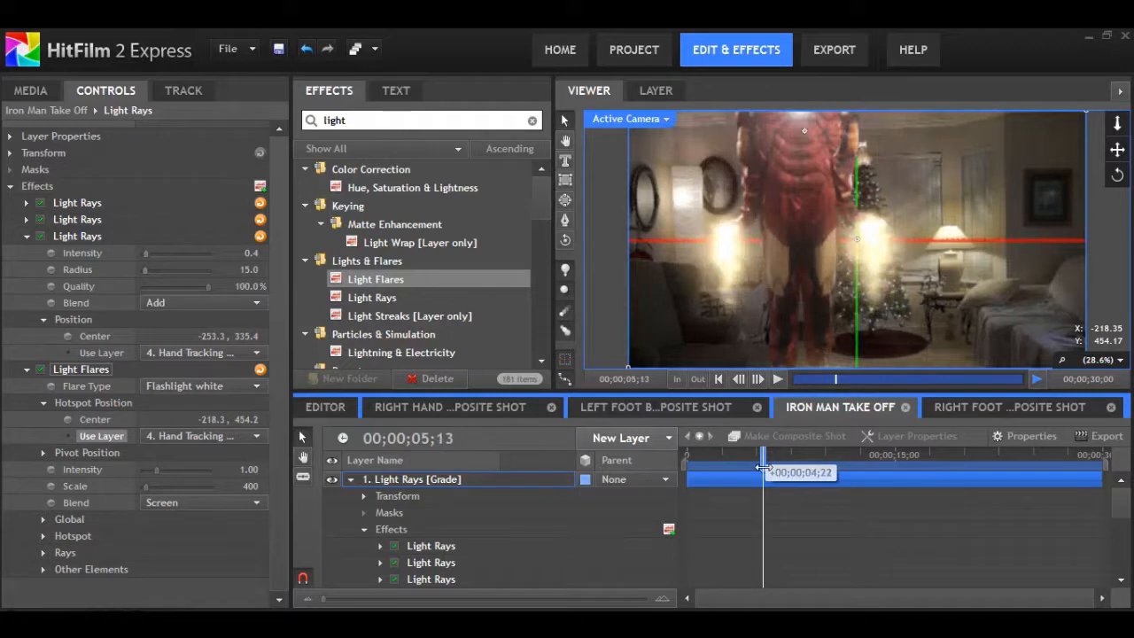
pyautogui.moveTo(763, 471); pyautogui.dragTo(742, 471)
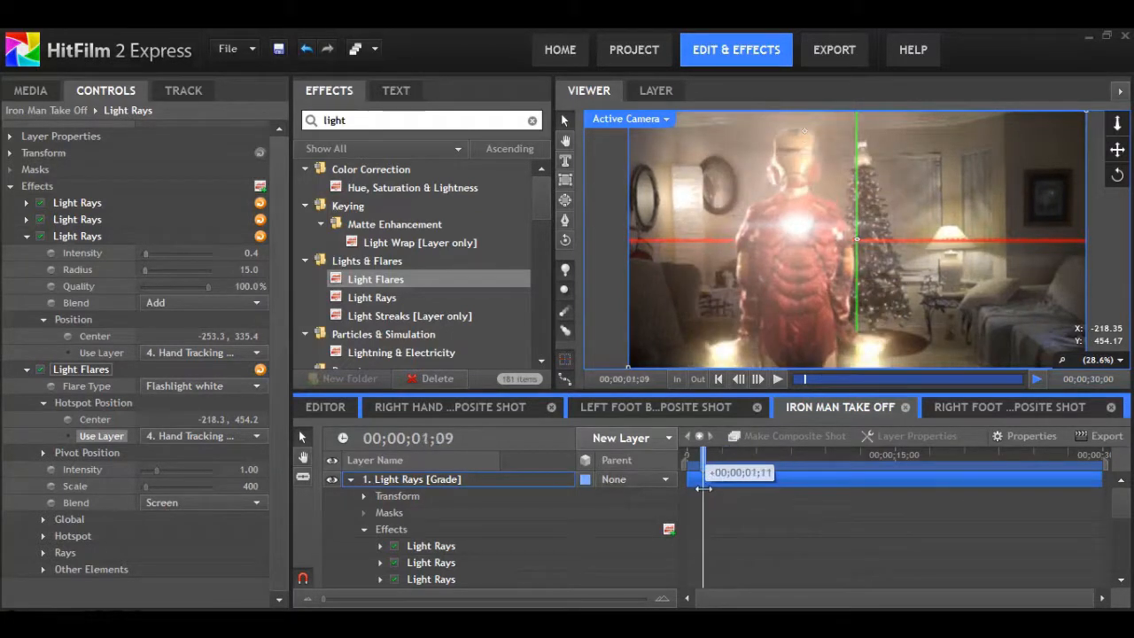
pyautogui.moveTo(741, 472); pyautogui.dragTo(702, 472)
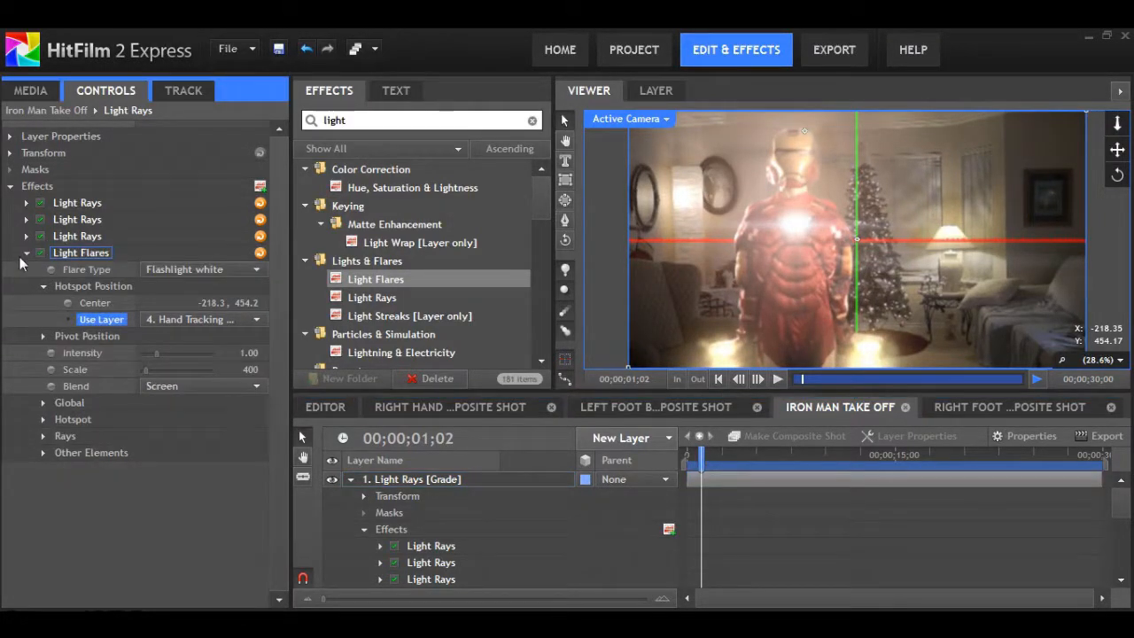
pyautogui.click(24, 251)
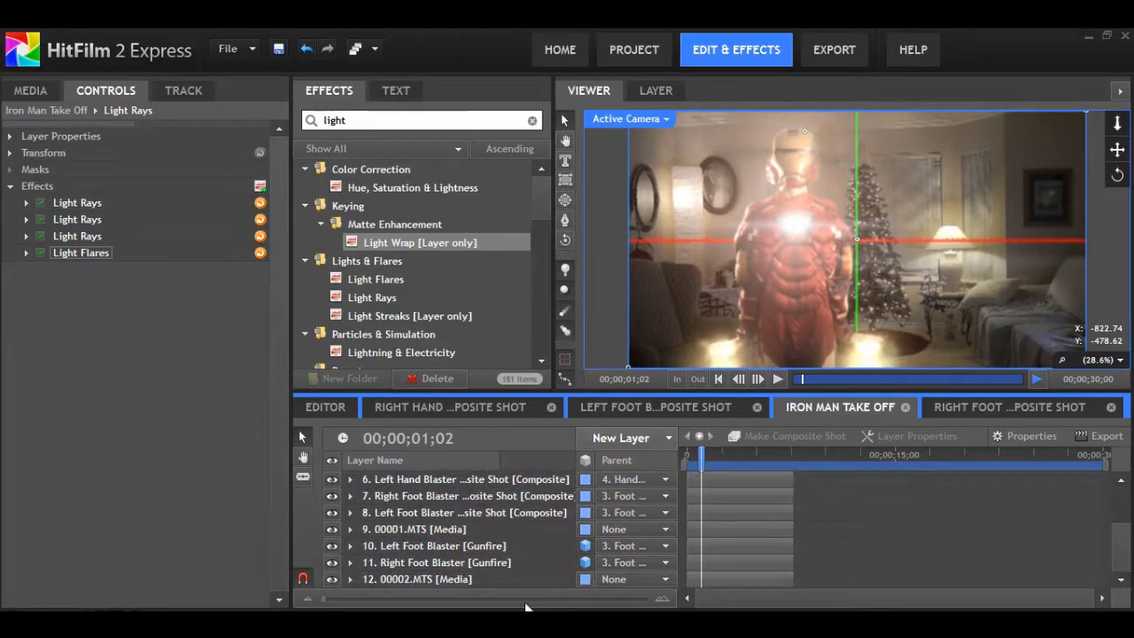
# Step: Set the 00001.MTS Light Wrap source to 00002.MTS and widen its radius to about 65
pyautogui.click(418, 578)
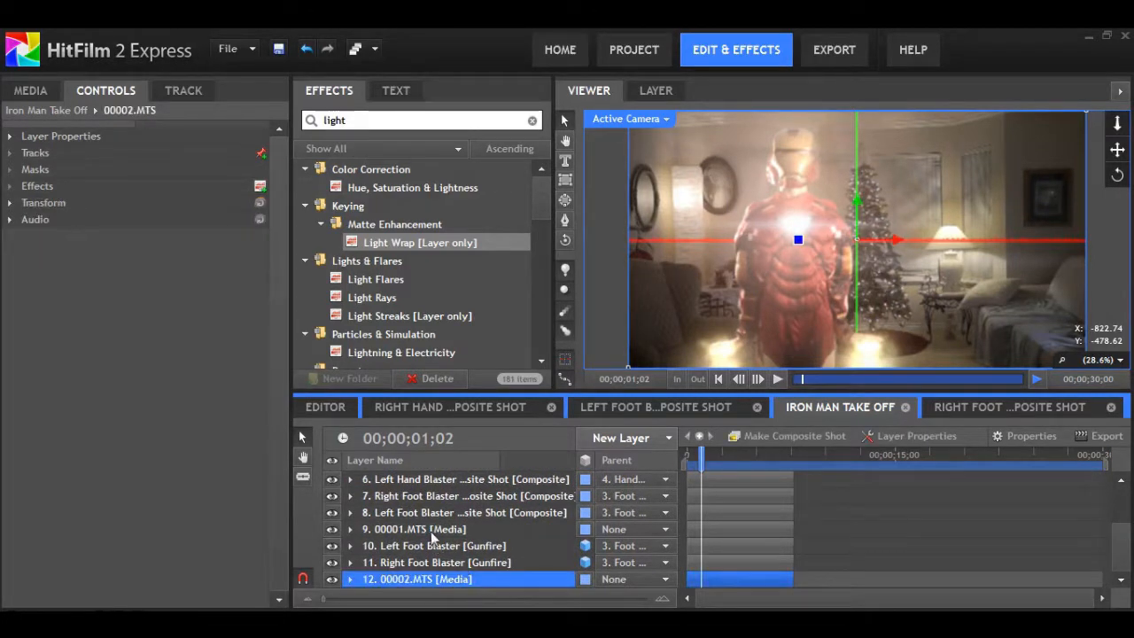
pyautogui.click(416, 528)
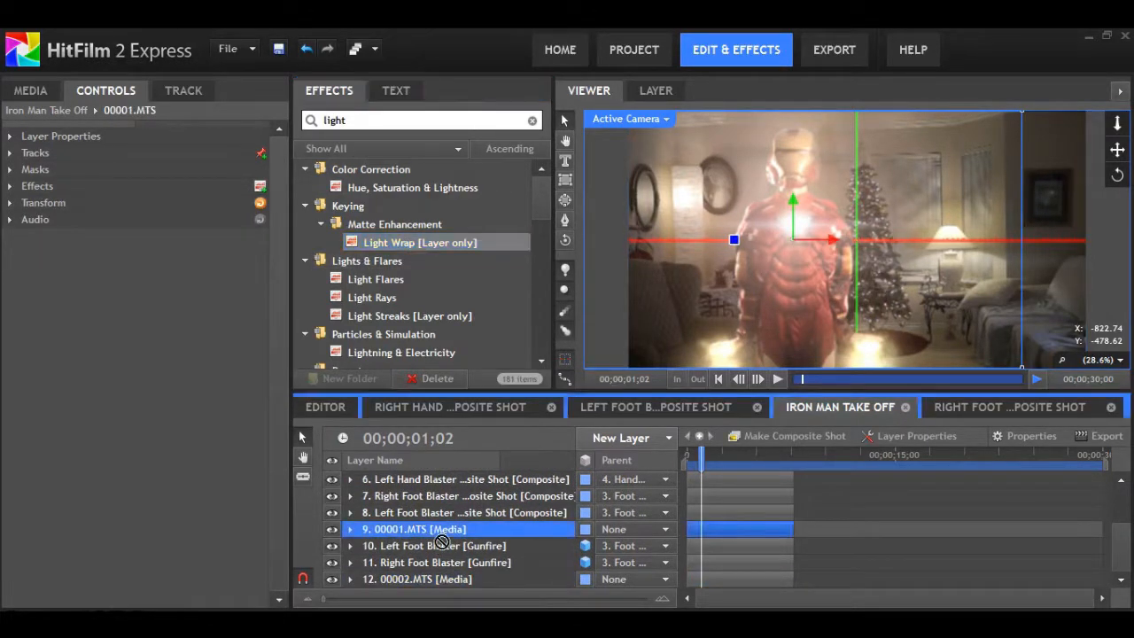
pyautogui.click(351, 528)
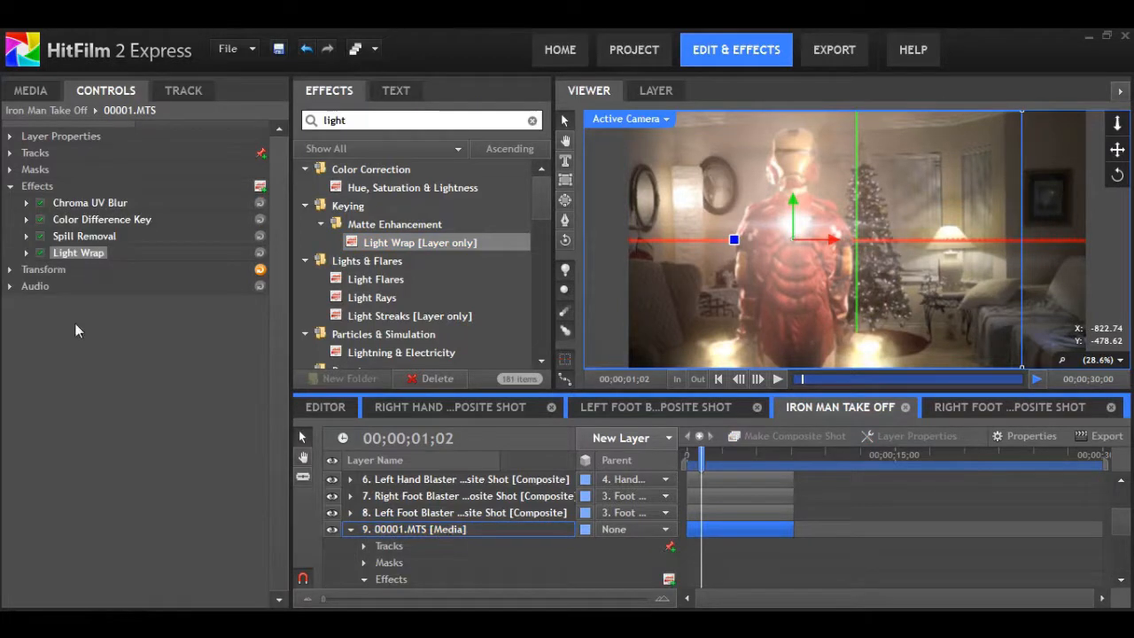
pyautogui.click(204, 269)
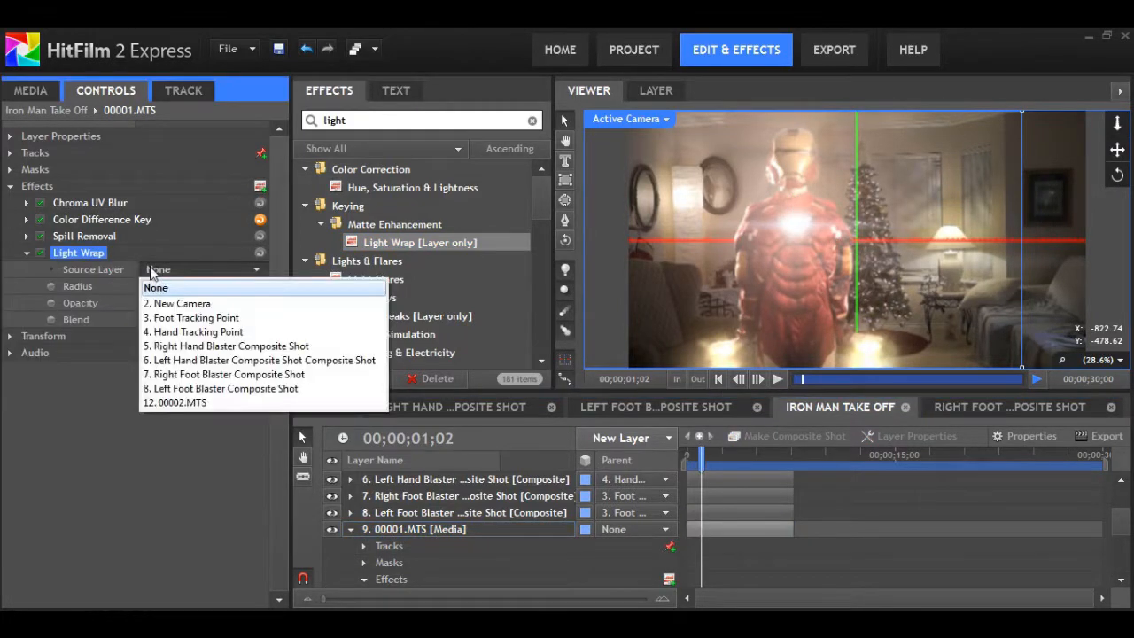
pyautogui.click(173, 402)
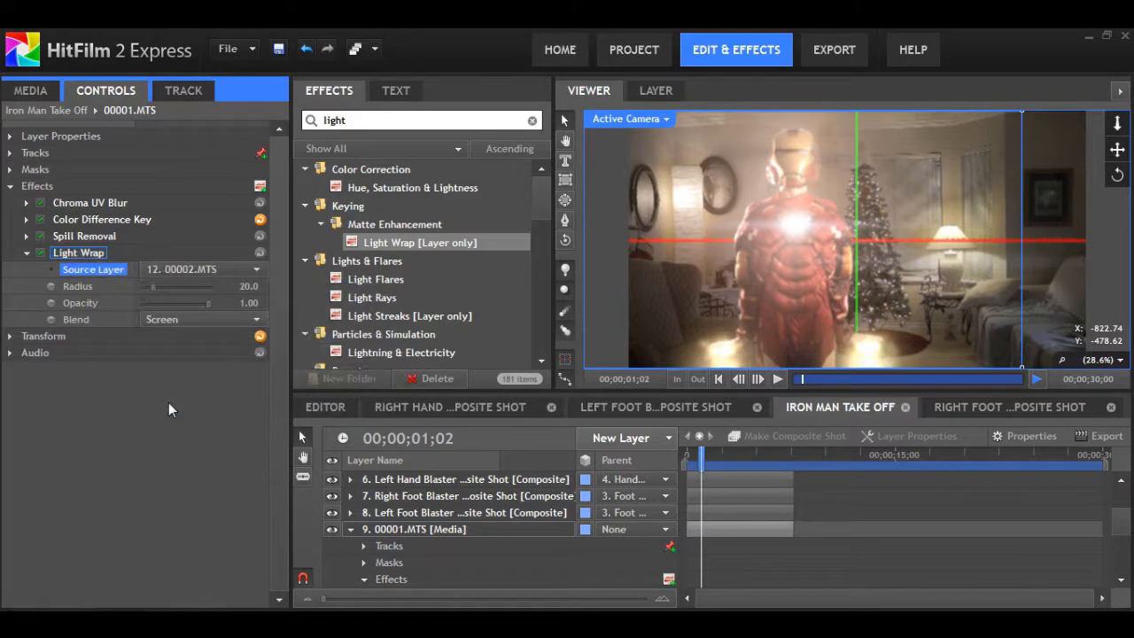
pyautogui.moveTo(152, 287); pyautogui.dragTo(177, 287)
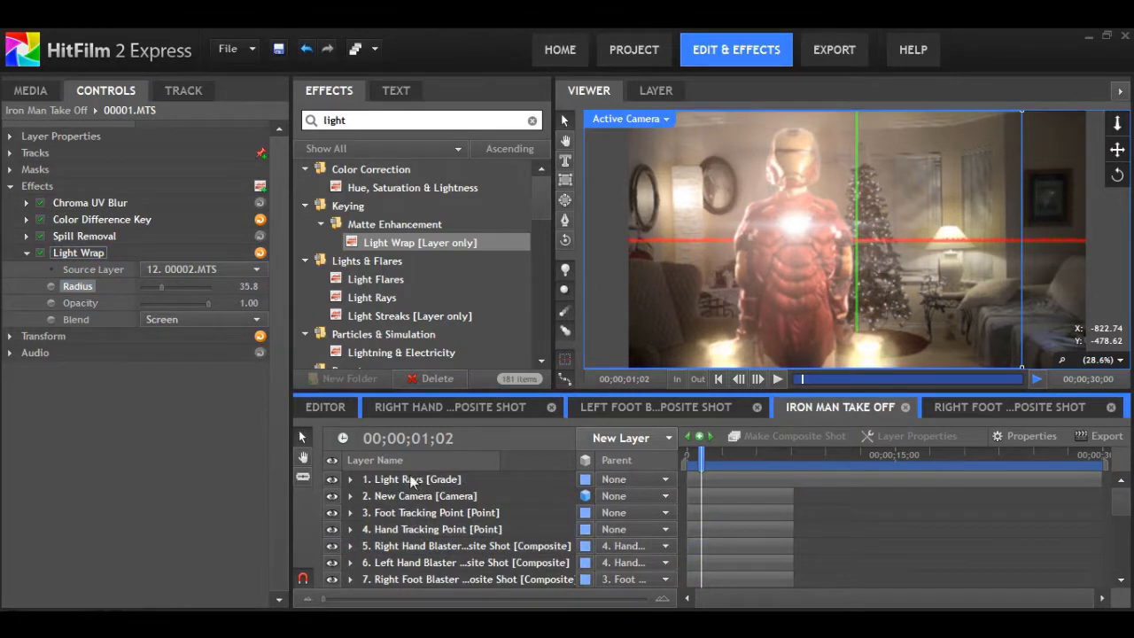
# Step: Disable the Light Rays layer effects and lower the light wrap opacity to about 0.62
pyautogui.click(414, 478)
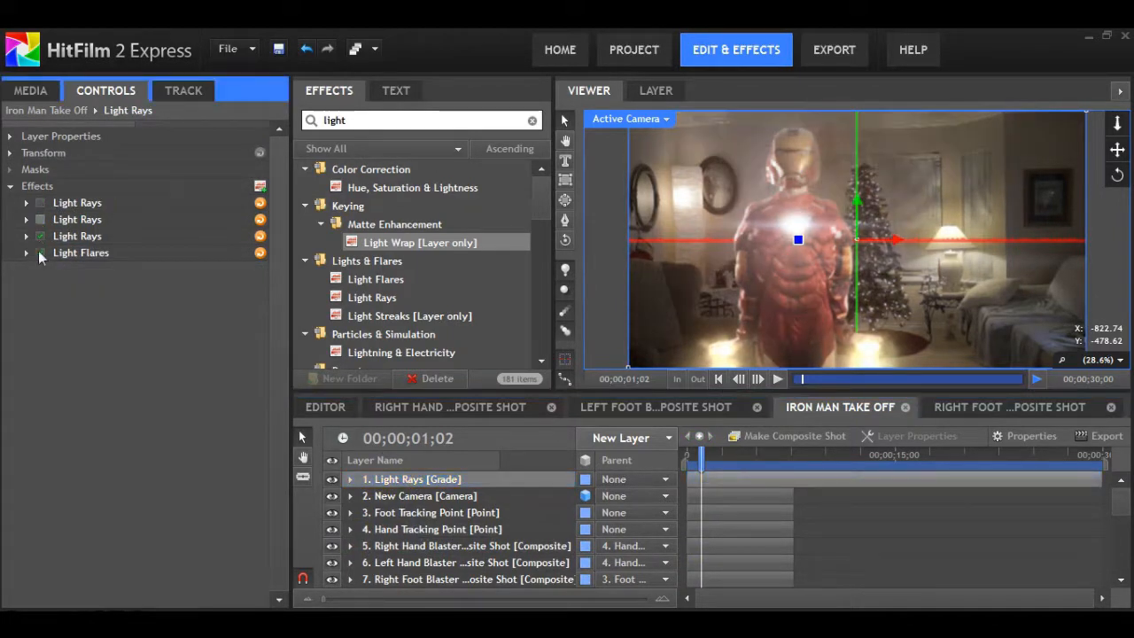
pyautogui.click(81, 252)
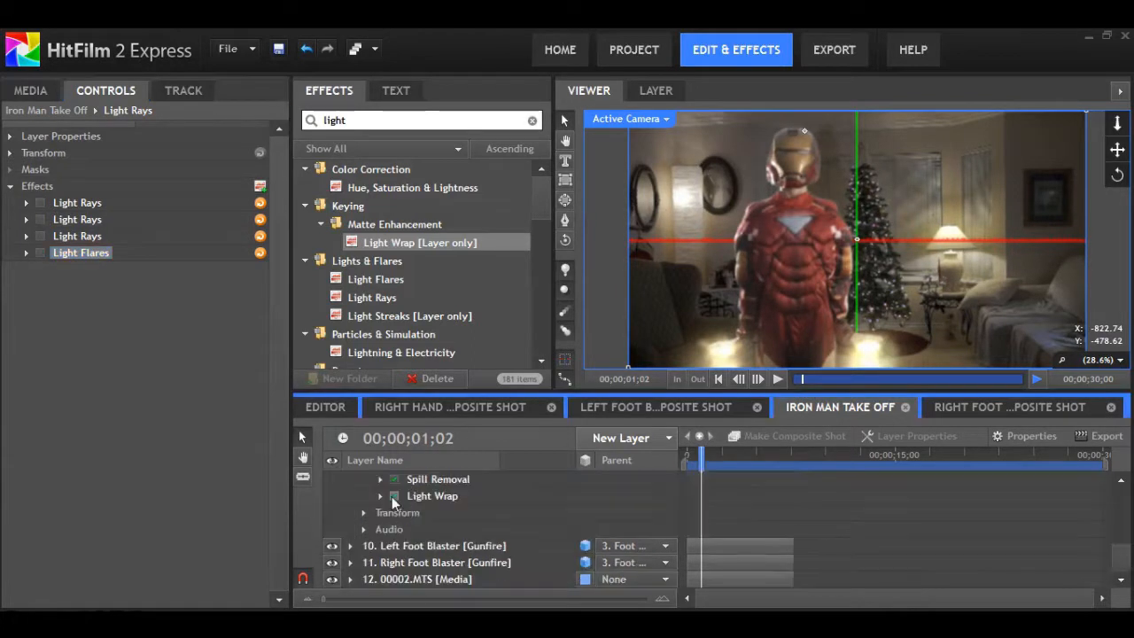
pyautogui.click(432, 496)
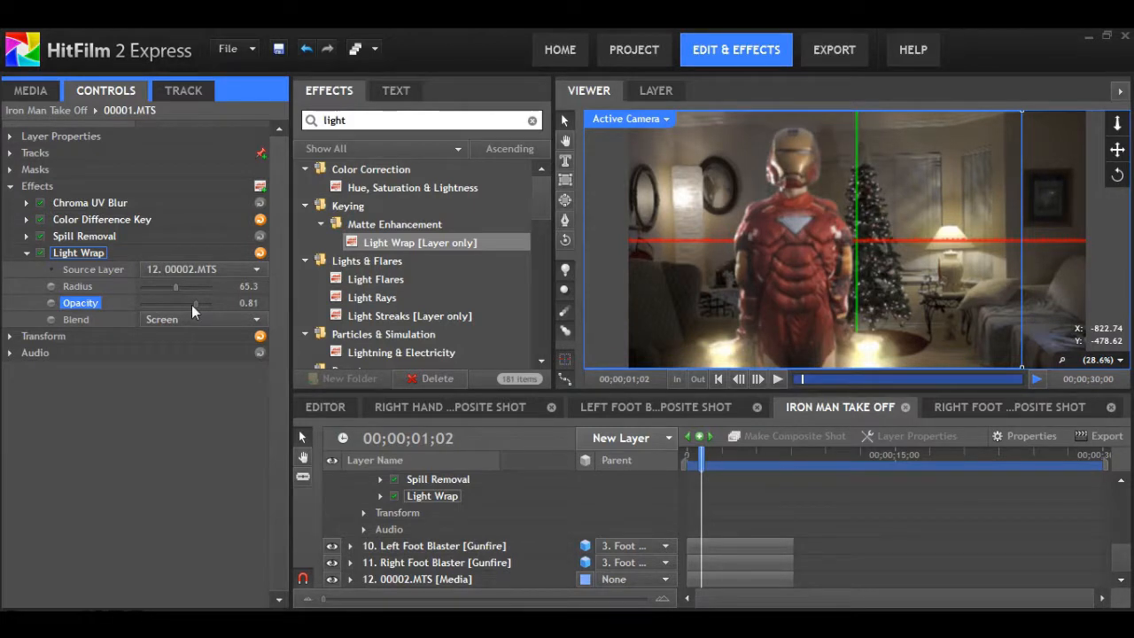
pyautogui.moveTo(176, 301); pyautogui.dragTo(192, 301)
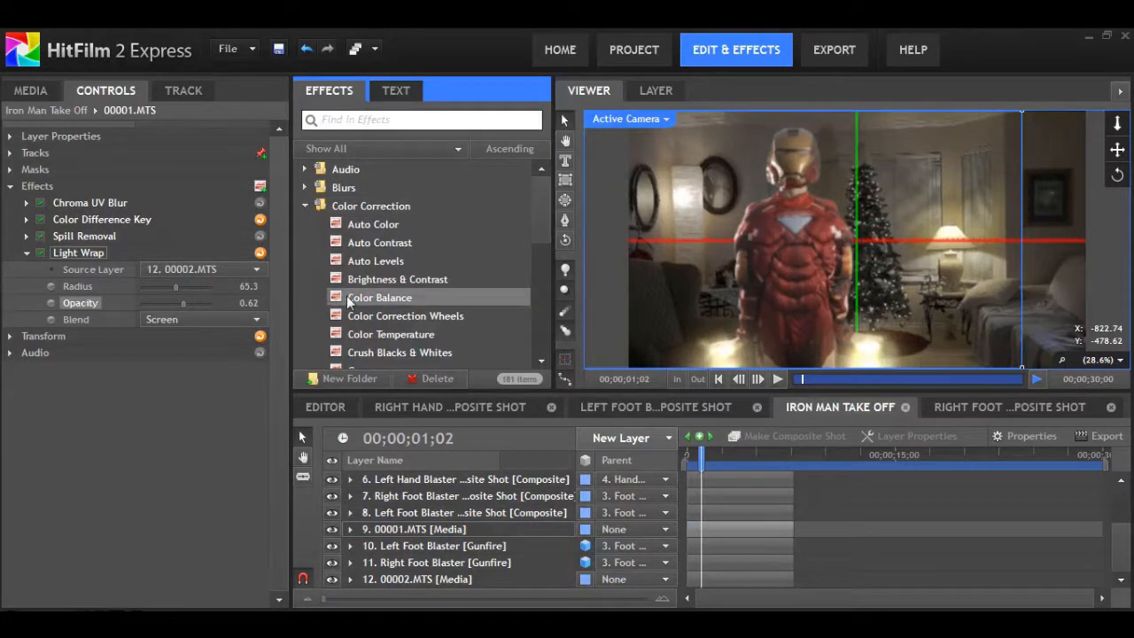
# Step: Grade the 00001.MTS footage by shifting tint, midtone hue and saturation on the Color Correction Wheels
pyautogui.click(404, 316)
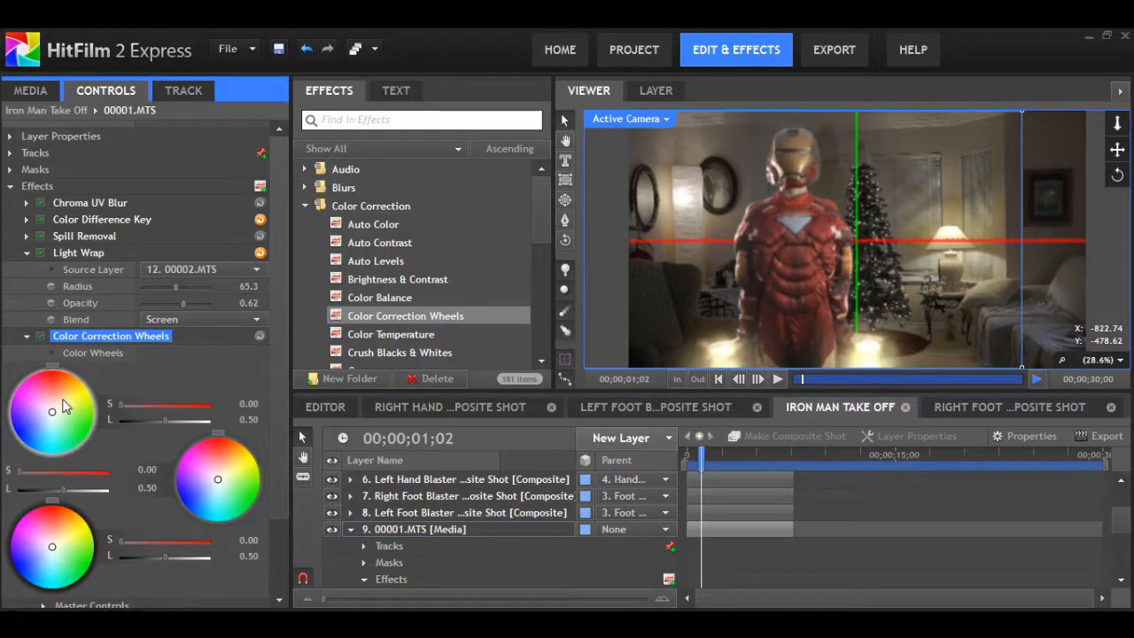
pyautogui.moveTo(68, 411); pyautogui.dragTo(73, 405)
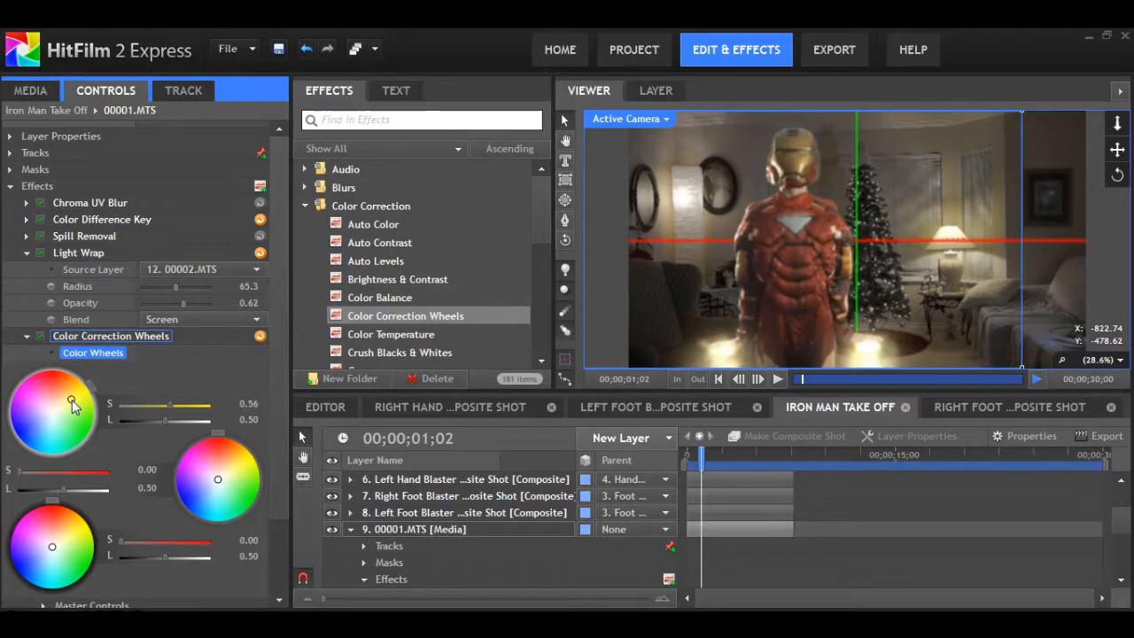
pyautogui.moveTo(73, 404); pyautogui.dragTo(63, 401)
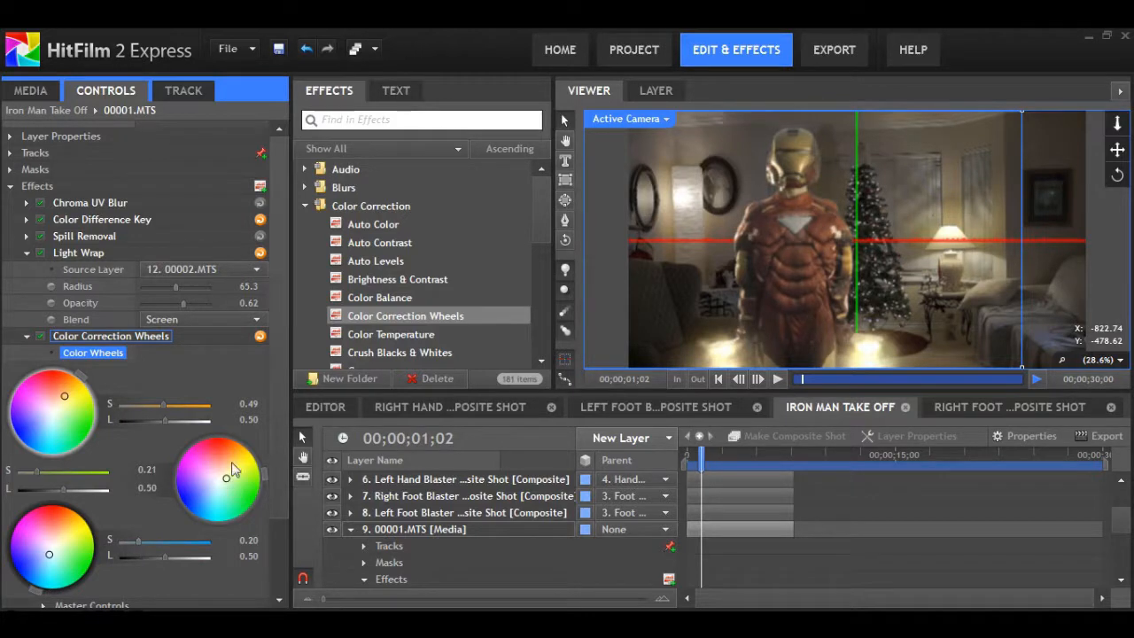
pyautogui.moveTo(228, 475); pyautogui.dragTo(223, 478)
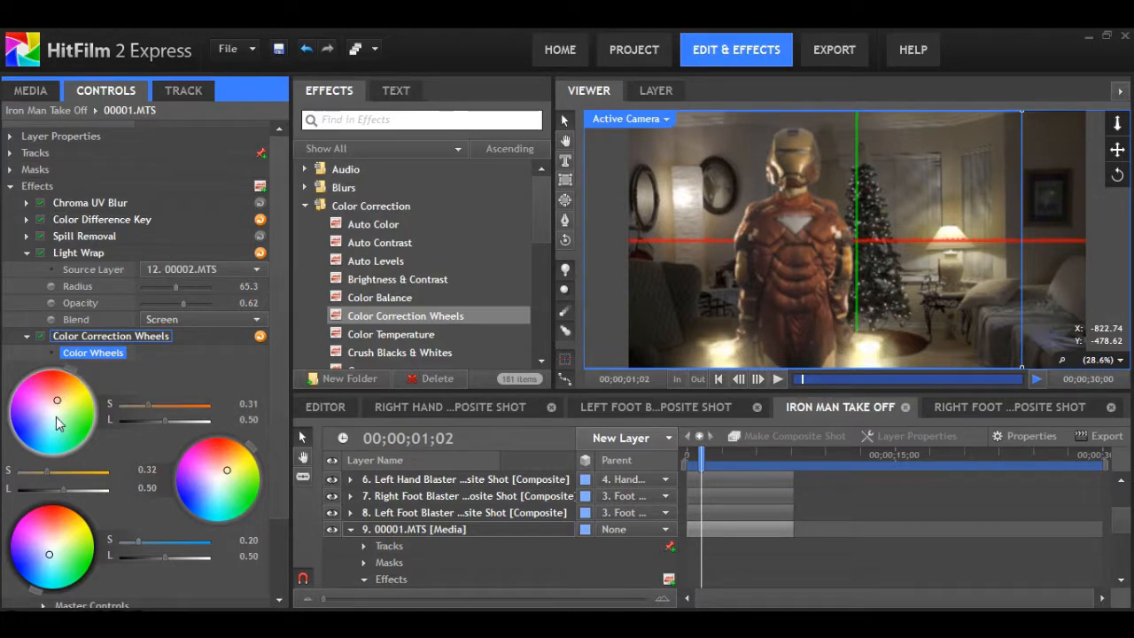
pyautogui.moveTo(56, 401); pyautogui.dragTo(53, 418)
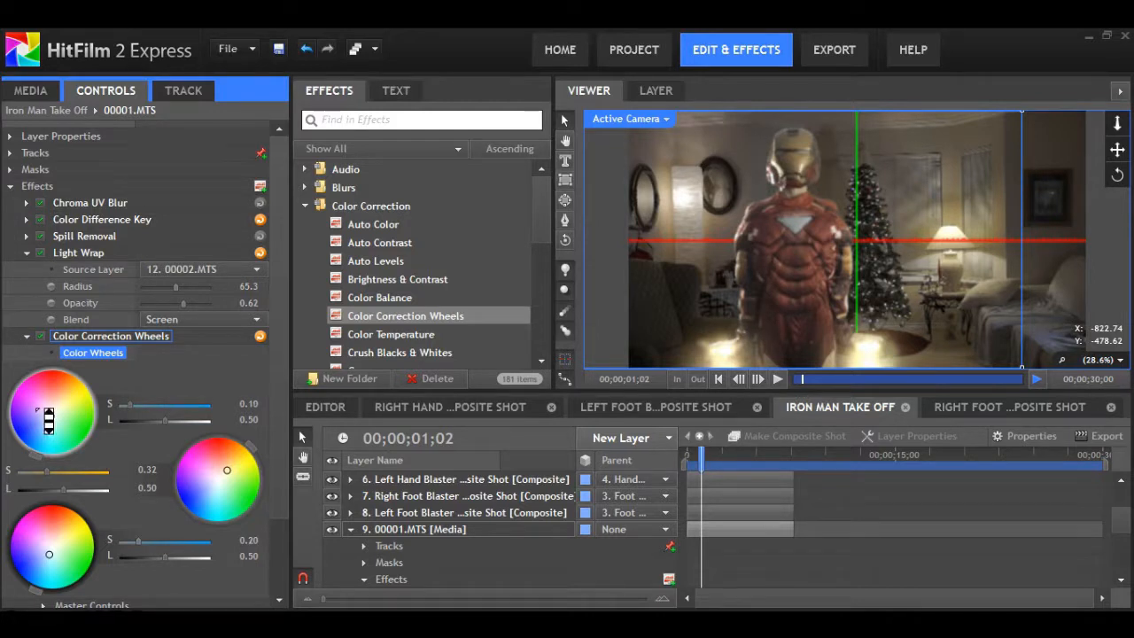
pyautogui.scroll(-3)
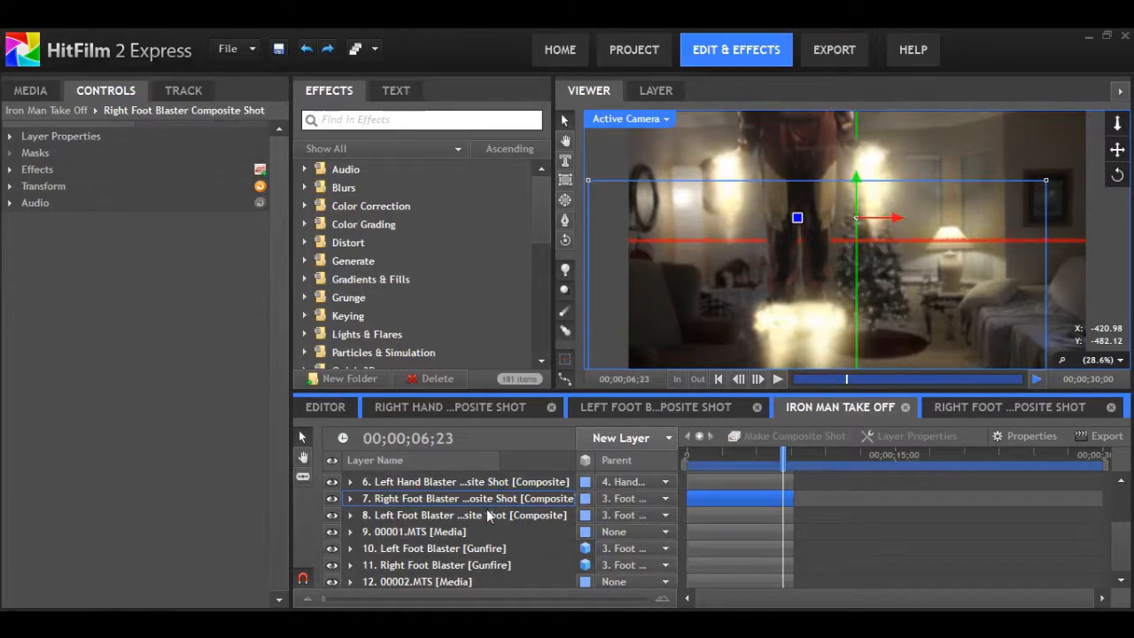
pyautogui.click(469, 498)
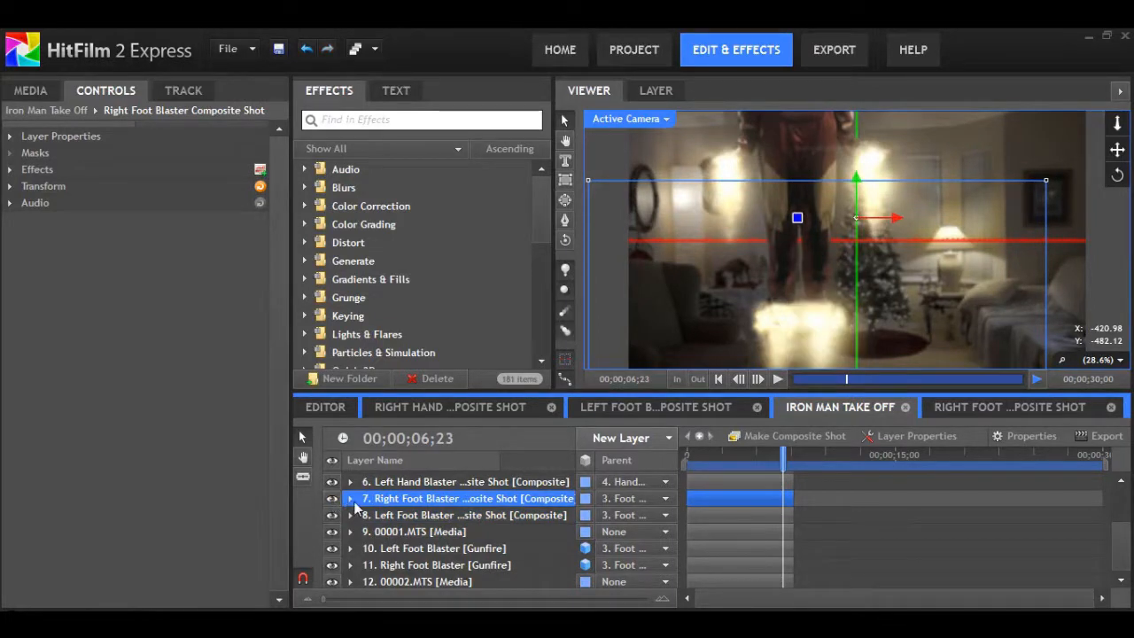
pyautogui.click(350, 498)
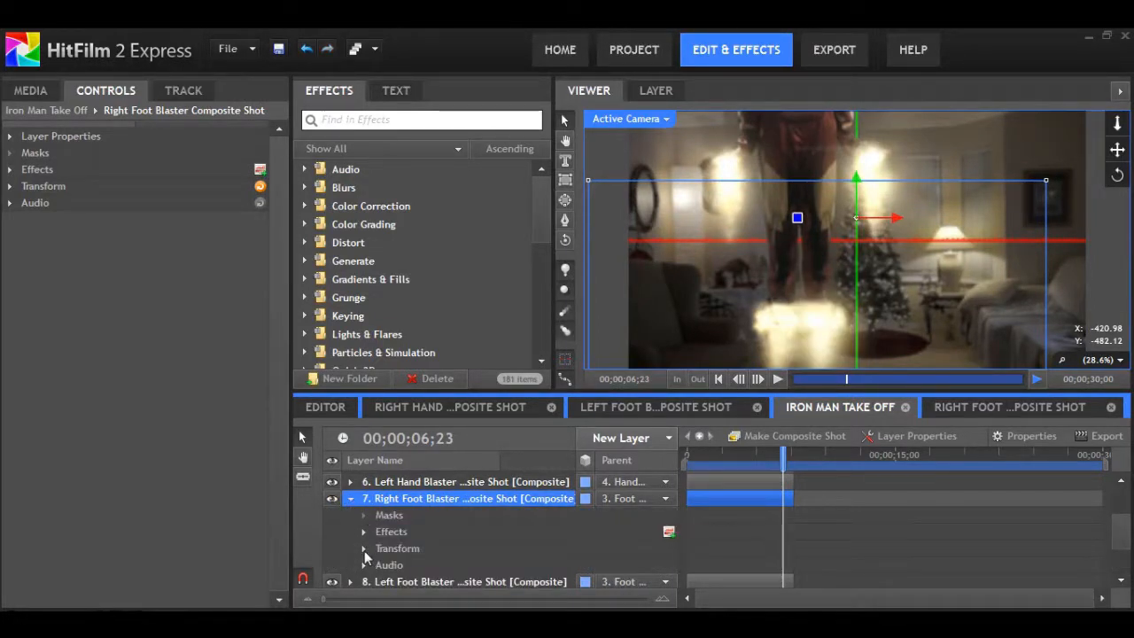
pyautogui.click(363, 547)
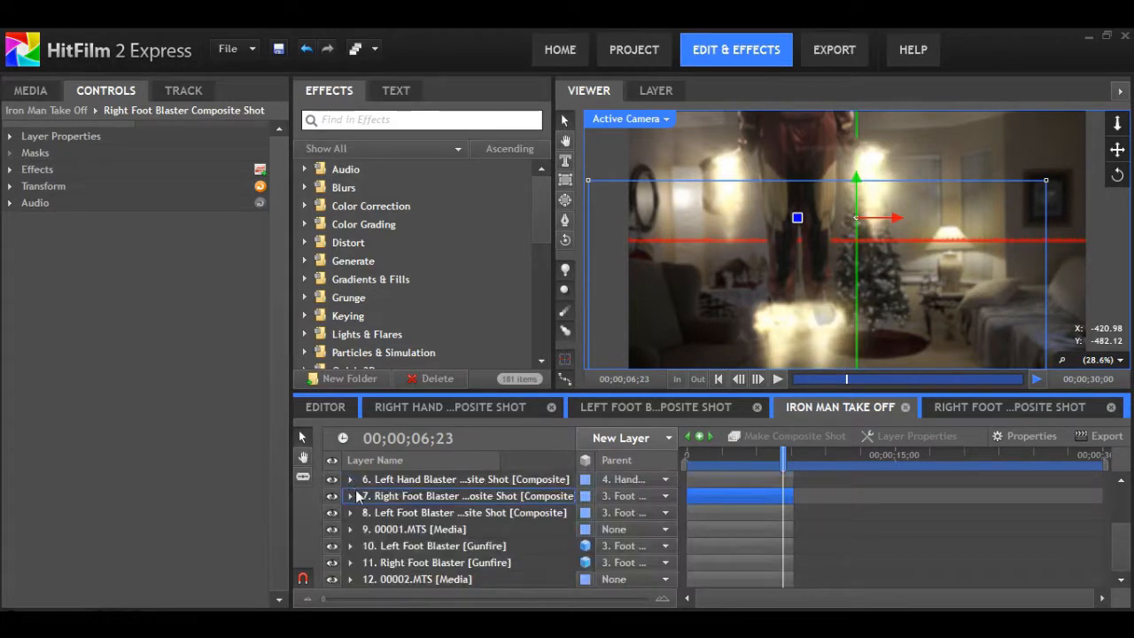
pyautogui.click(470, 512)
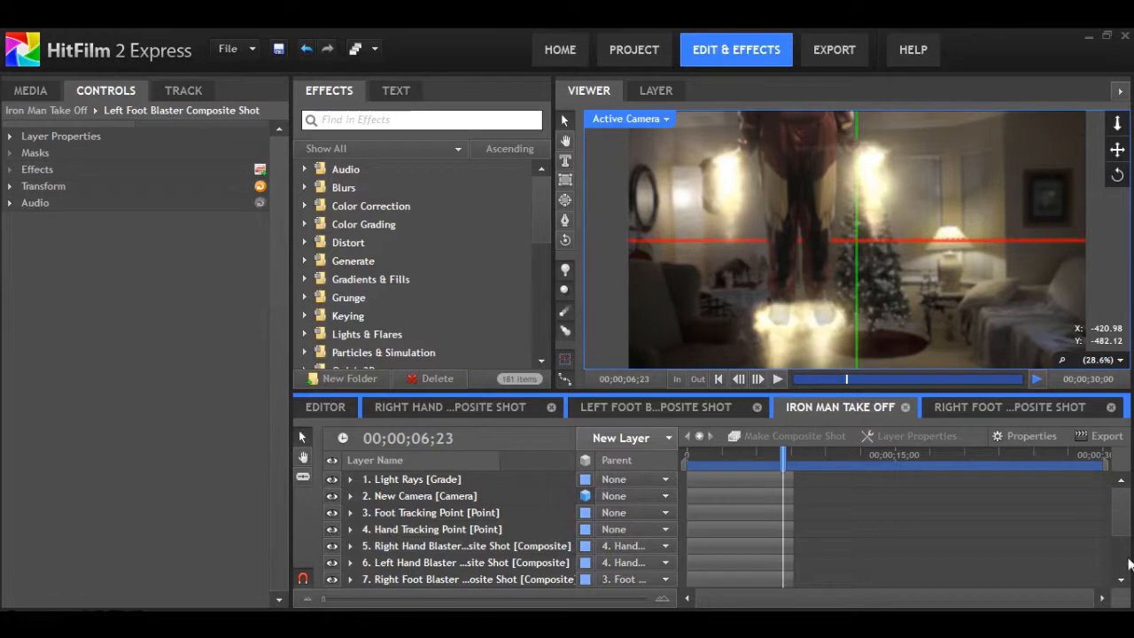
pyautogui.moveTo(425, 549)
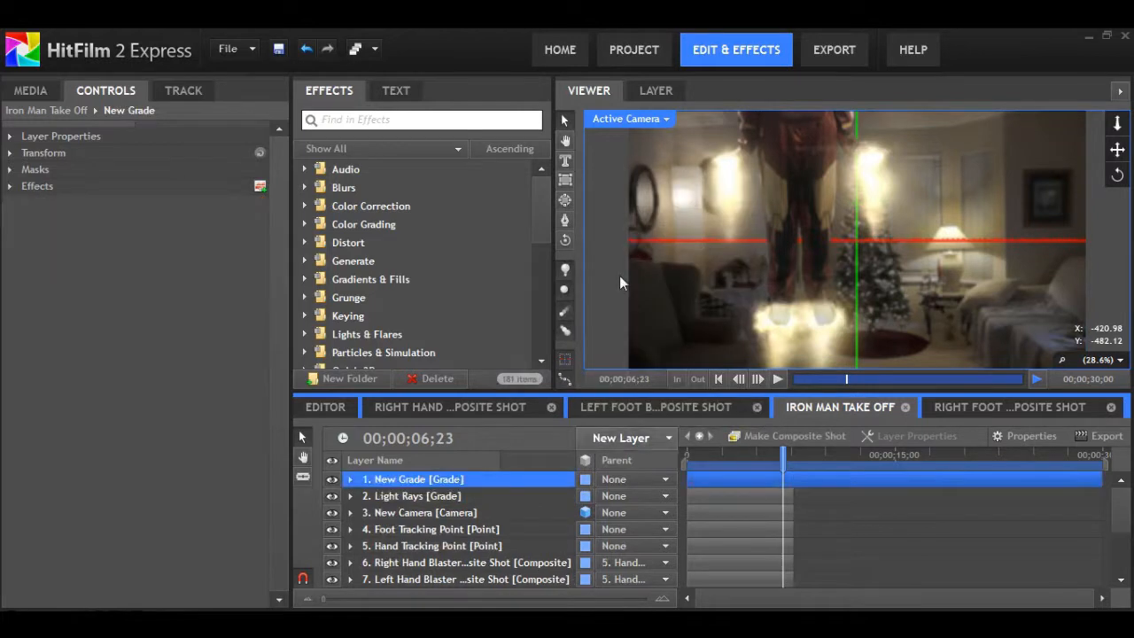
# Step: Rename the New Grade layer to Shake and apply the Shake effect to it
pyautogui.rightClick(417, 478)
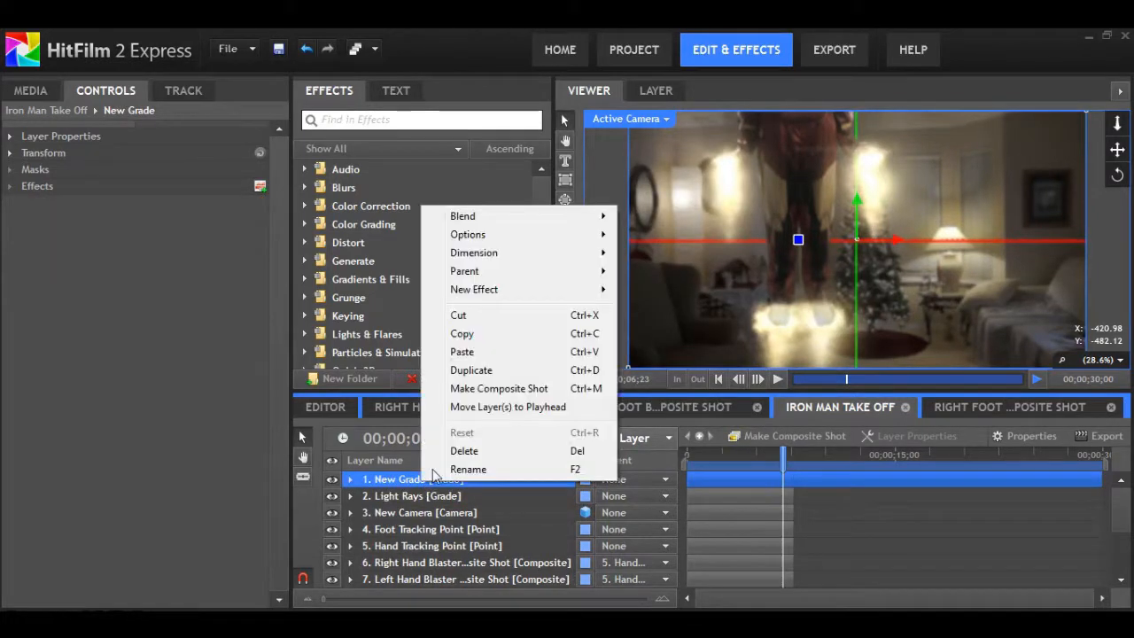
pyautogui.click(468, 468)
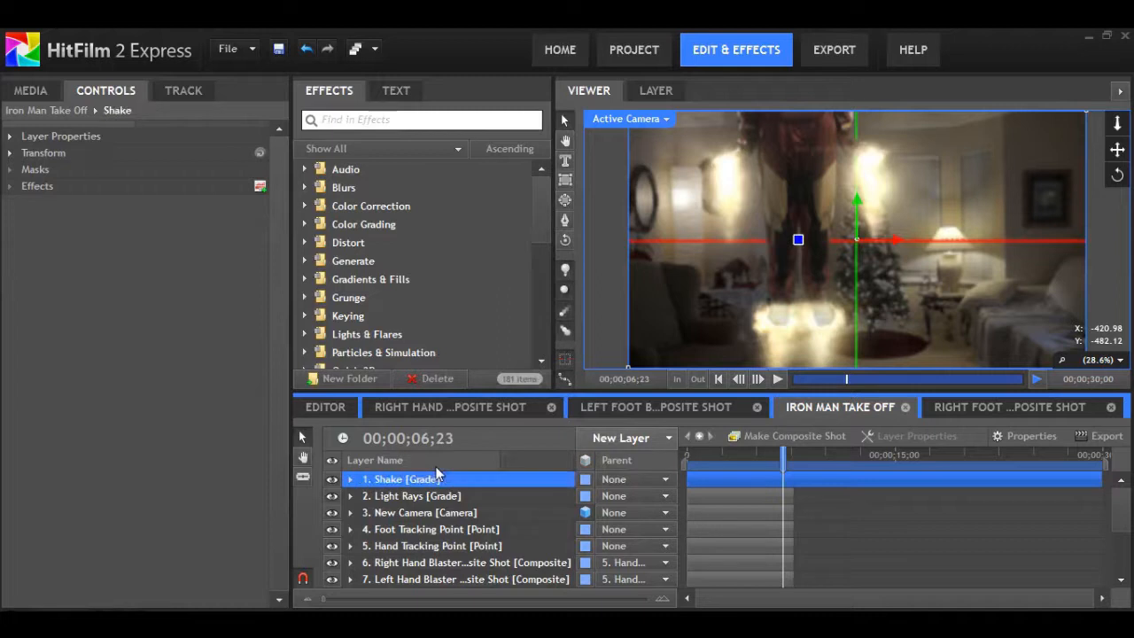
pyautogui.click(422, 120)
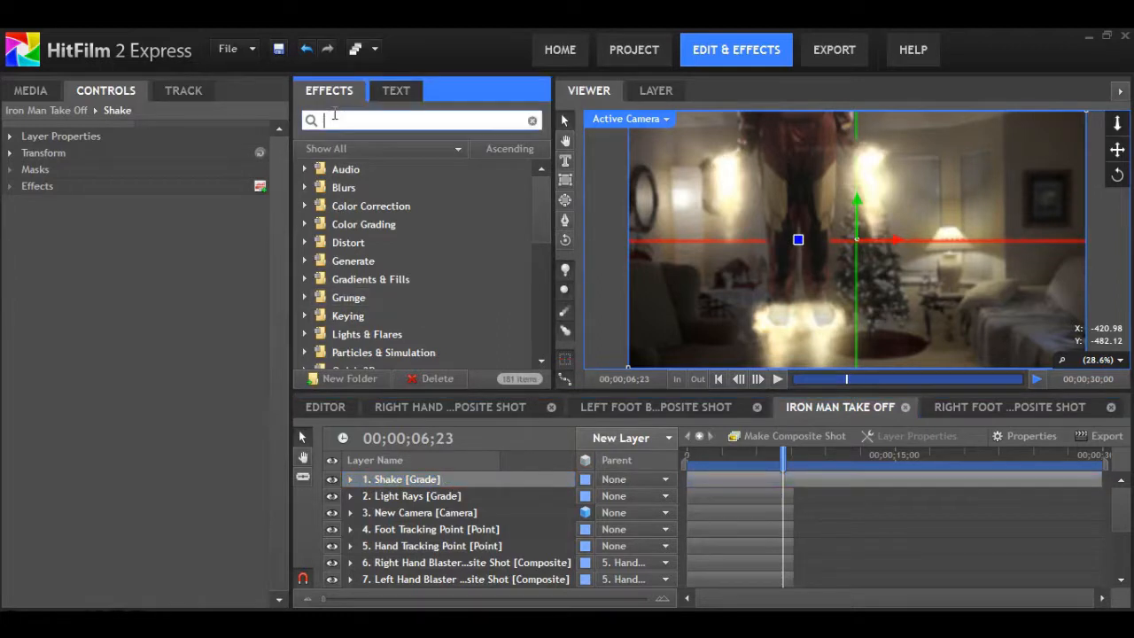
pyautogui.write('shak')
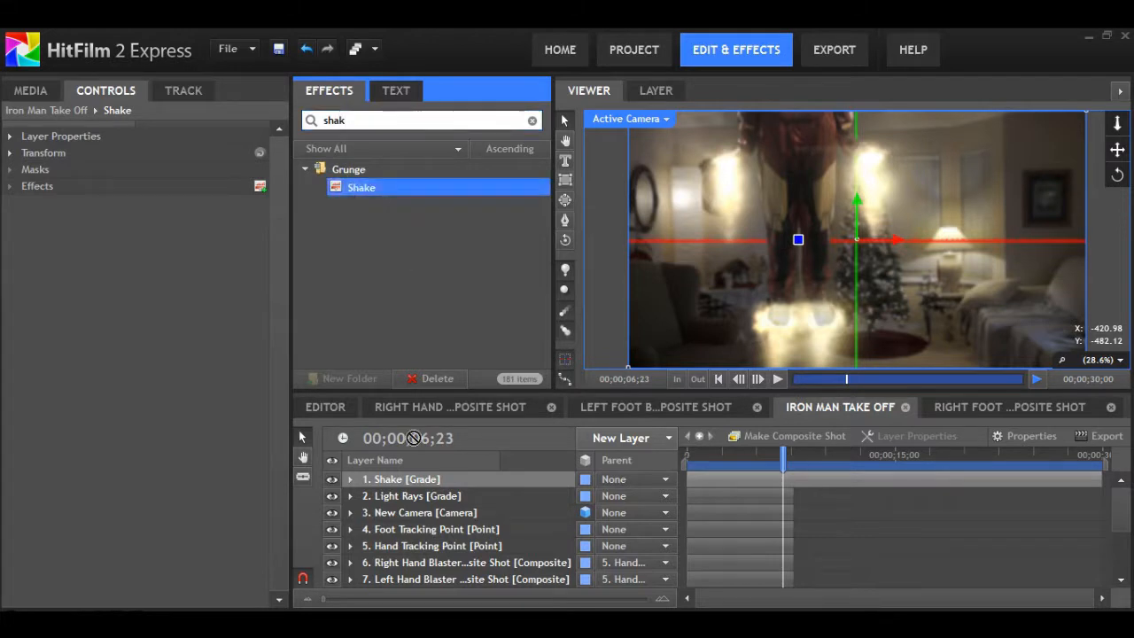
pyautogui.click(351, 478)
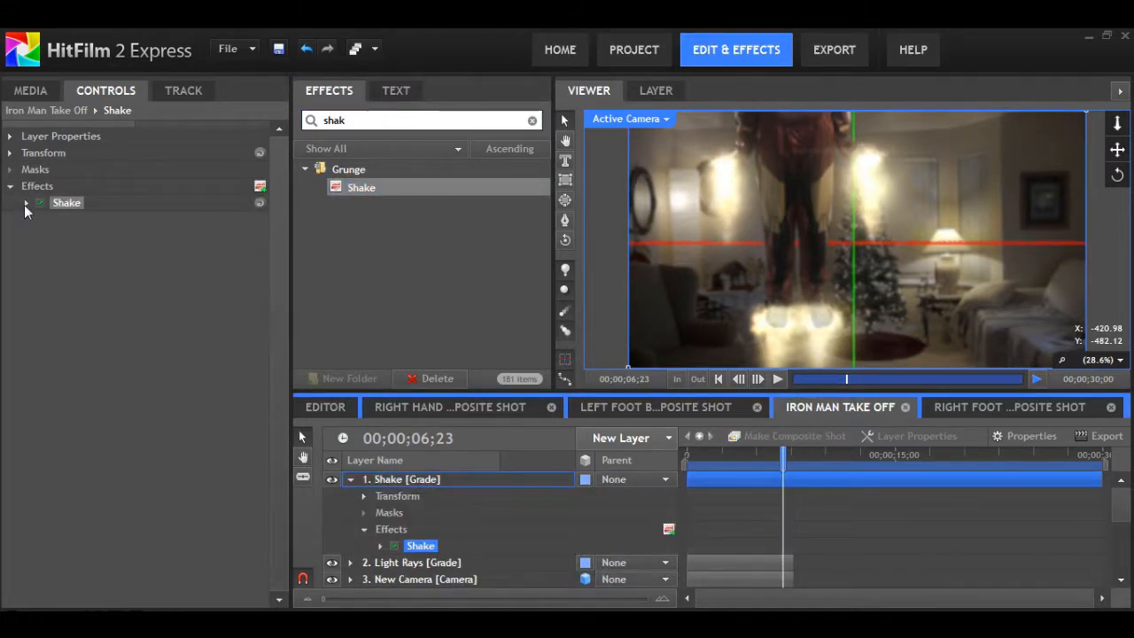
# Step: Set the Shake effect's motion blur samples to 30
pyautogui.click(25, 201)
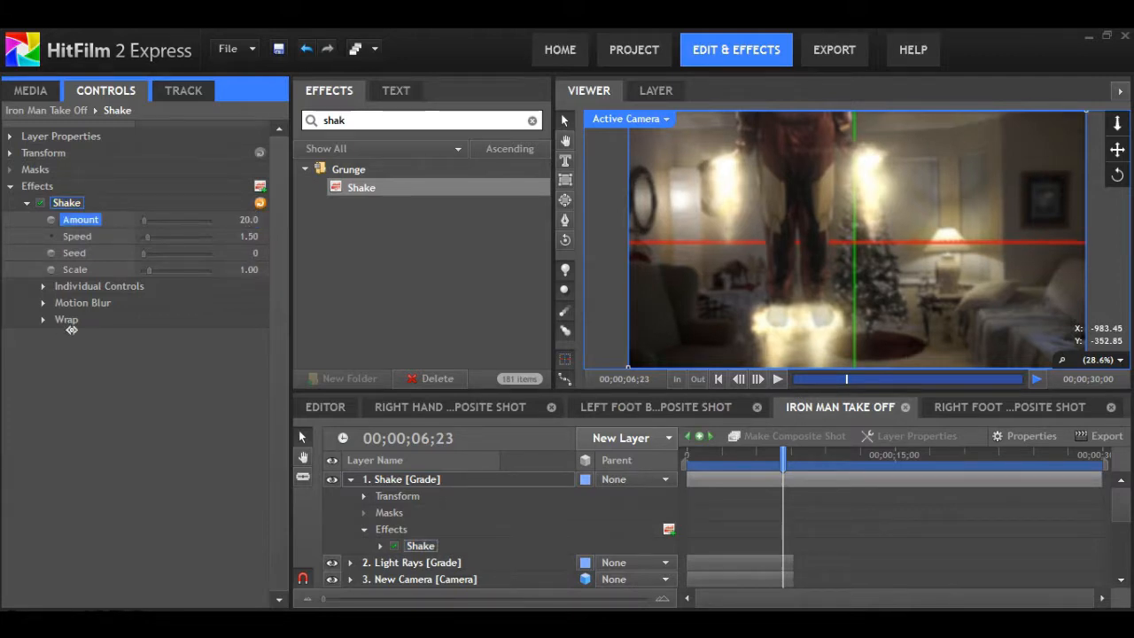
pyautogui.click(42, 285)
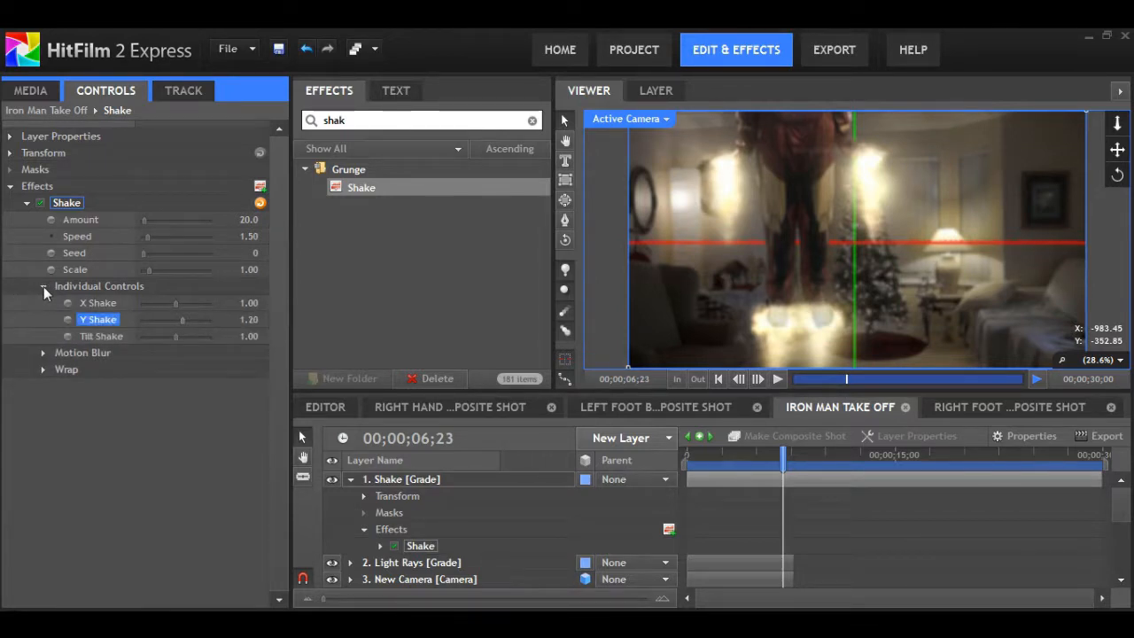
pyautogui.click(43, 285)
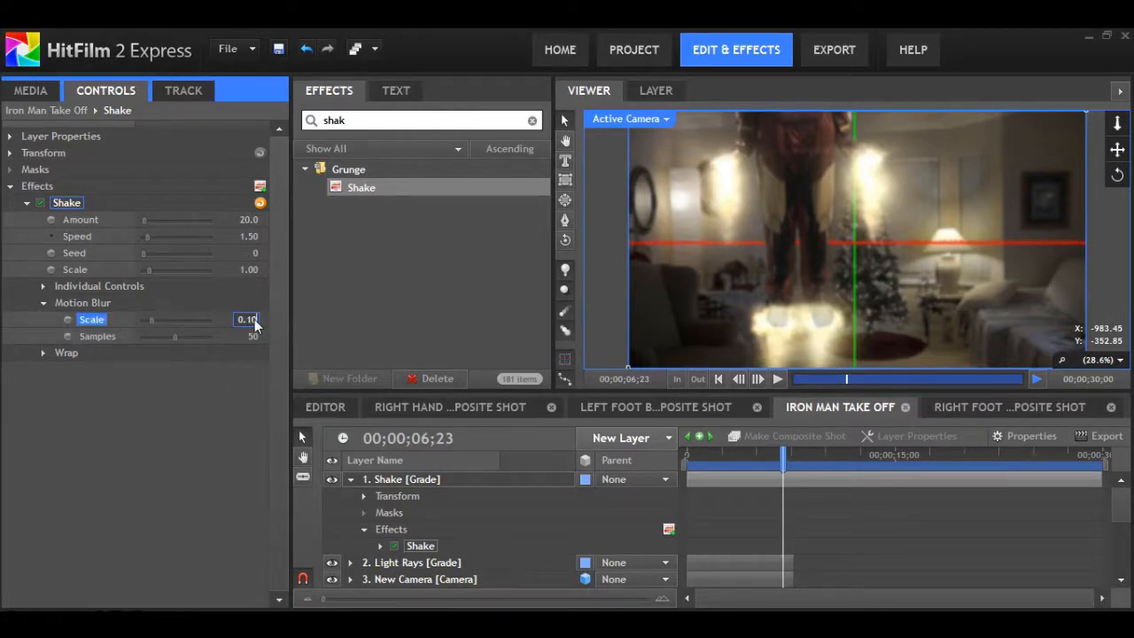
pyautogui.click(248, 337)
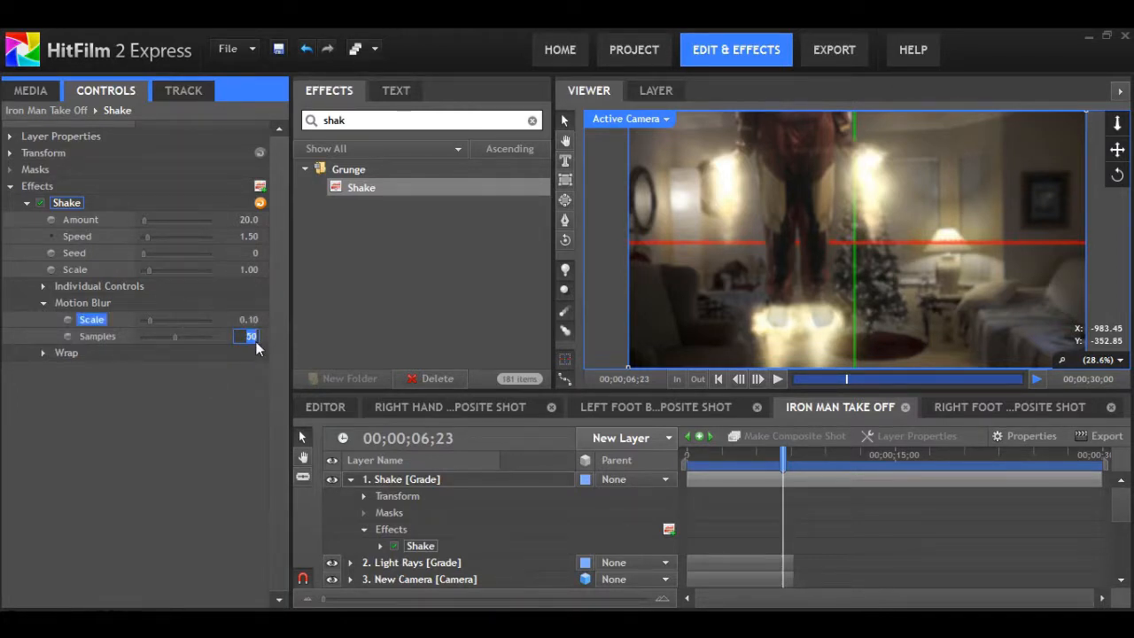
pyautogui.write('30')
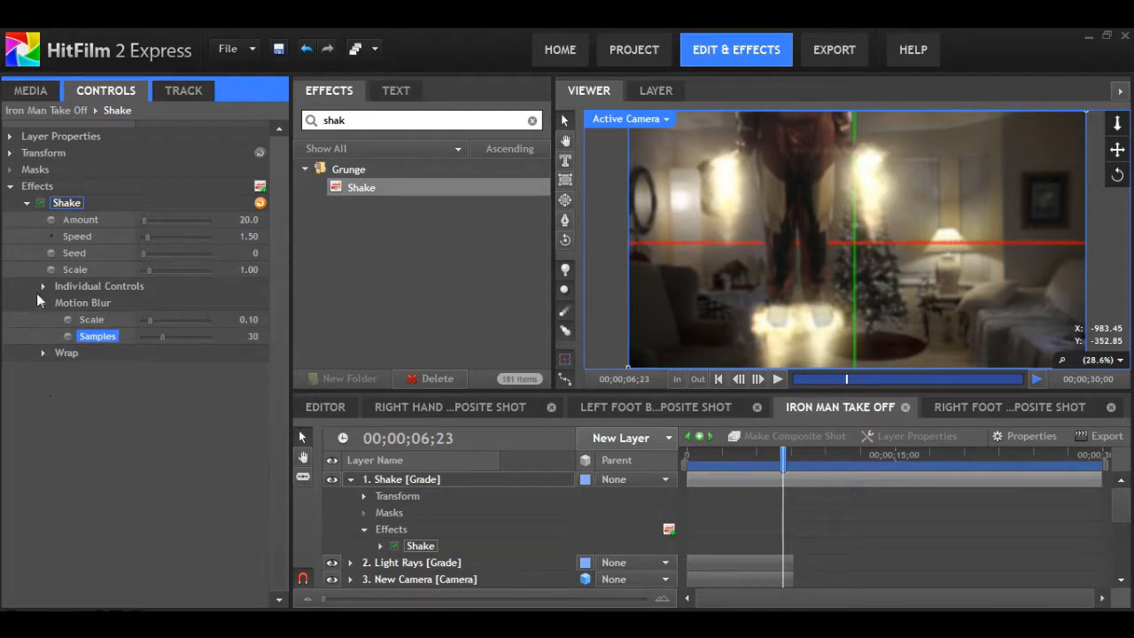
pyautogui.click(42, 285)
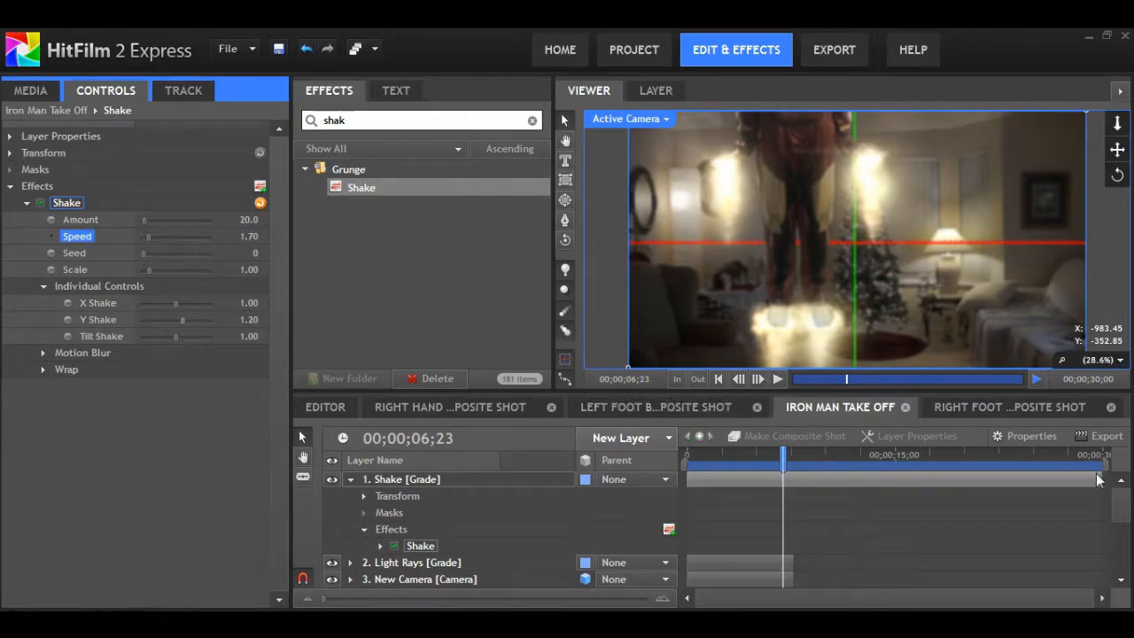
# Step: Create a New Grade layer above Shake and move the playhead to around 6:20
pyautogui.click(406, 478)
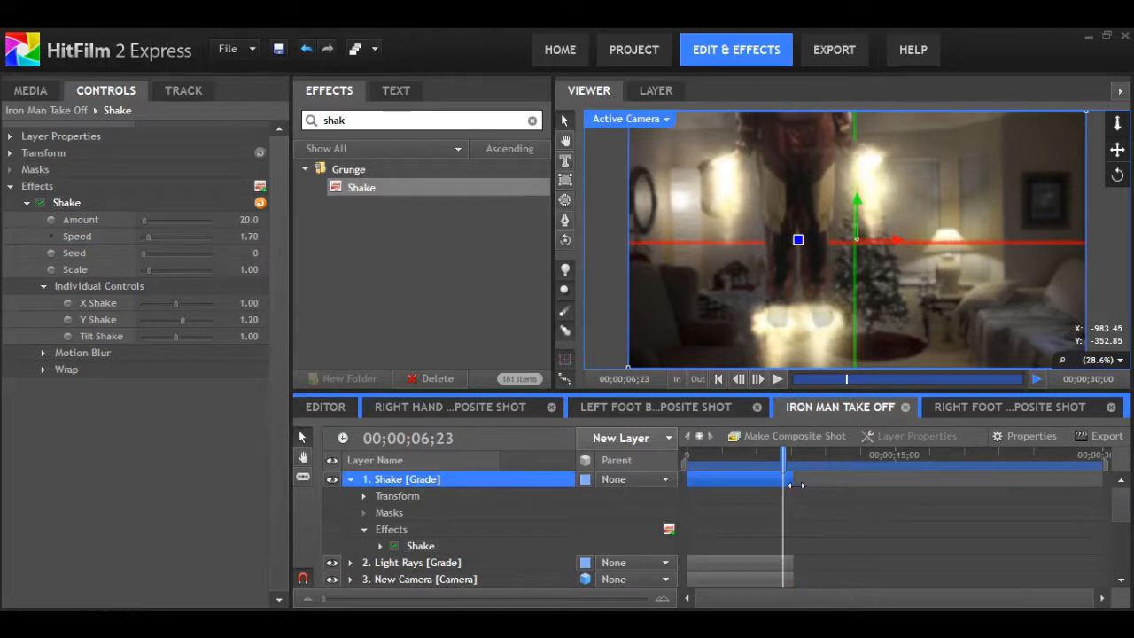
pyautogui.rightClick(405, 479)
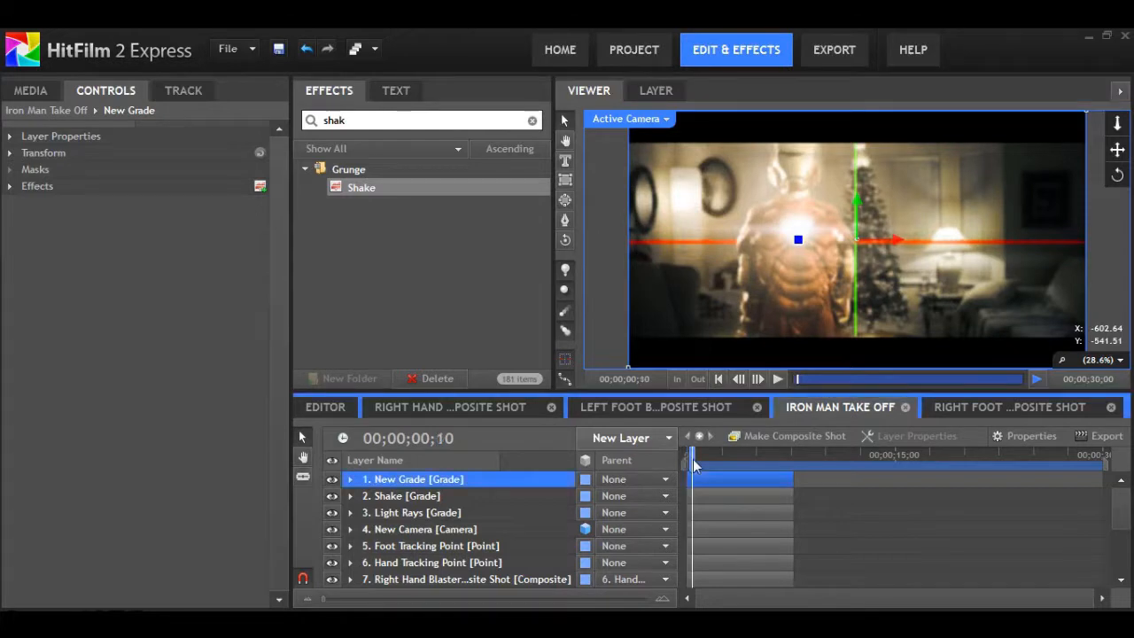
pyautogui.moveTo(695, 464); pyautogui.dragTo(740, 465)
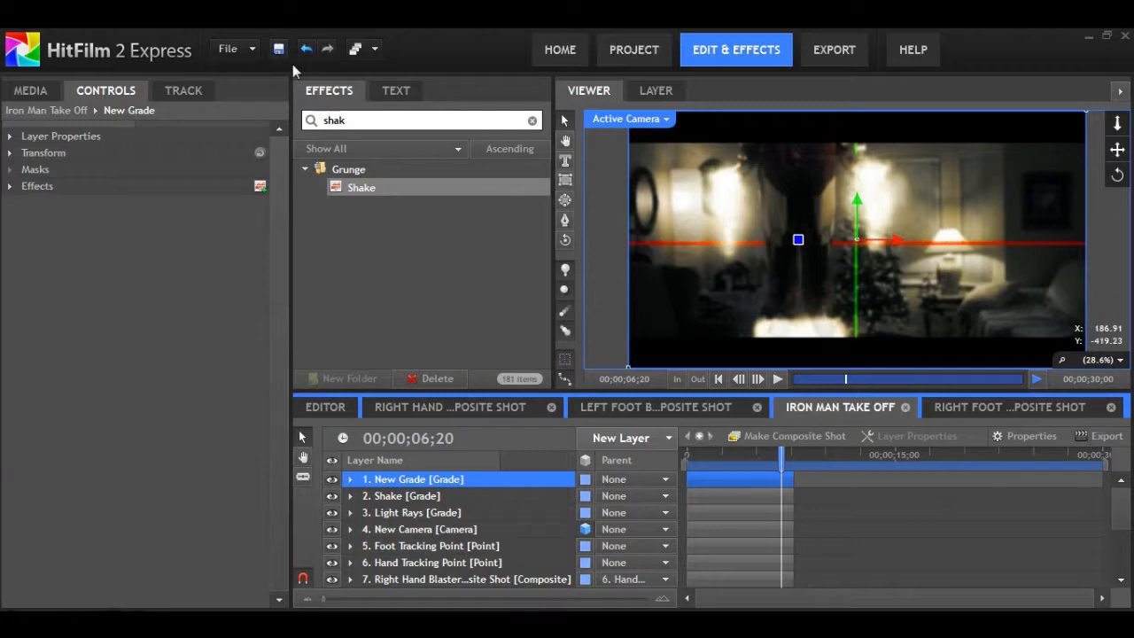
# Step: Export the Iron Man Take Off timeline to the computer as a 1920×1080 MP4
pyautogui.click(833, 49)
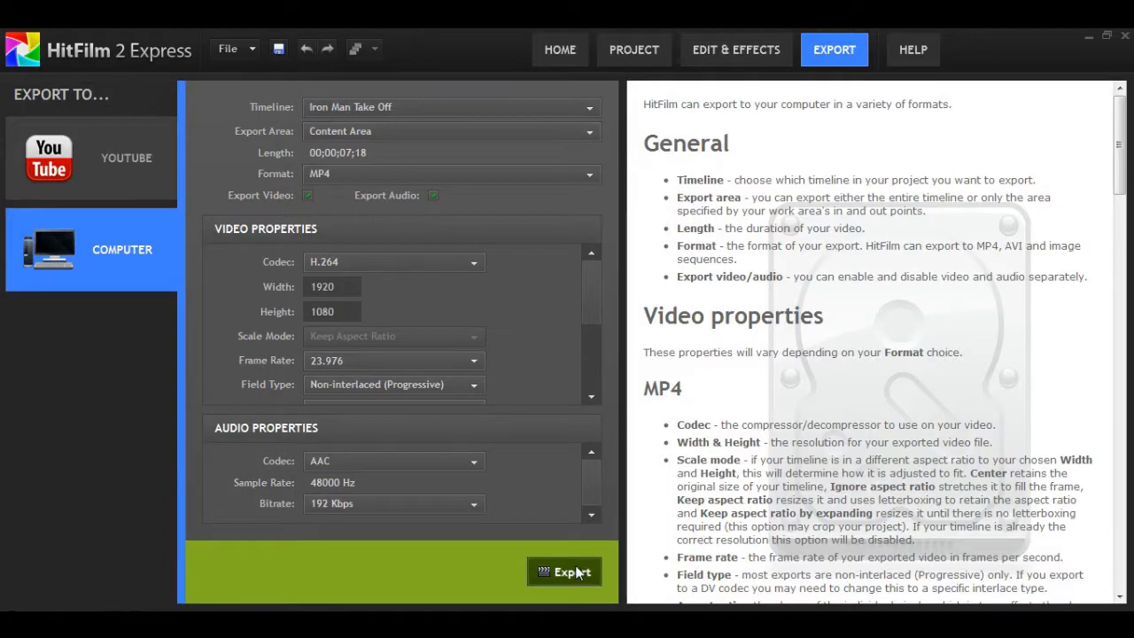
pyautogui.click(564, 570)
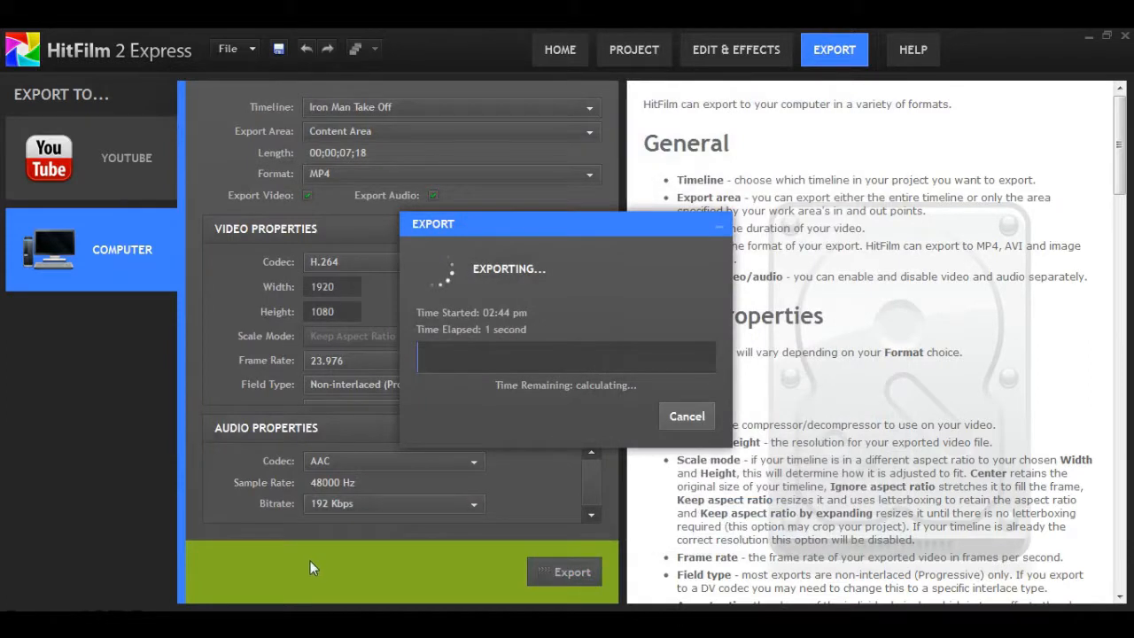
pyautogui.moveTo(22, 577)
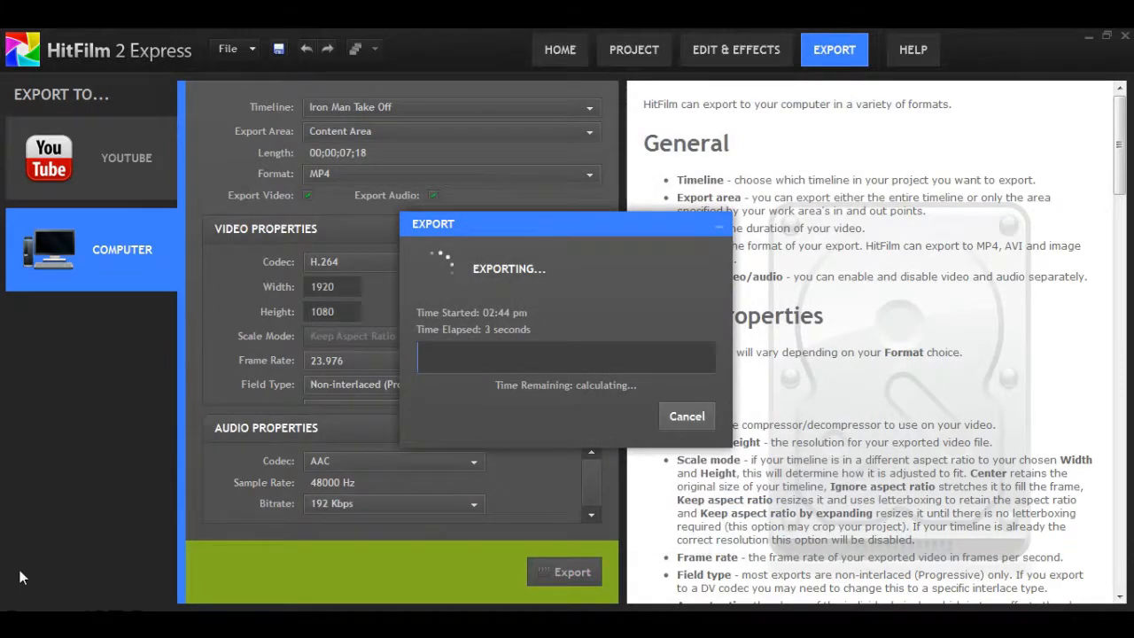